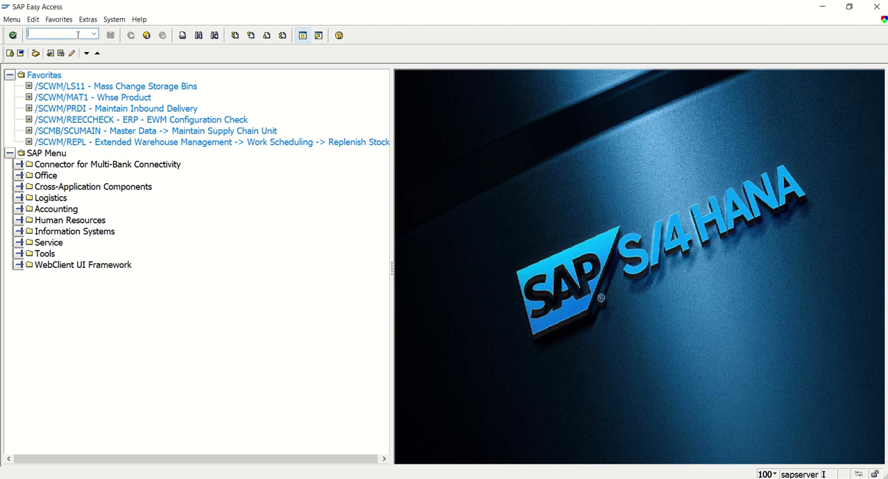
{"action": "mouse_move", "coordinate": [386, 53]}
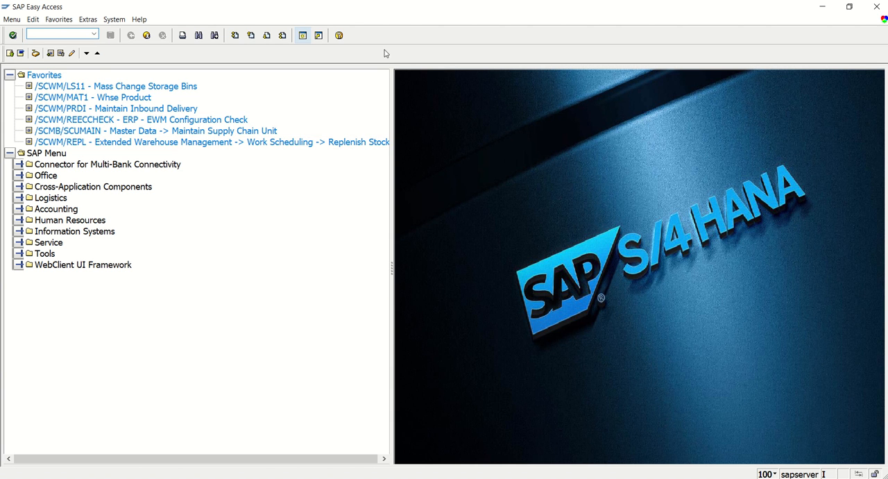
{"action": "mouse_move", "coordinate": [410, 102]}
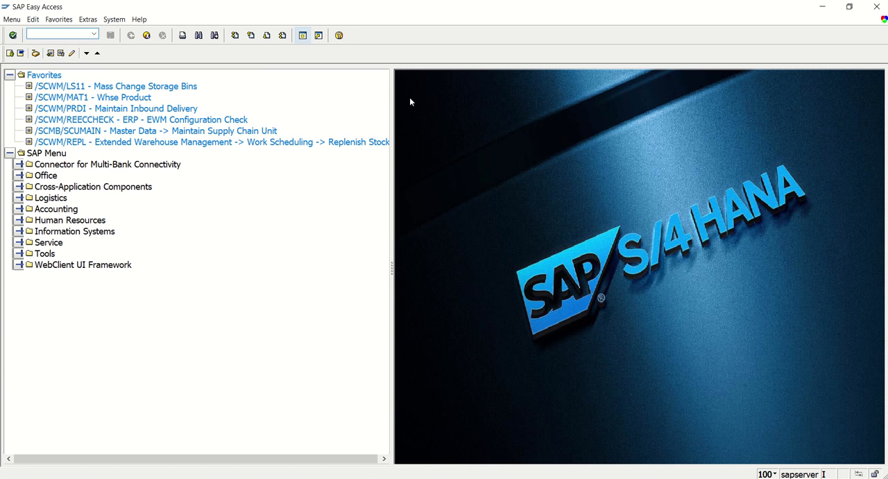
{"action": "mouse_move", "coordinate": [340, 166]}
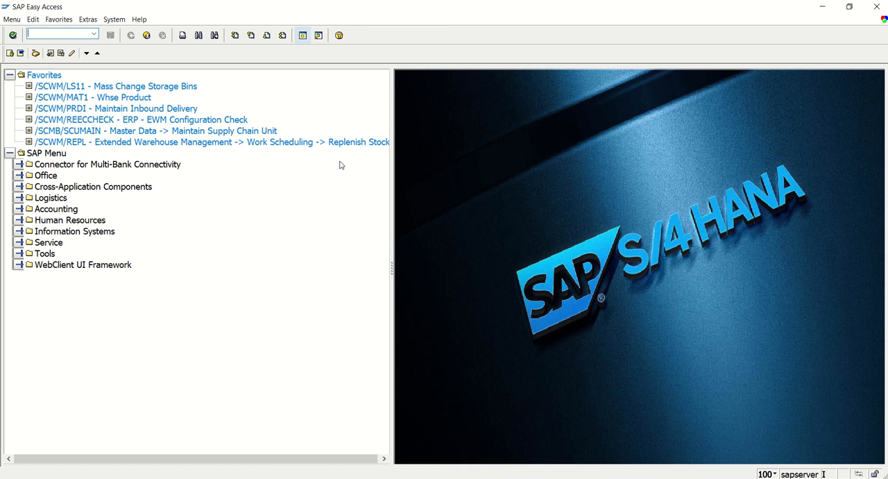
{"action": "mouse_move", "coordinate": [87, 49]}
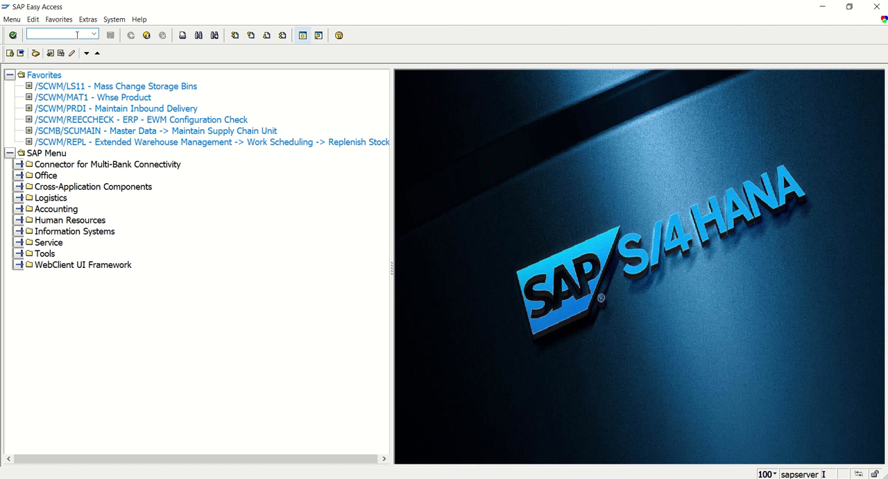
Step: Open form ZKADF01 in SFP for changes, showing interface ZKINT01 and IP_VBELN
{"action": "type", "text": "S"}
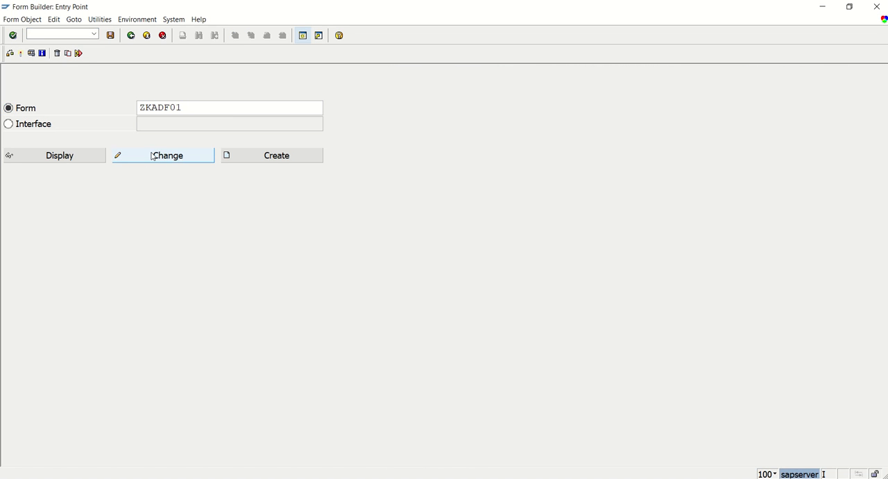
{"action": "left_click", "coordinate": [166, 155]}
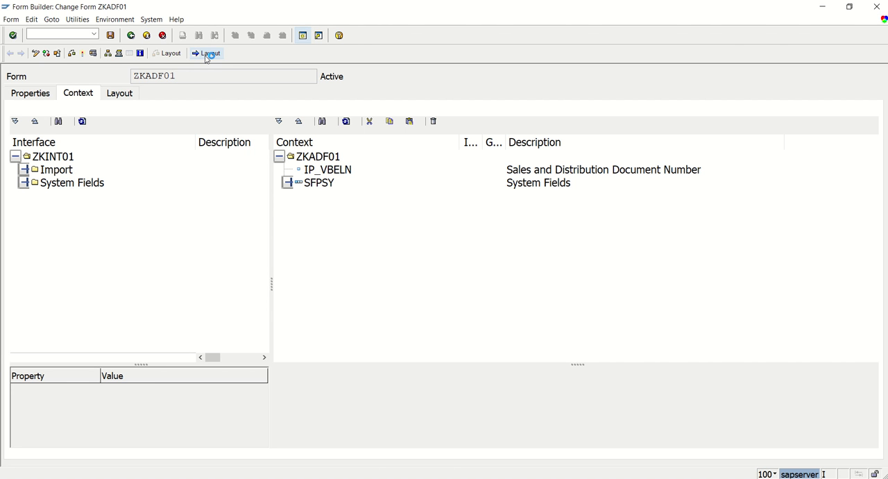
Step: Launch the ZKADF01 layout in LiveCycle Designer and show the Standard insertable objects
{"action": "left_click", "coordinate": [207, 53]}
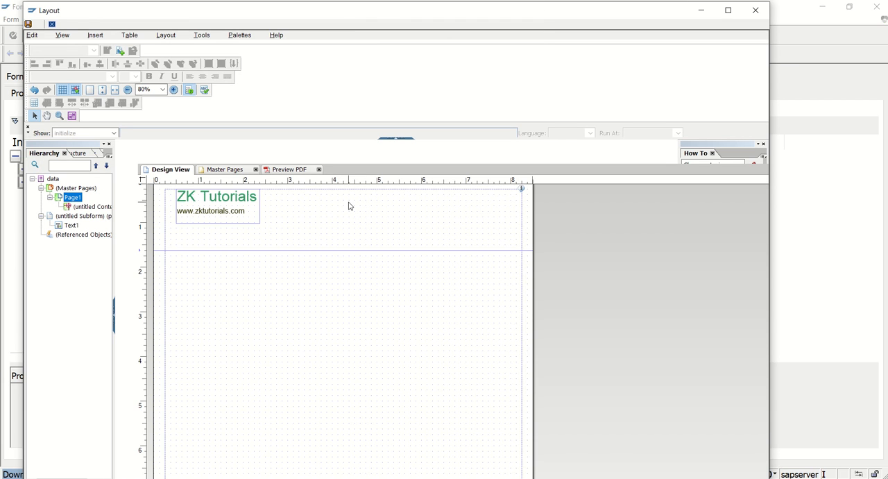
{"action": "mouse_move", "coordinate": [311, 217]}
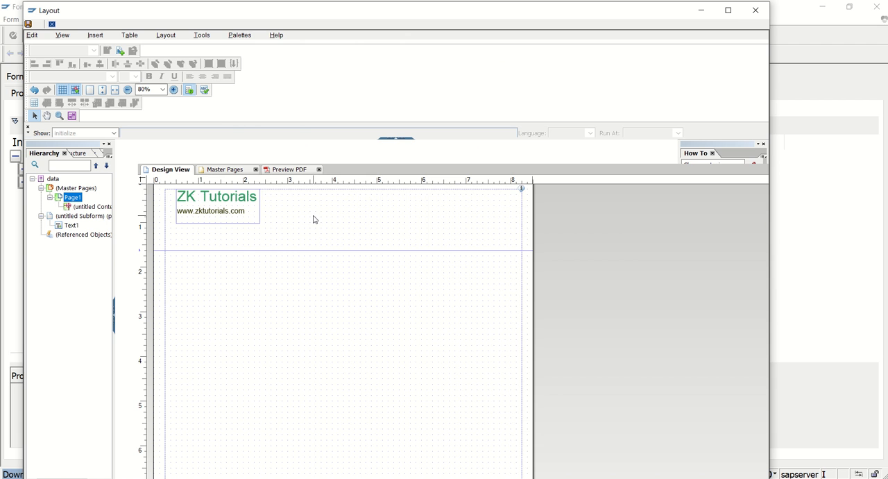
{"action": "left_click", "coordinate": [239, 34]}
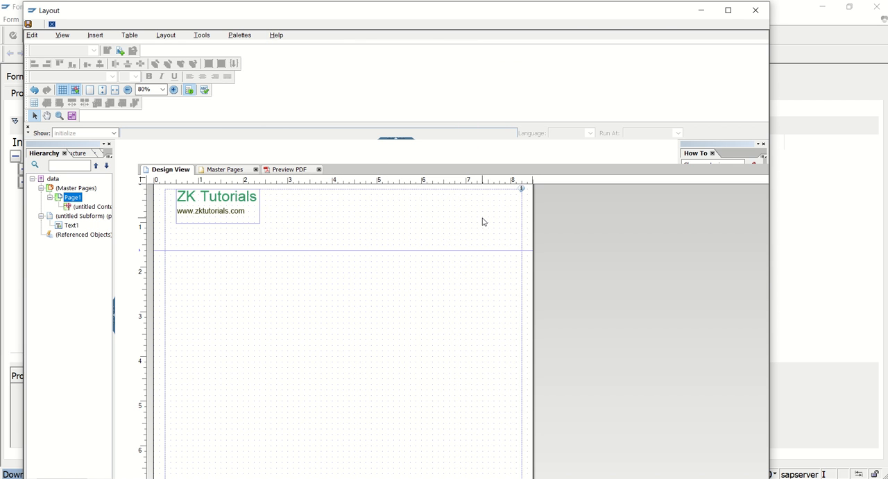
{"action": "mouse_move", "coordinate": [601, 114]}
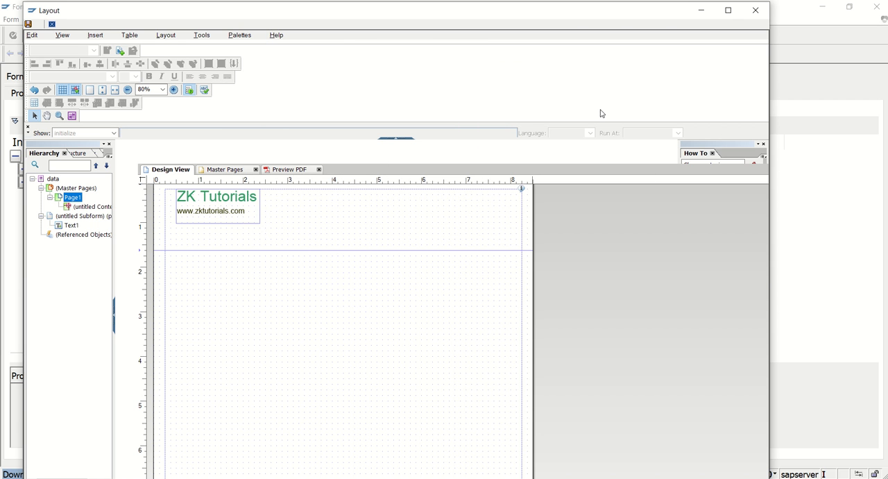
{"action": "left_click", "coordinate": [95, 35]}
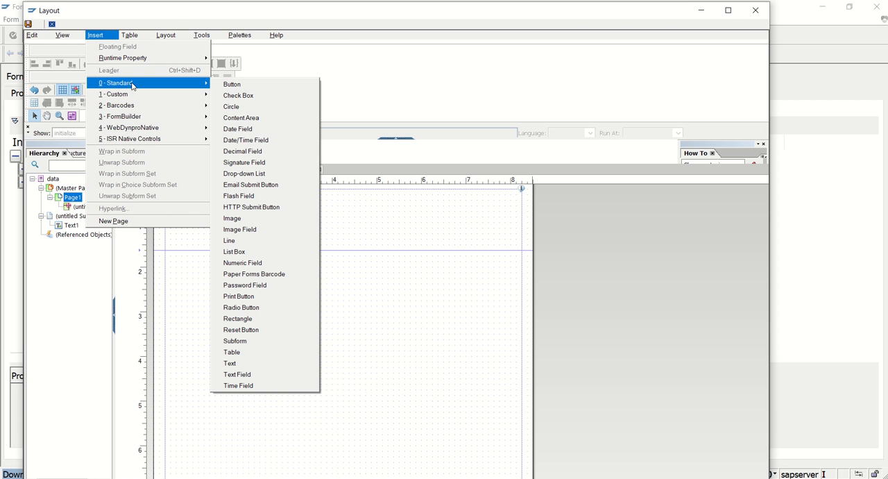
{"action": "mouse_move", "coordinate": [232, 218]}
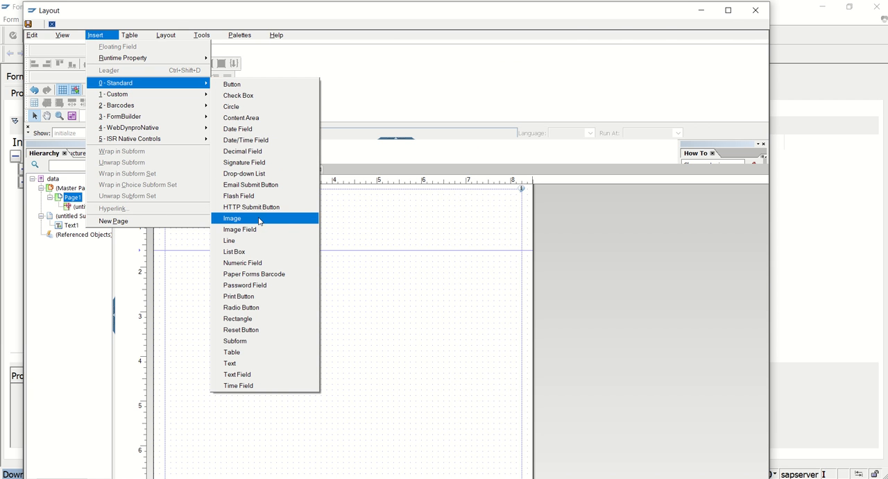
{"action": "mouse_move", "coordinate": [290, 221]}
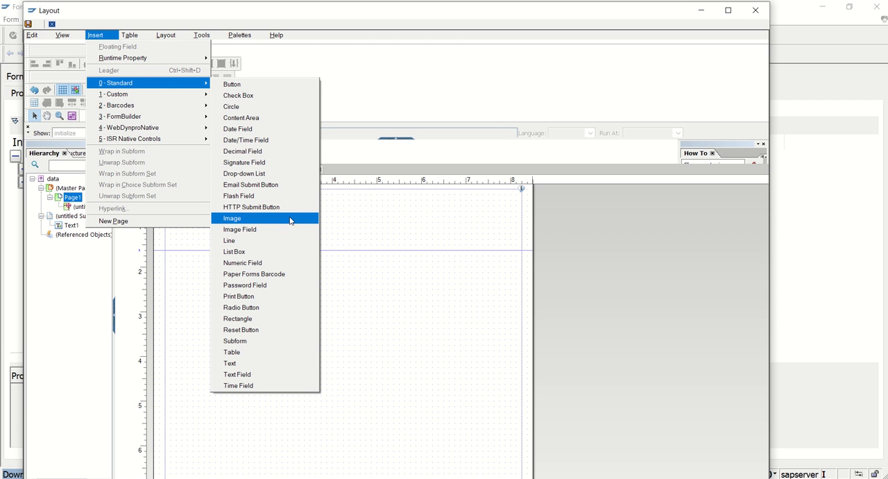
{"action": "mouse_move", "coordinate": [291, 223]}
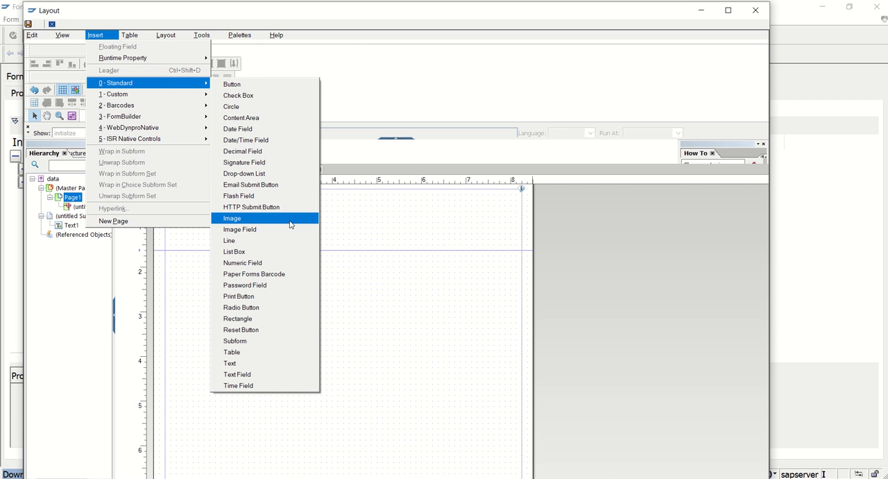
{"action": "mouse_move", "coordinate": [651, 144]}
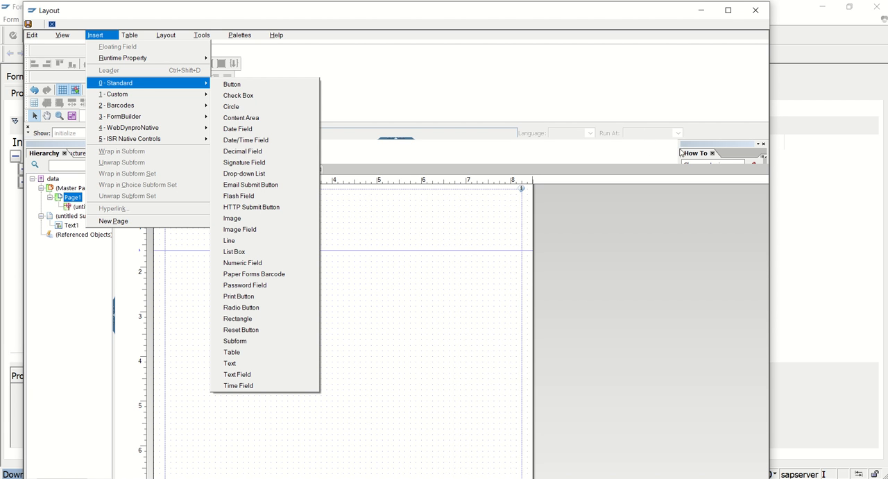
{"action": "mouse_move", "coordinate": [702, 143]}
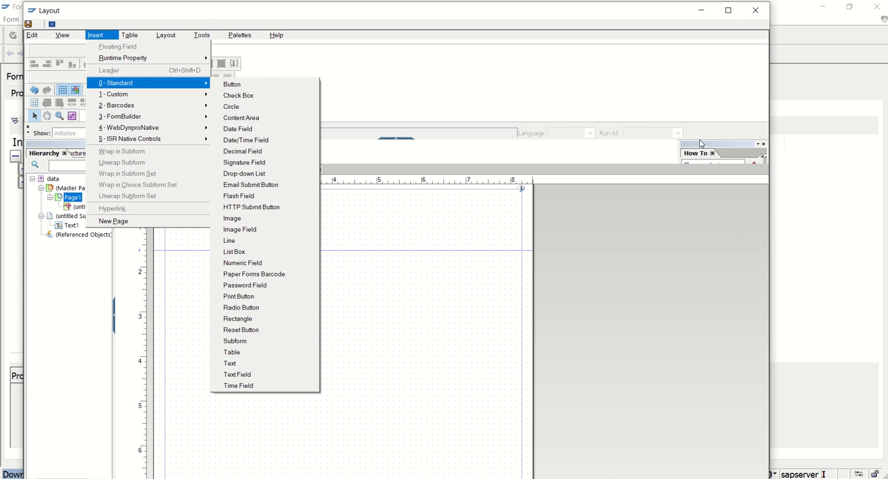
{"action": "left_click", "coordinate": [239, 34]}
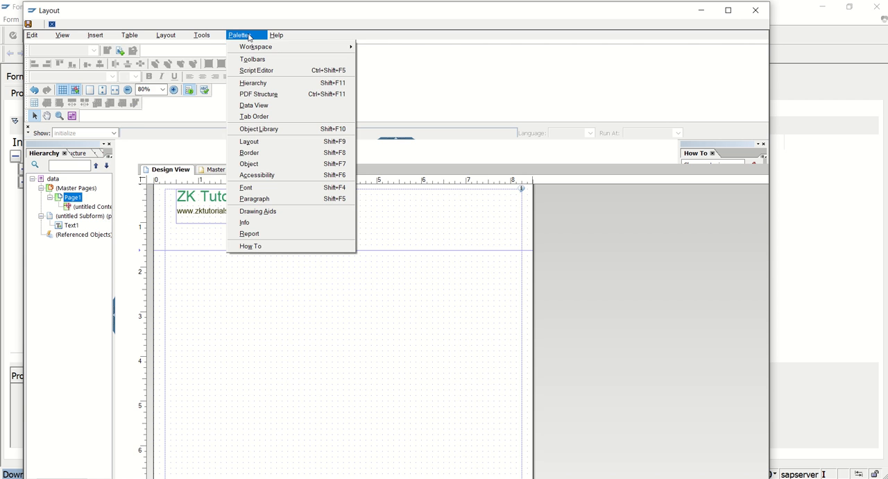
{"action": "left_click", "coordinate": [95, 35]}
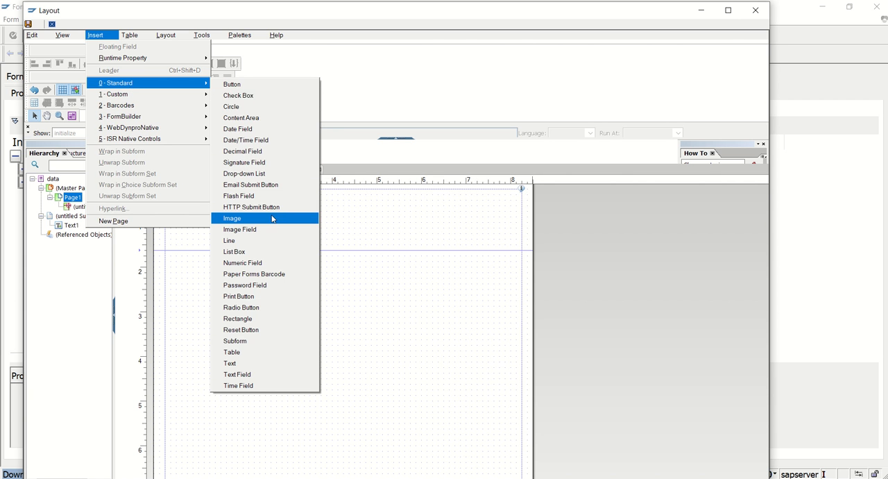
Step: Draw an image object at the top right beside the ZK Tutorials header, dismissing network warnings
{"action": "left_click", "coordinate": [233, 218]}
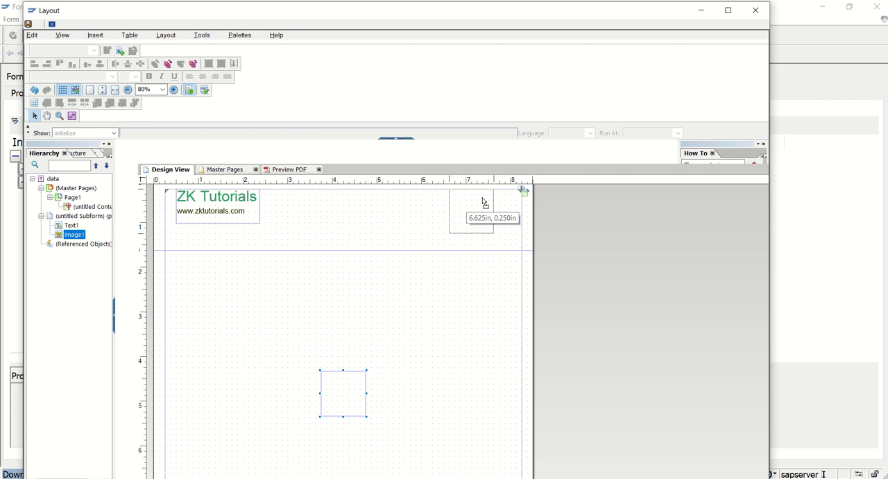
{"action": "left_click_drag", "start_coordinate": [344, 392], "coordinate": [483, 218]}
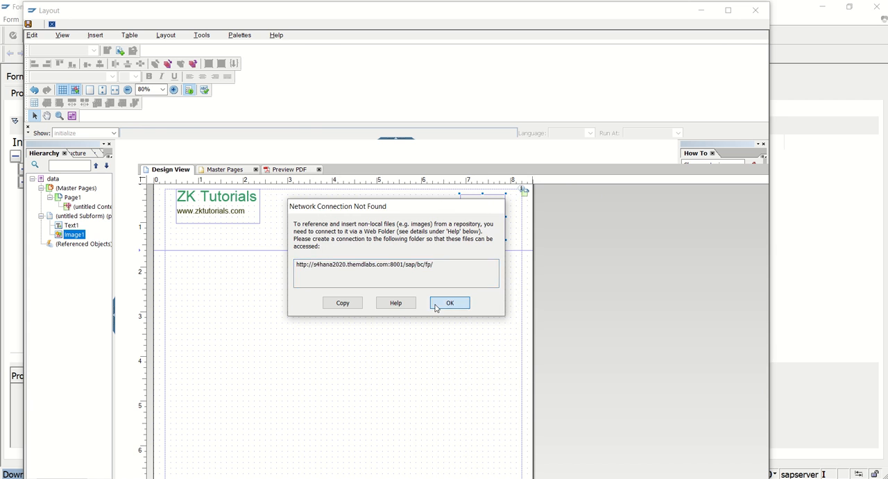
{"action": "left_click", "coordinate": [450, 302]}
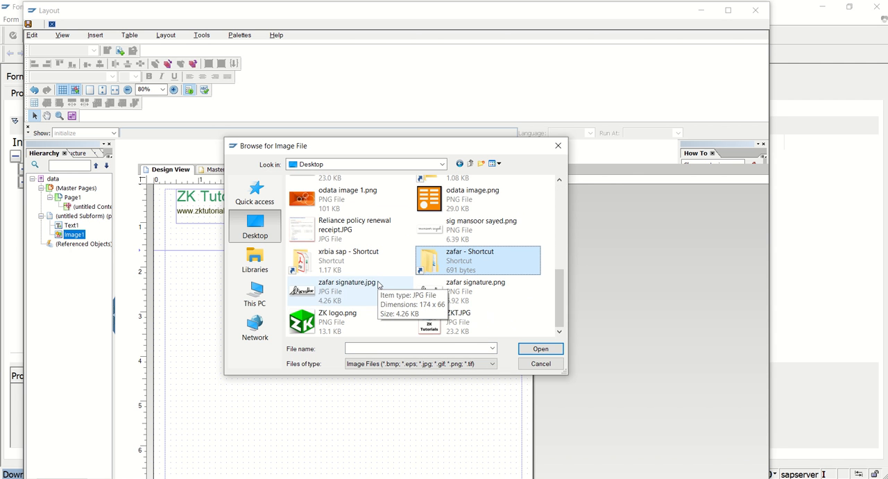
{"action": "left_click", "coordinate": [540, 348]}
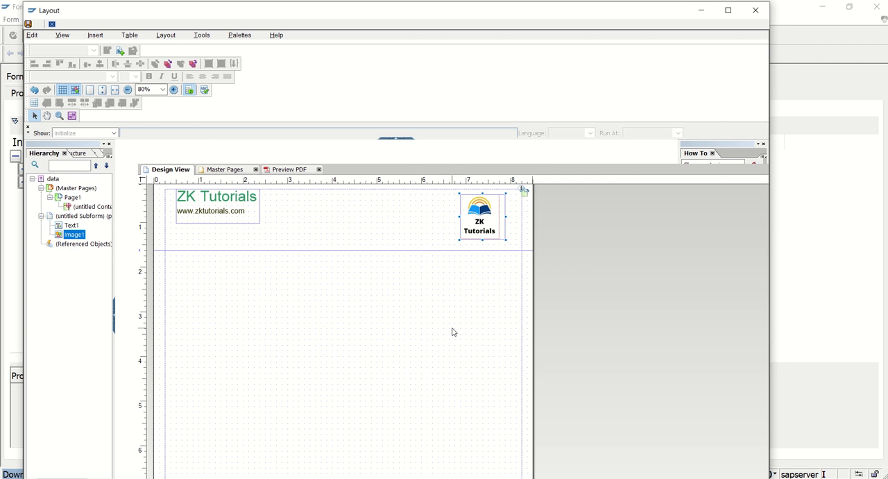
{"action": "mouse_move", "coordinate": [478, 248]}
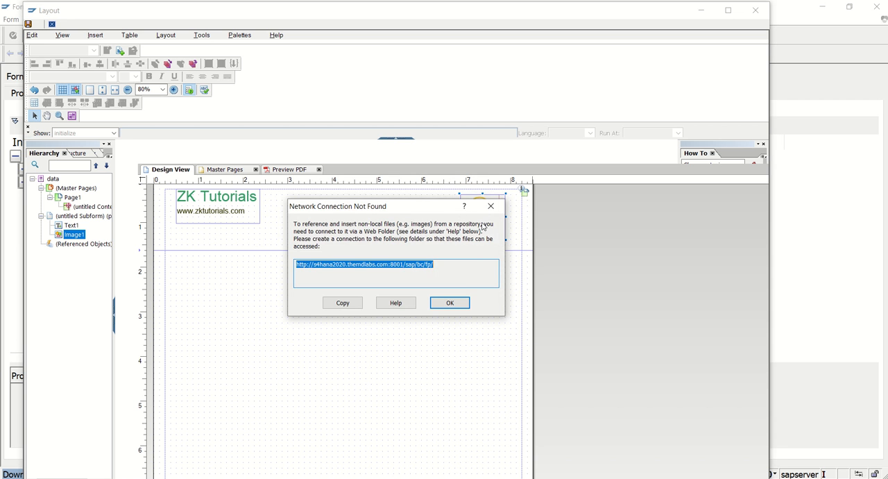
{"action": "left_click", "coordinate": [450, 302]}
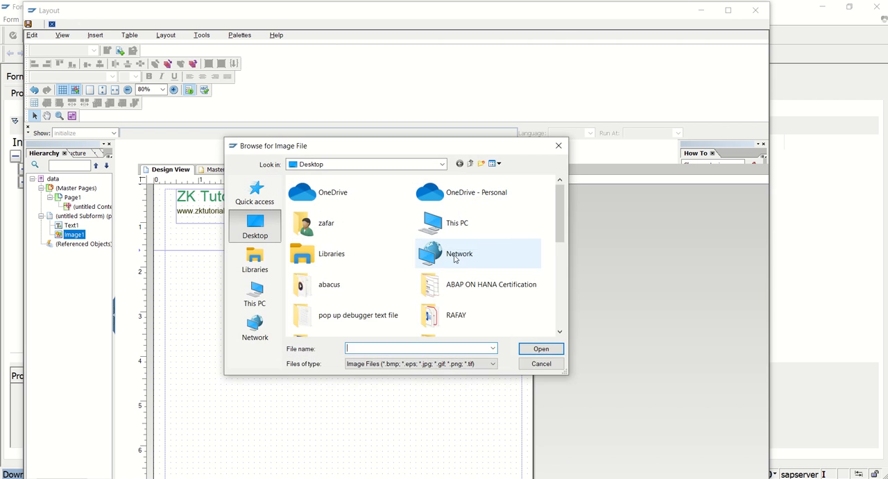
{"action": "left_click", "coordinate": [540, 348]}
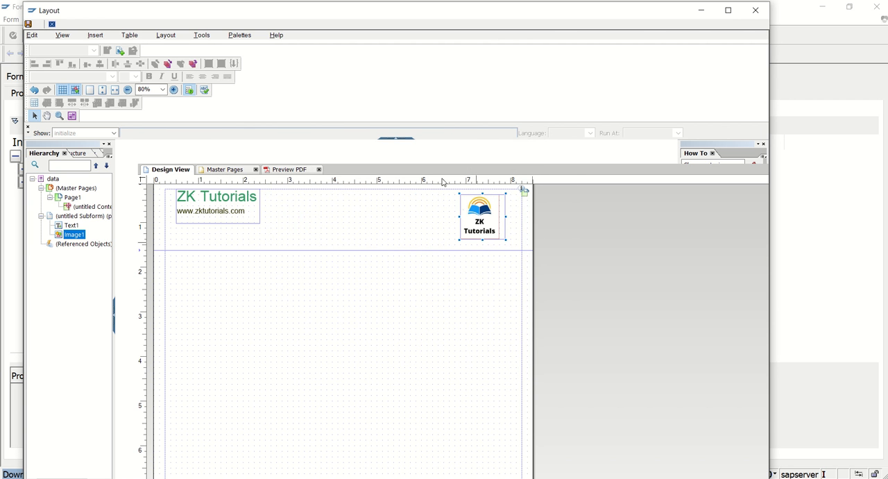
{"action": "left_click", "coordinate": [240, 34]}
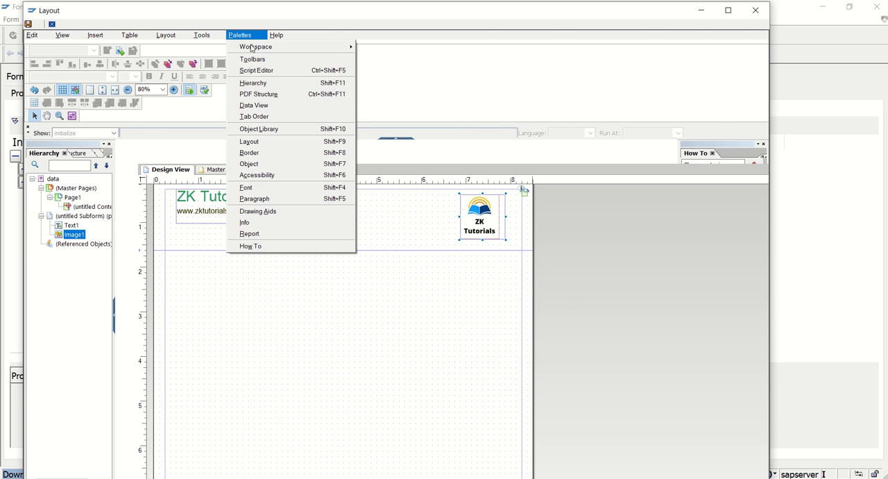
{"action": "mouse_move", "coordinate": [267, 129]}
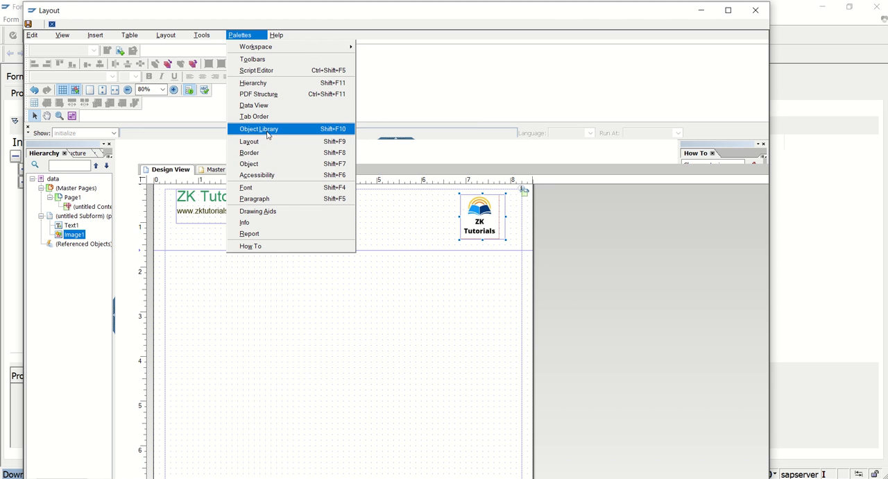
{"action": "mouse_move", "coordinate": [257, 174]}
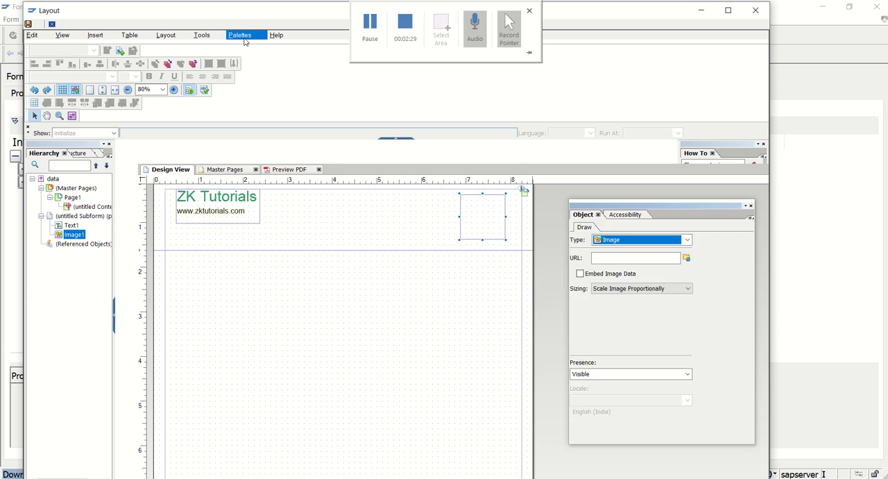
Step: Point the image URL to Desktop ZKT.JPG and tick Embed Image Data
{"action": "left_click", "coordinate": [240, 35]}
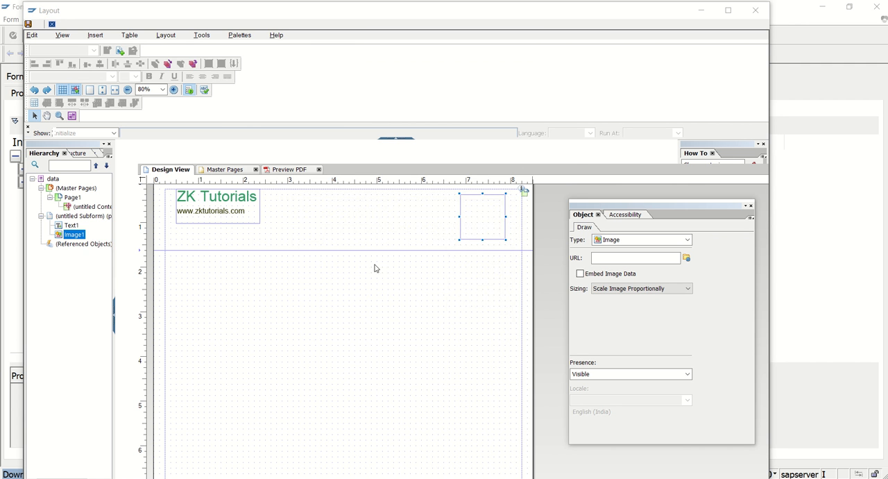
{"action": "left_click", "coordinate": [686, 257]}
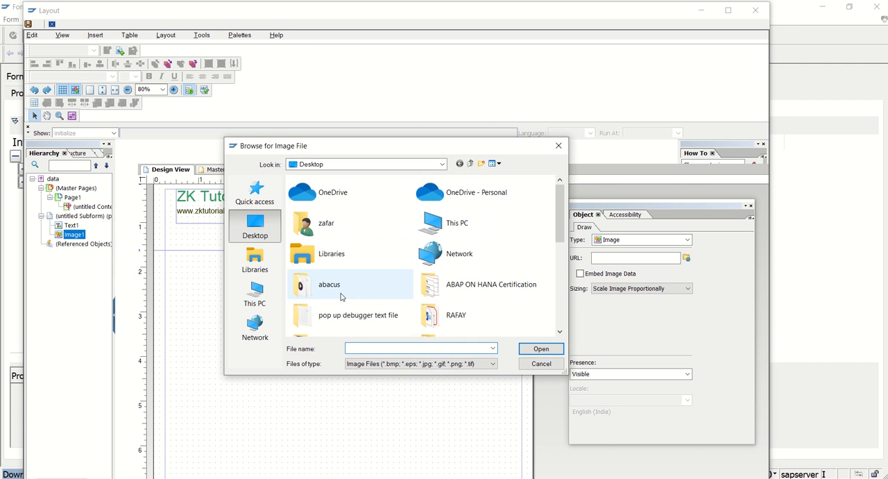
{"action": "left_click", "coordinate": [541, 348]}
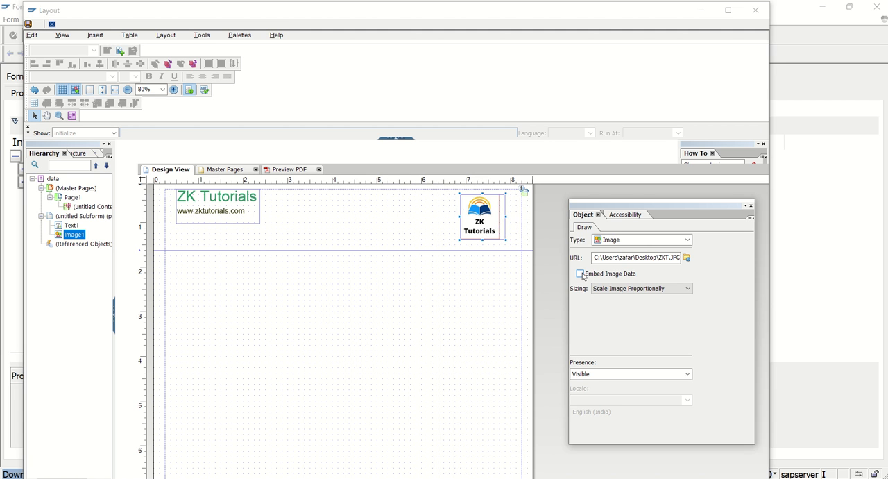
{"action": "left_click", "coordinate": [581, 273]}
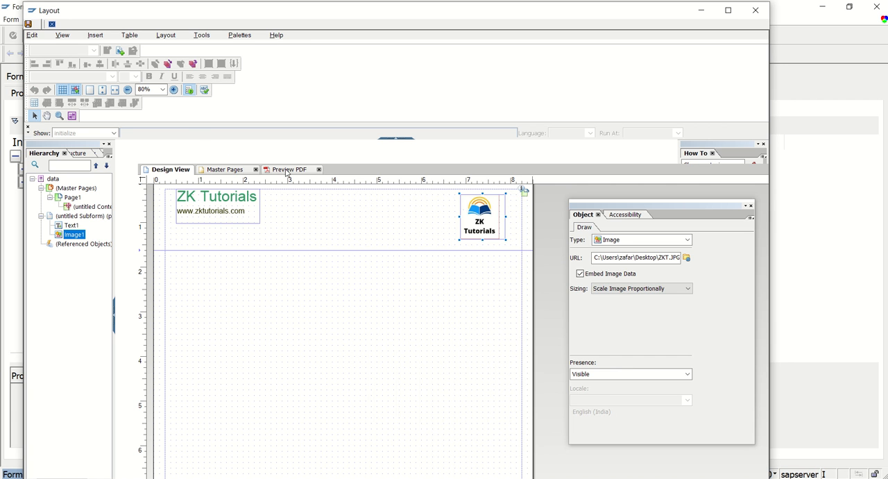
Step: Render the Preview PDF tab showing the ZK Tutorials header and logo image
{"action": "left_click", "coordinate": [286, 169]}
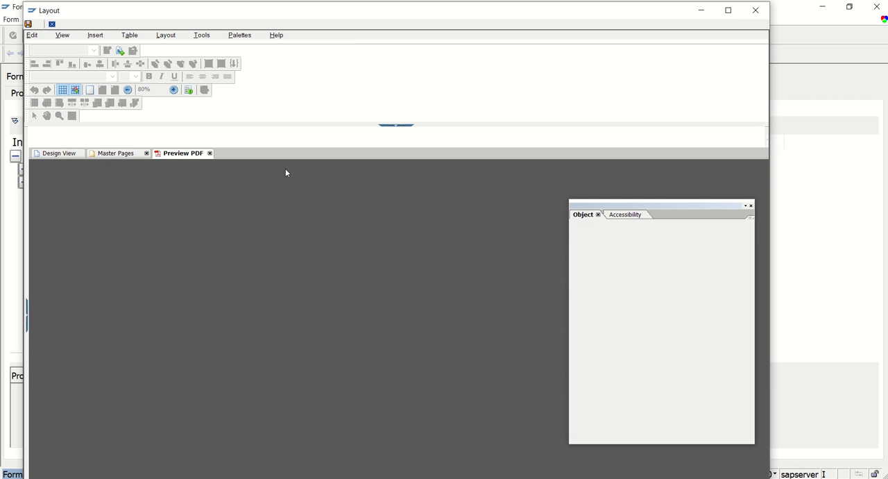
{"action": "left_click", "coordinate": [182, 153]}
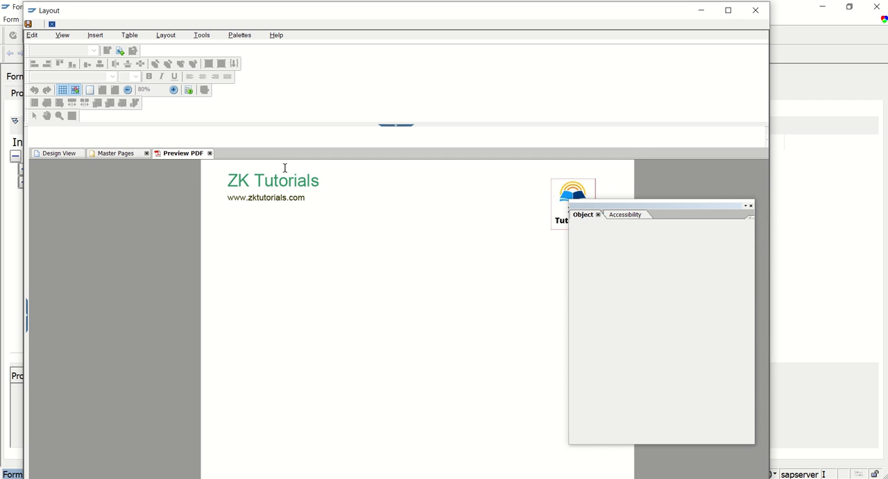
{"action": "mouse_move", "coordinate": [561, 192]}
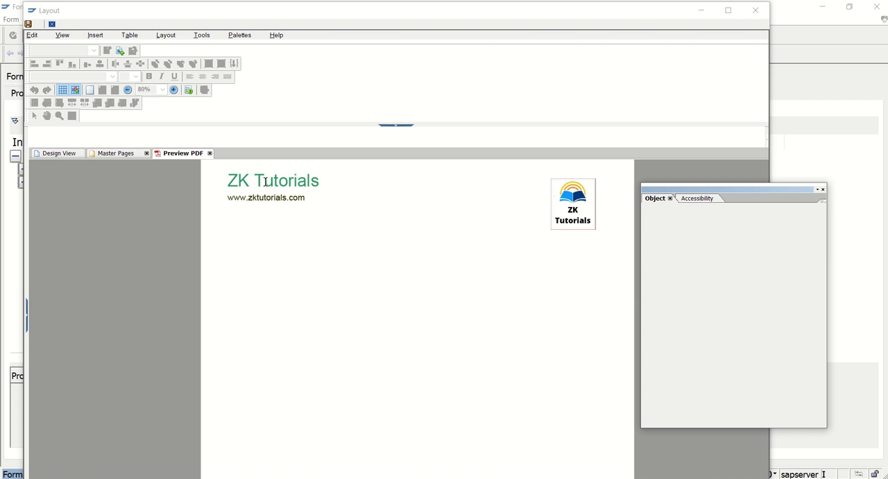
{"action": "mouse_move", "coordinate": [566, 219]}
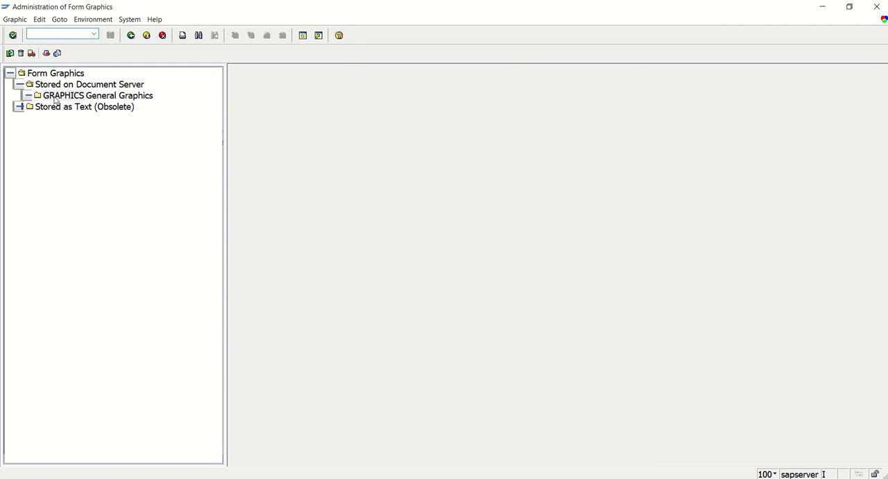
Step: Display the ENJOY colour bitmap under GRAPHICS > BMAP in SE78
{"action": "left_click", "coordinate": [37, 96]}
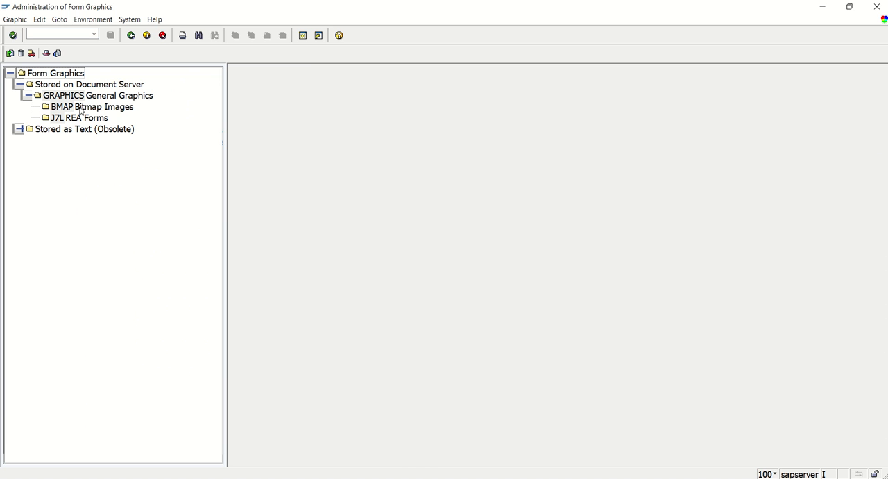
{"action": "left_click", "coordinate": [91, 107]}
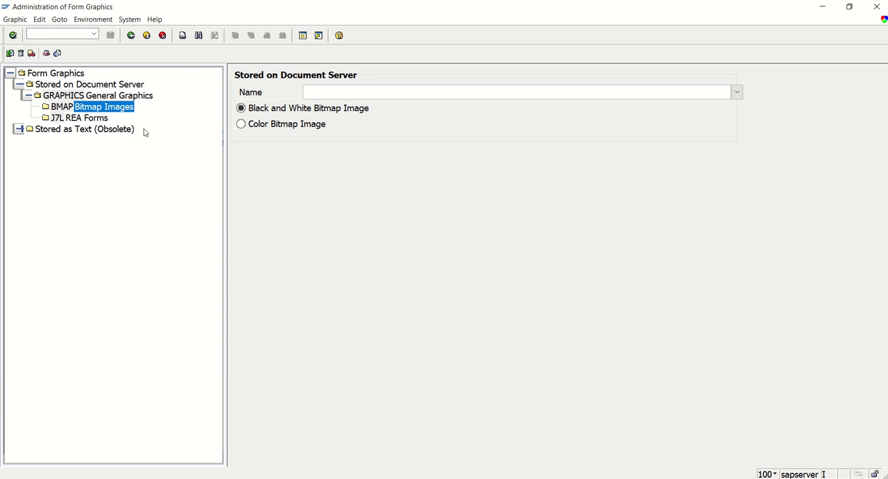
{"action": "left_click", "coordinate": [241, 124]}
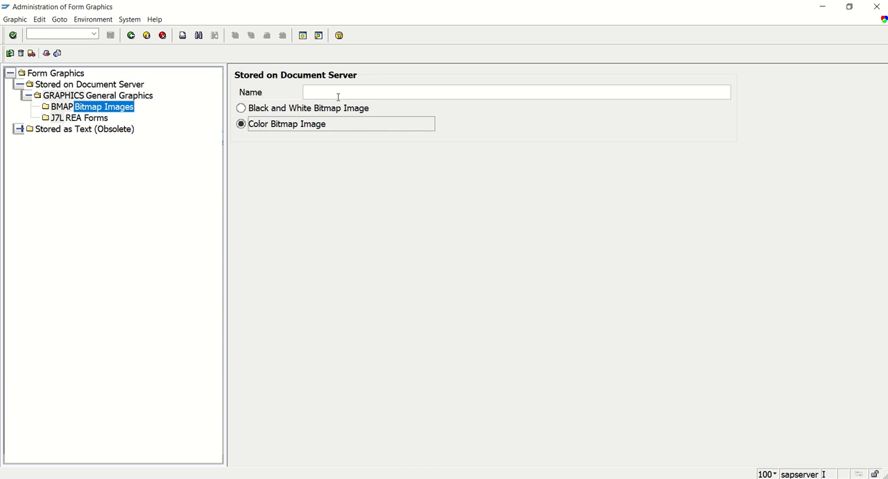
{"action": "type", "text": "ENJOY"}
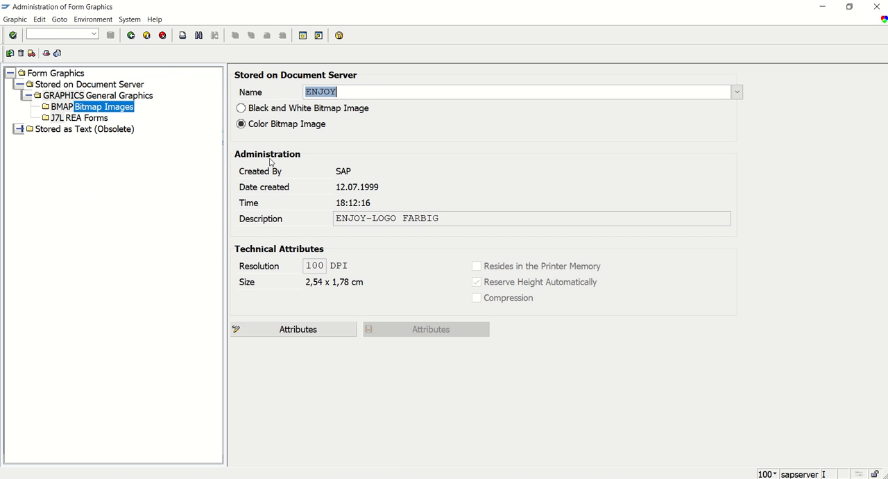
{"action": "left_click", "coordinate": [58, 54]}
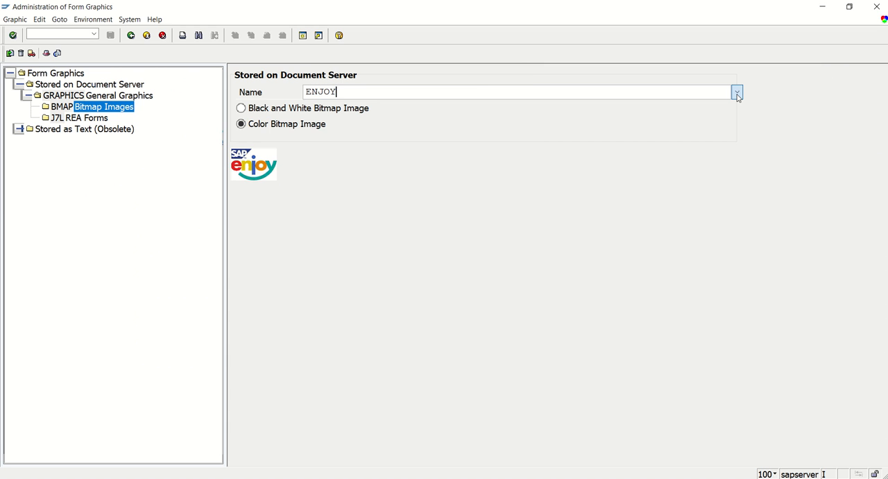
Step: Search all colour bitmaps with *, open MYLOGO, then re-enter ENJOY
{"action": "left_click", "coordinate": [738, 92]}
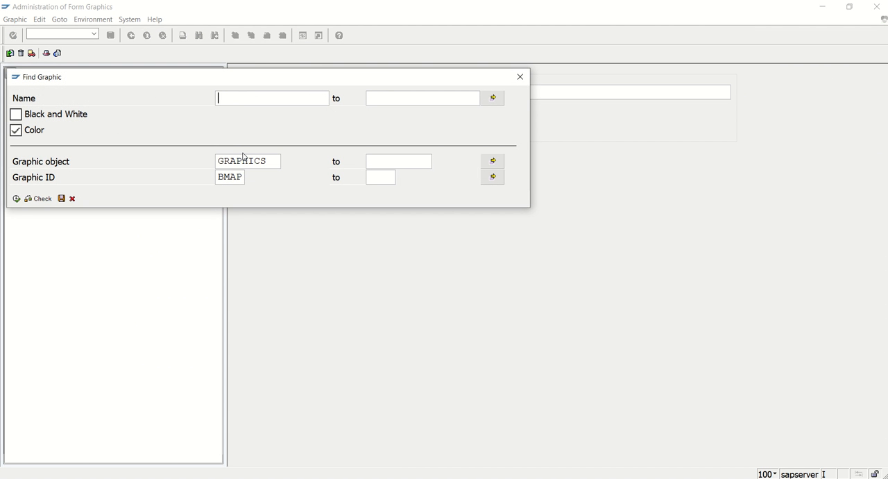
{"action": "type", "text": "*"}
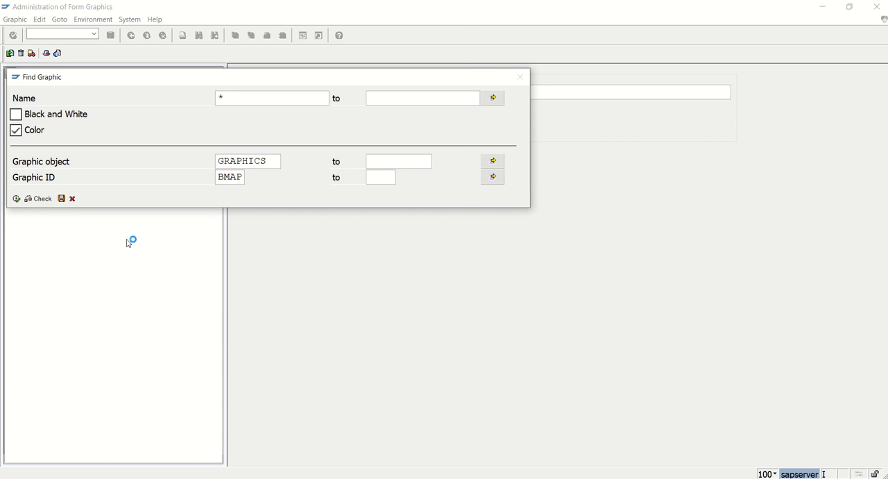
{"action": "left_click", "coordinate": [16, 198]}
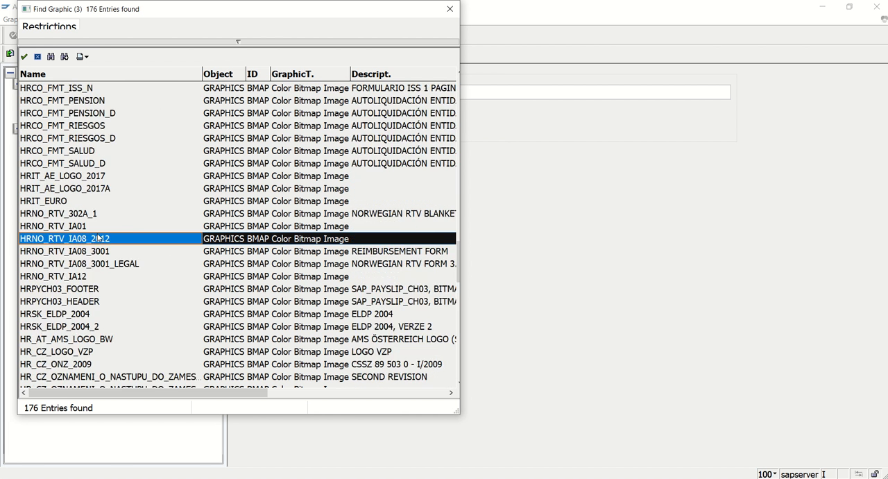
{"action": "scroll", "scroll_direction": "down", "scroll_amount": 3}
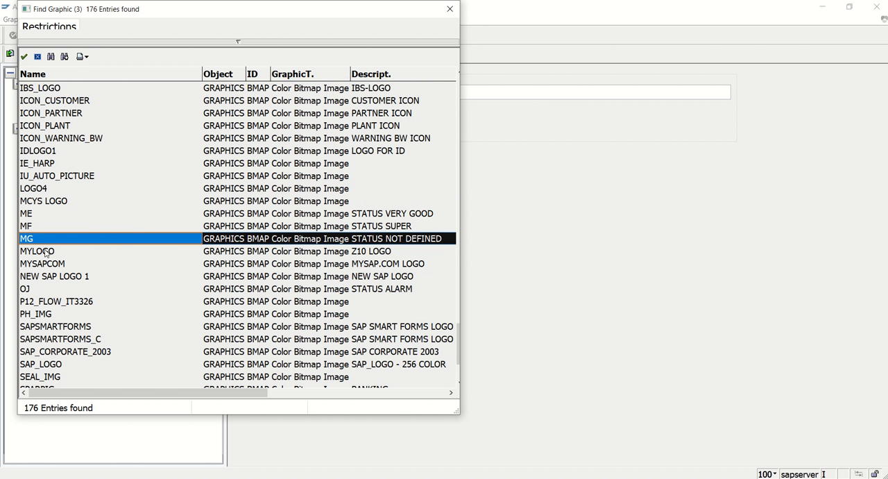
{"action": "double_click", "coordinate": [37, 251]}
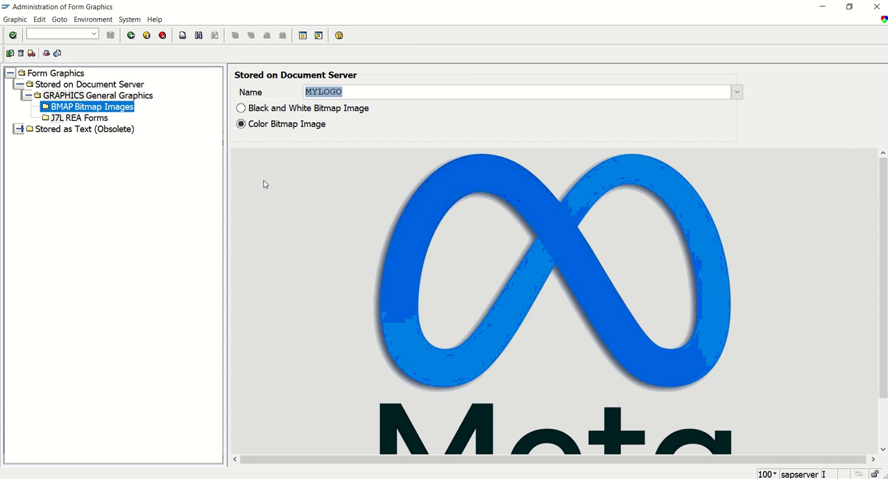
{"action": "left_click", "coordinate": [343, 91]}
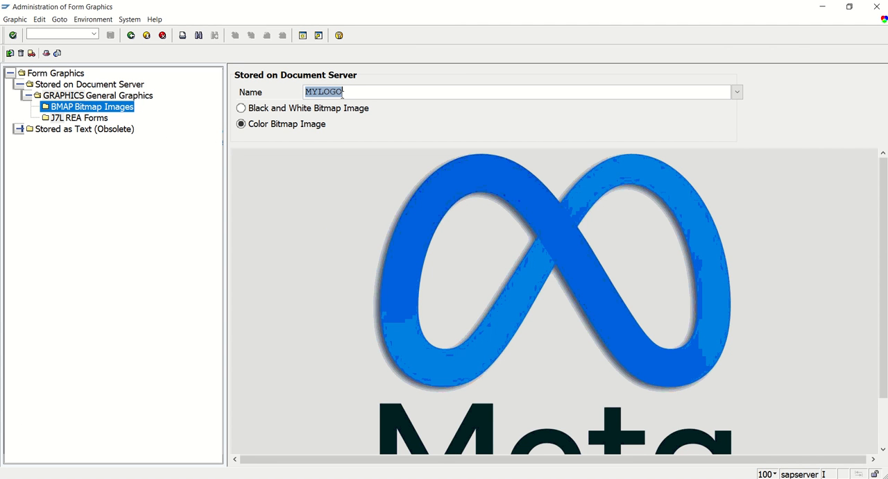
{"action": "type", "text": "ENJOY"}
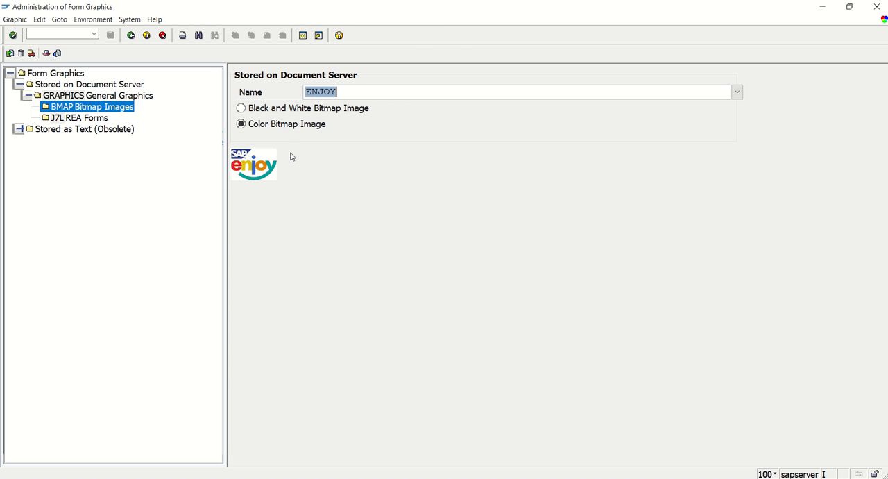
{"action": "mouse_move", "coordinate": [251, 175]}
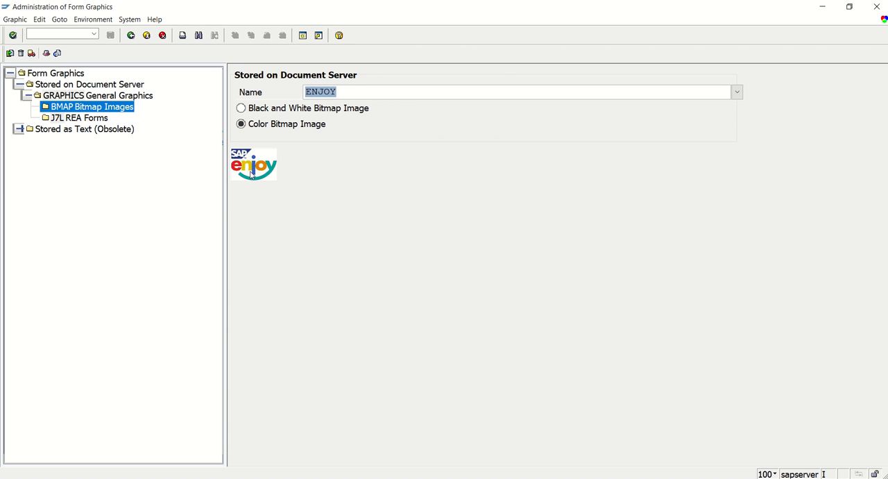
{"action": "mouse_move", "coordinate": [12, 57]}
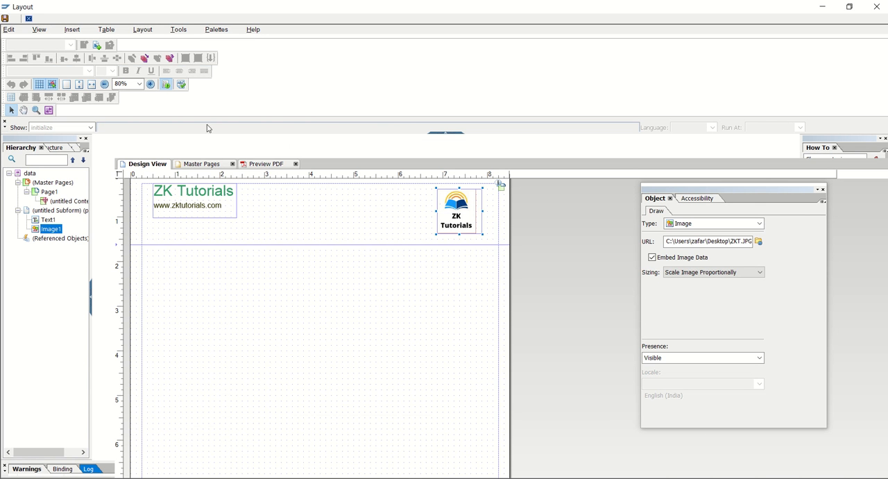
{"action": "mouse_move", "coordinate": [350, 206]}
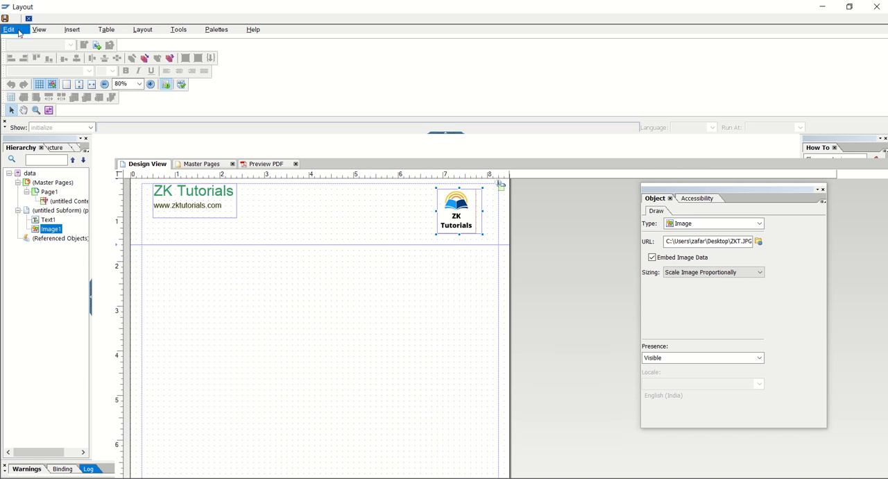
{"action": "mouse_move", "coordinate": [29, 19]}
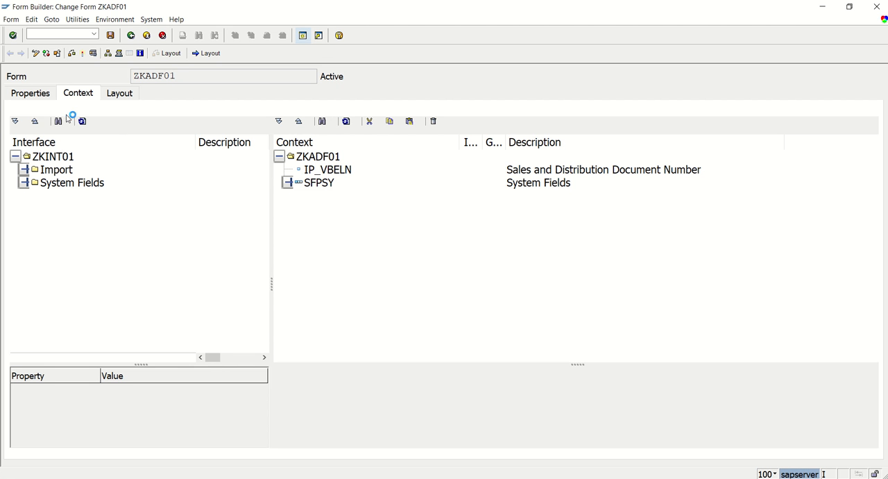
{"action": "mouse_move", "coordinate": [34, 125]}
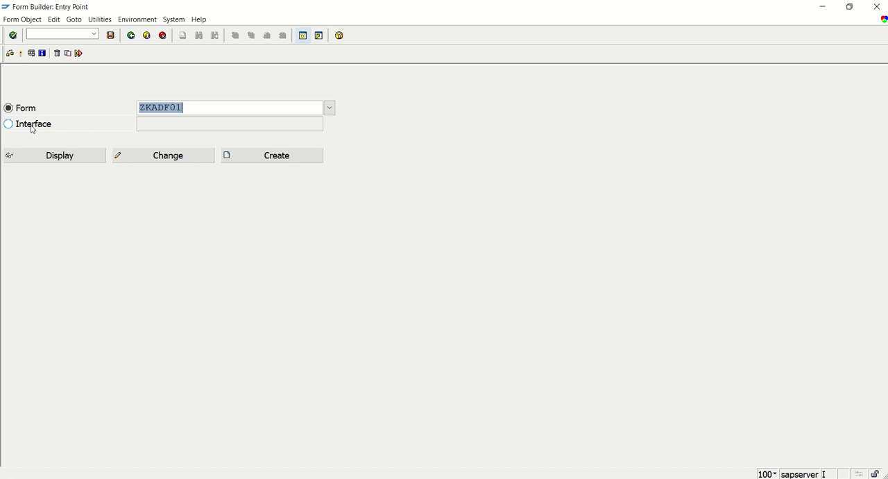
Step: Select the Interface option with ZKINT01 in Form Builder and open it for changes
{"action": "left_click", "coordinate": [8, 124]}
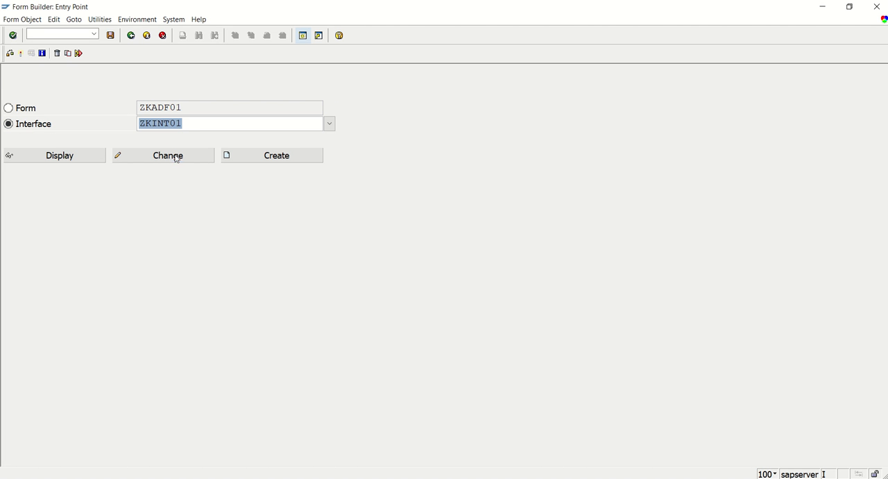
{"action": "left_click", "coordinate": [167, 155]}
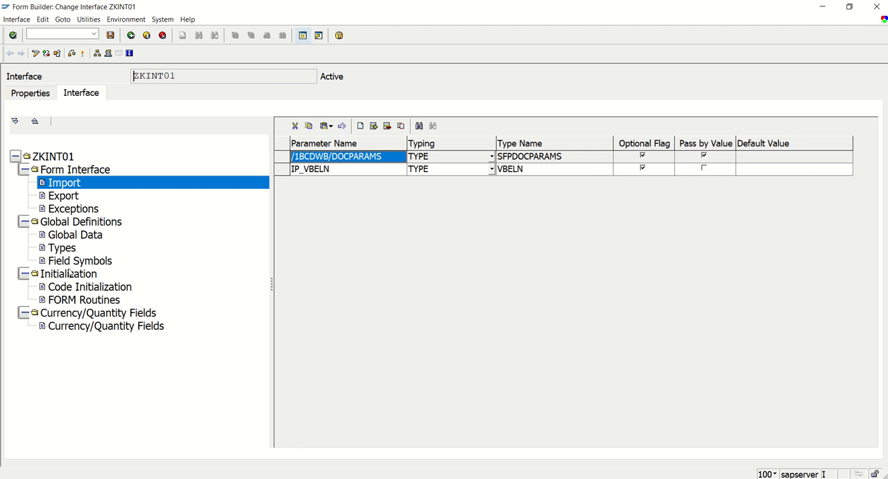
Step: Type GV_COMP_LOGO as XSTRING in Global Data and save ZKINT01
{"action": "left_click", "coordinate": [75, 234]}
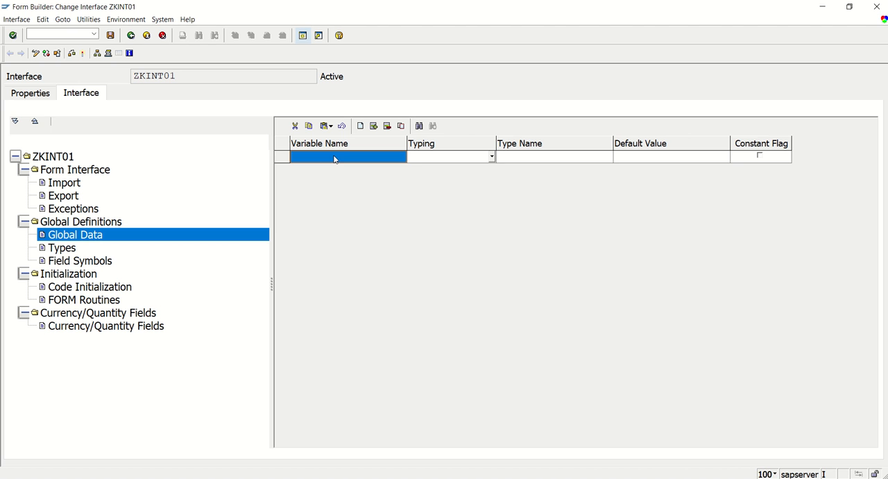
{"action": "type", "text": "gv_"}
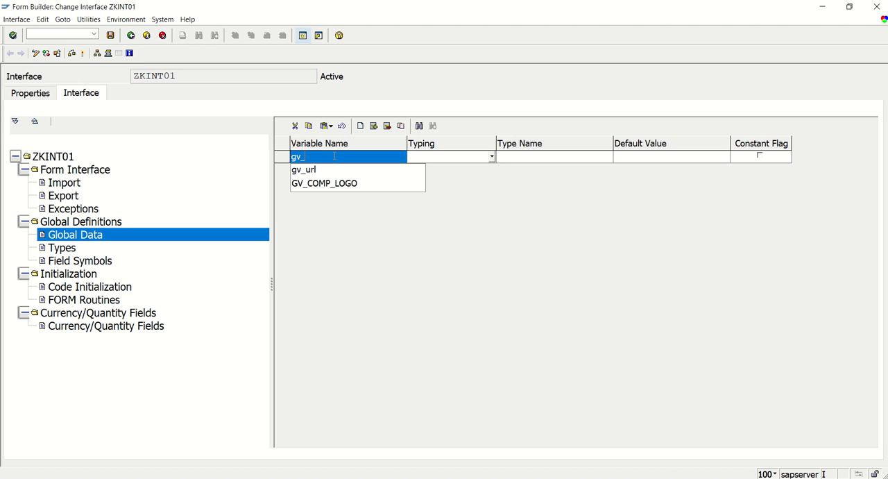
{"action": "left_click", "coordinate": [324, 182]}
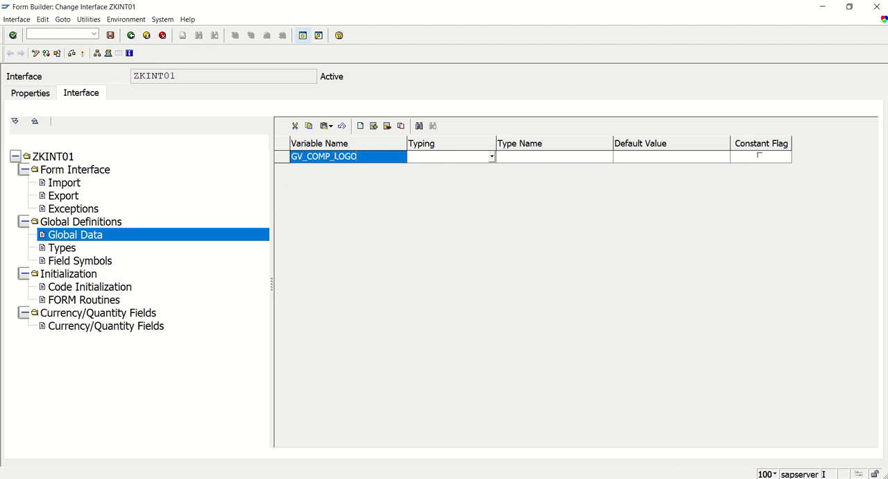
{"action": "left_click", "coordinate": [448, 156]}
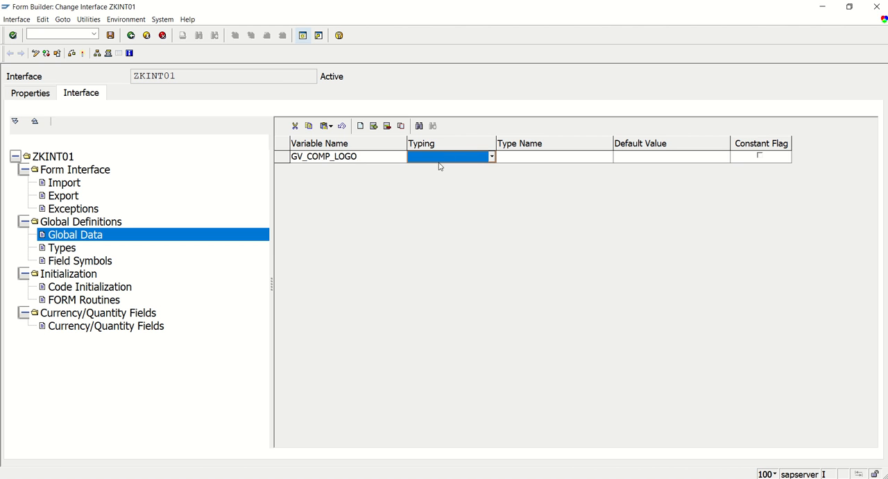
{"action": "left_click", "coordinate": [492, 156]}
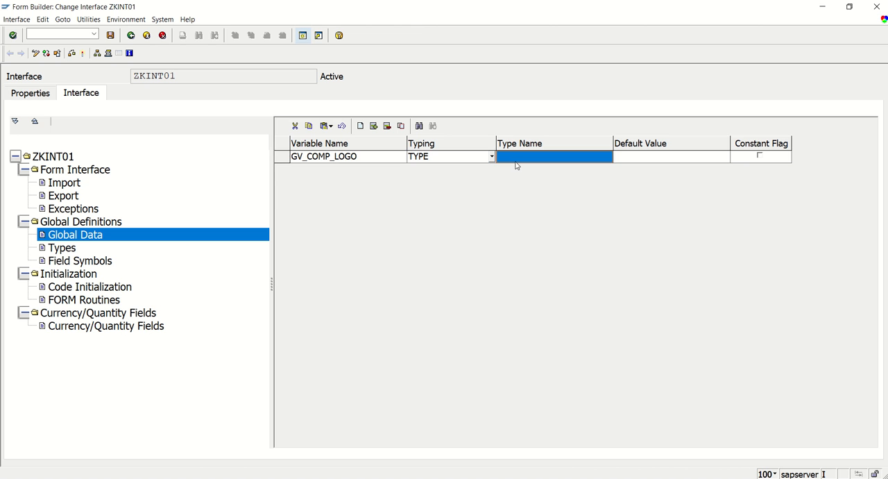
{"action": "mouse_move", "coordinate": [672, 169]}
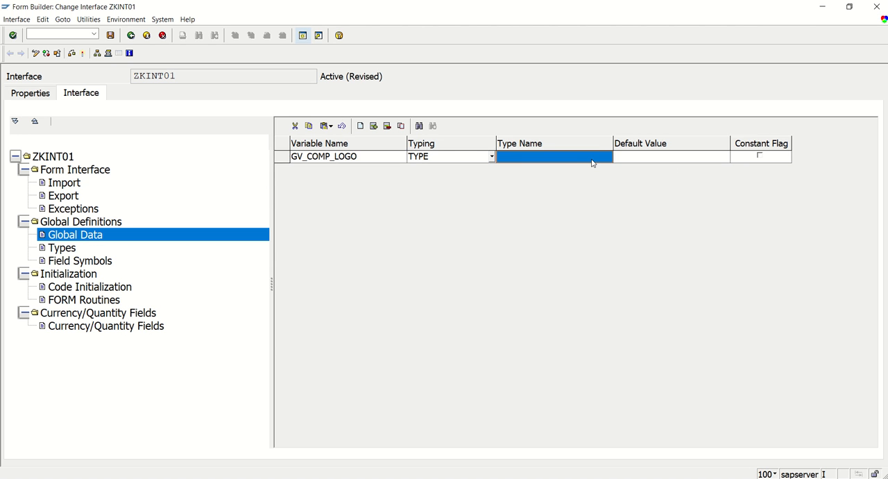
{"action": "mouse_move", "coordinate": [512, 160]}
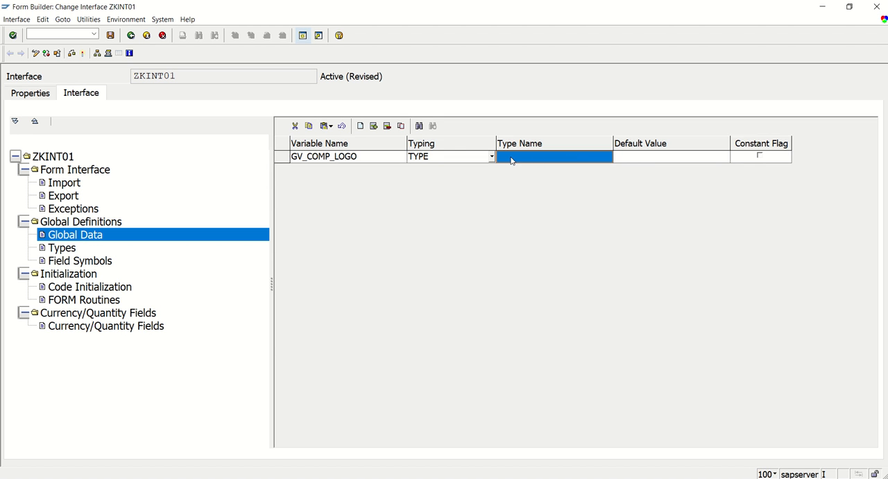
{"action": "type", "text": "x"}
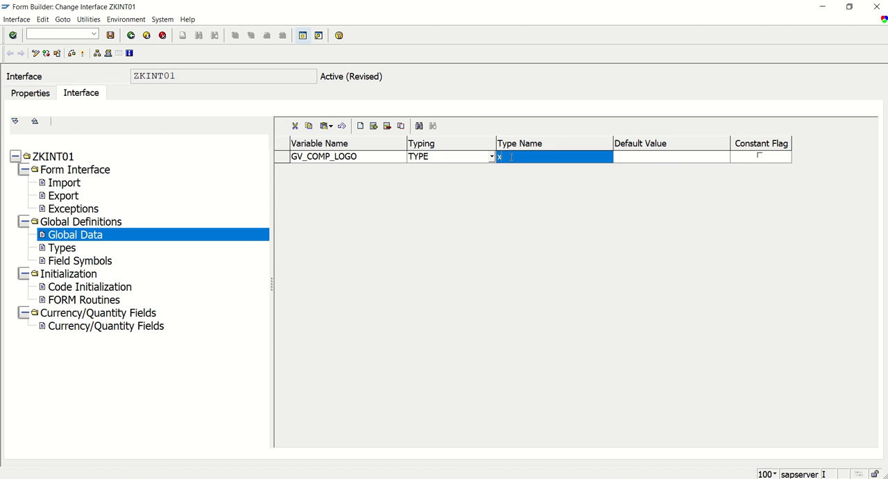
{"action": "type", "text": "string"}
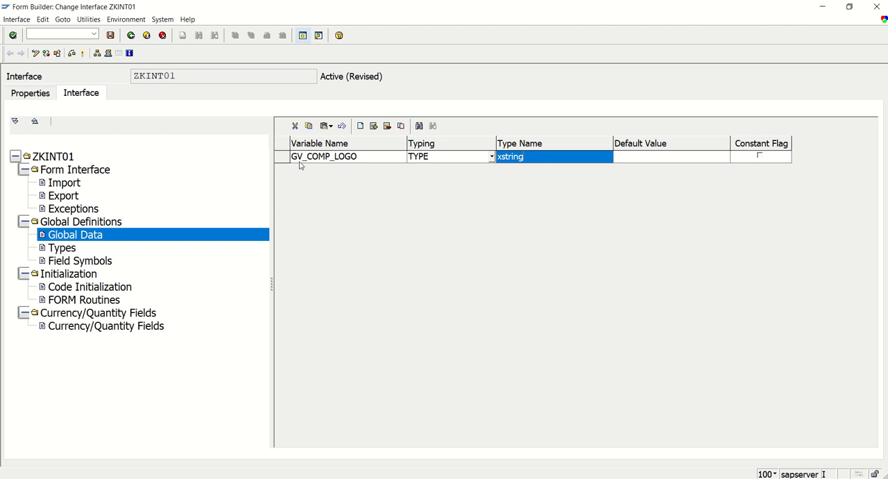
{"action": "mouse_move", "coordinate": [323, 168]}
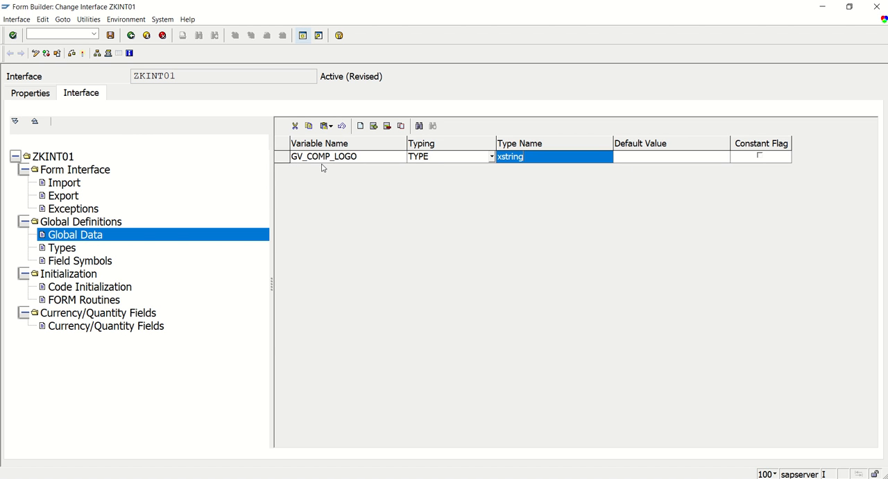
{"action": "mouse_move", "coordinate": [516, 170]}
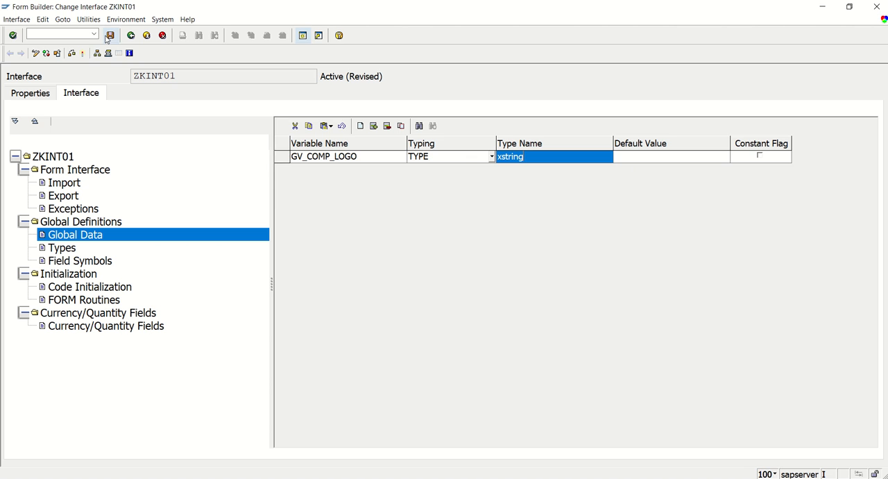
{"action": "left_click", "coordinate": [110, 34]}
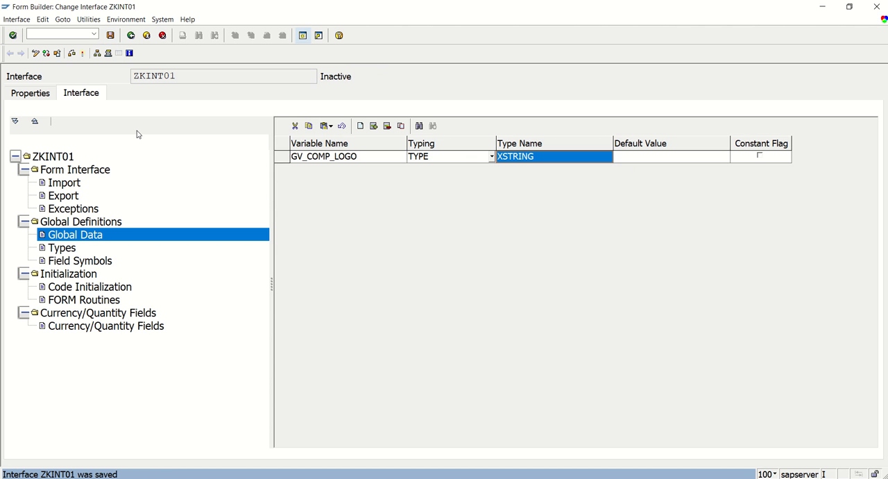
{"action": "mouse_move", "coordinate": [85, 306]}
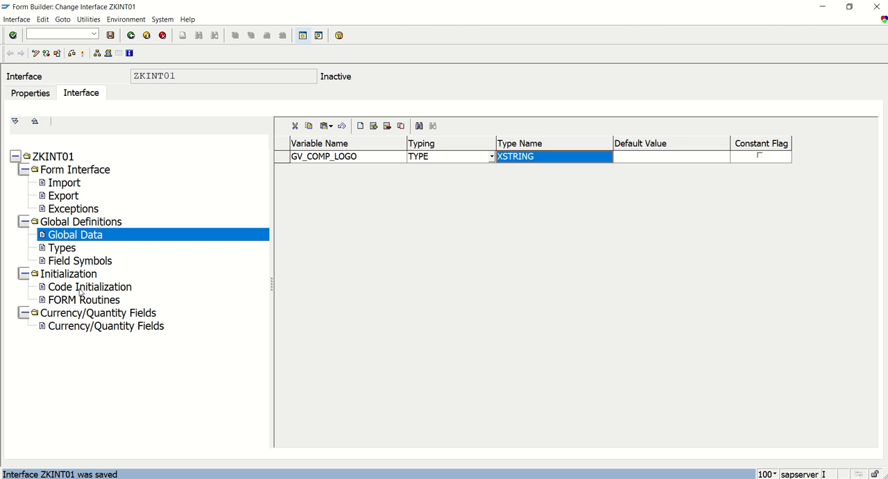
Step: Add GV_COMP_LOGO as an output parameter of Code Initialization
{"action": "left_click", "coordinate": [89, 286]}
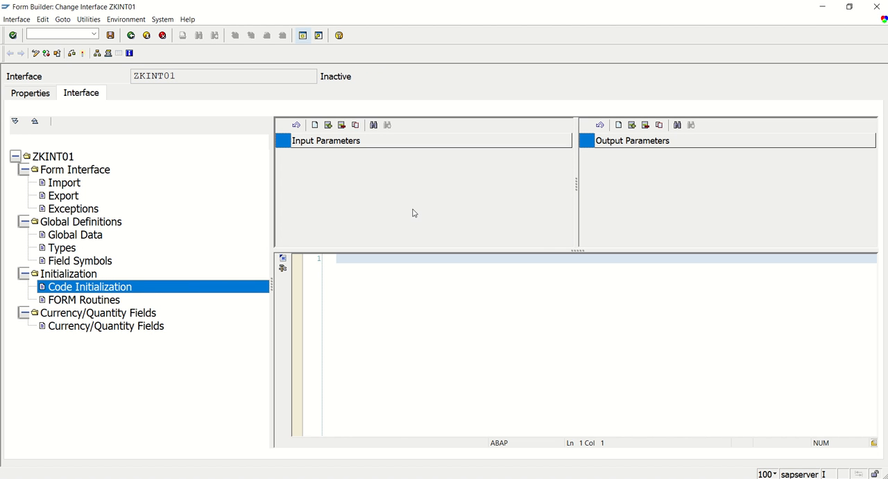
{"action": "mouse_move", "coordinate": [147, 229]}
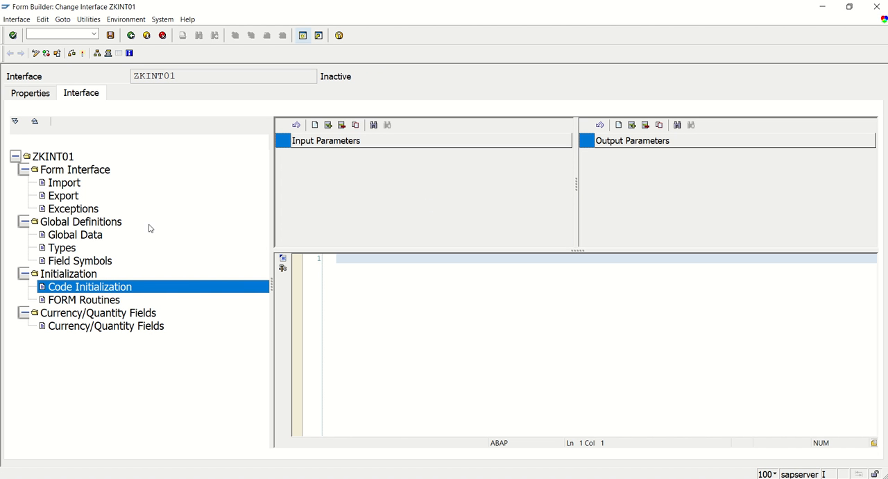
{"action": "mouse_move", "coordinate": [140, 235]}
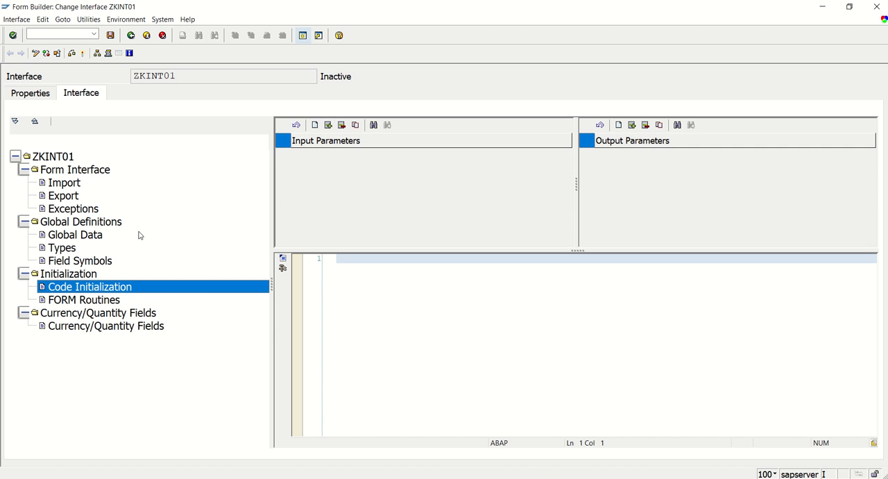
{"action": "mouse_move", "coordinate": [80, 264]}
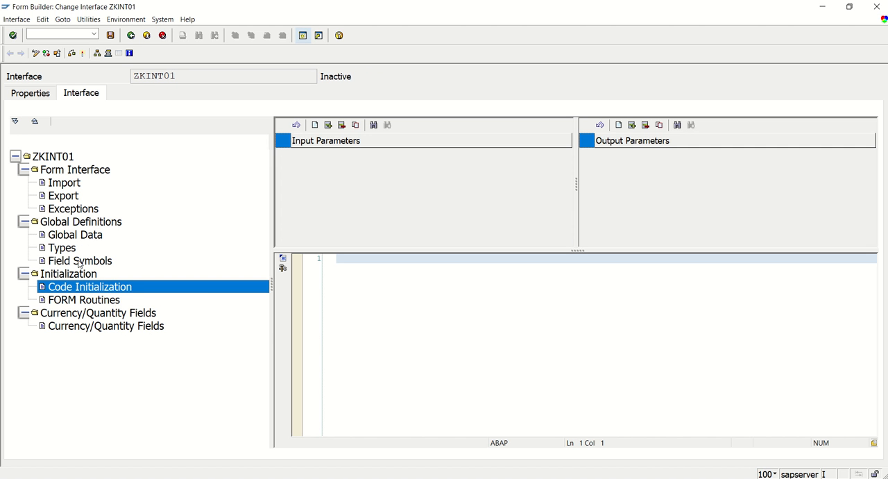
{"action": "mouse_move", "coordinate": [632, 125]}
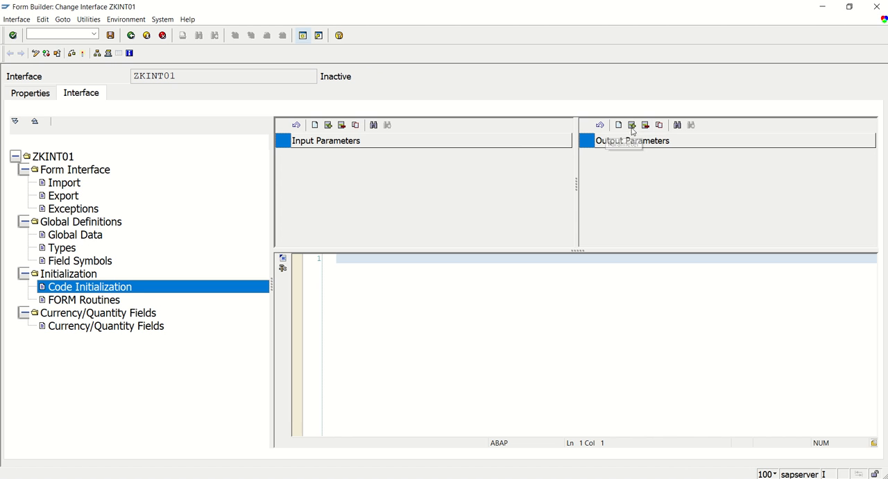
{"action": "left_click", "coordinate": [631, 125]}
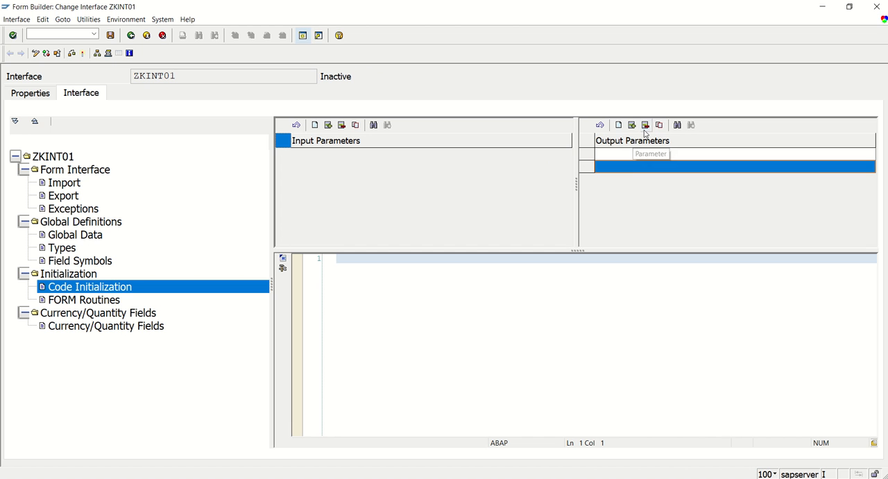
{"action": "type", "text": "gv"}
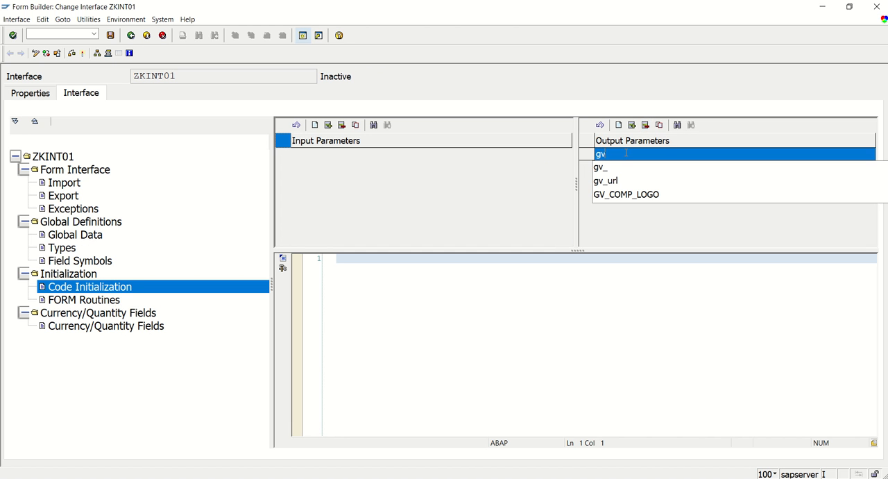
{"action": "left_click", "coordinate": [626, 193]}
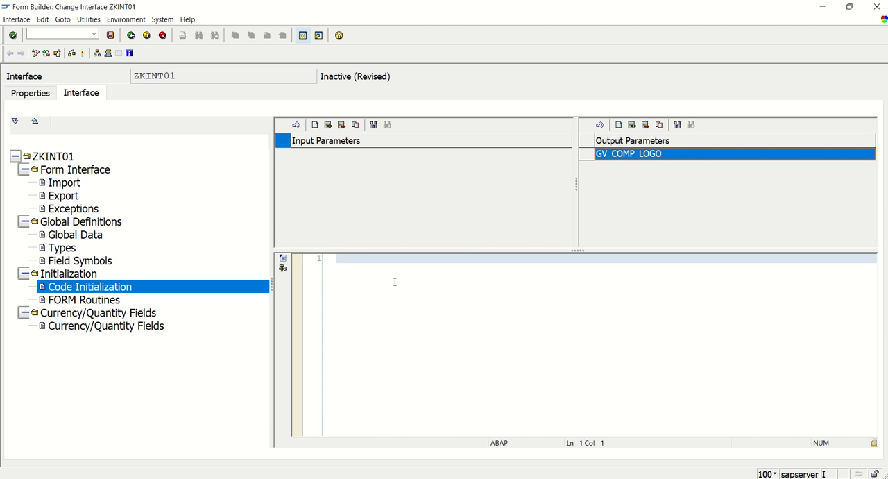
Step: Start a comment line "for logo co..." in the initialization code
{"action": "key", "text": "Return"}
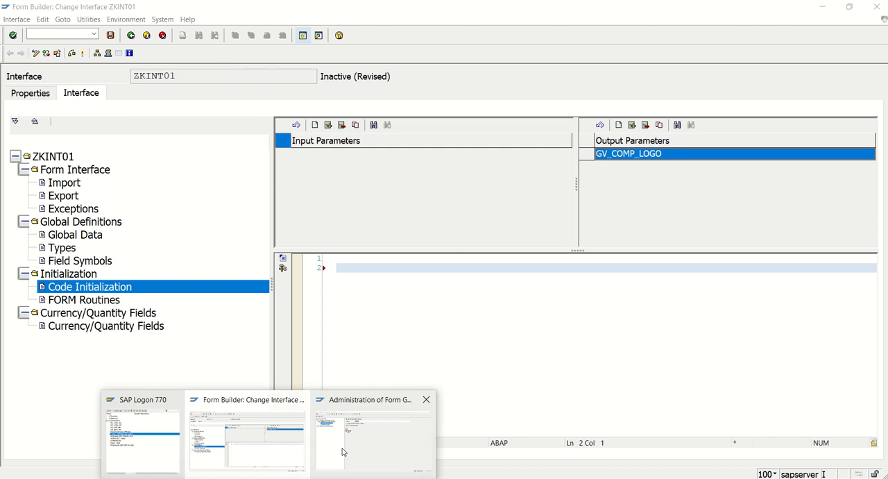
{"action": "left_click", "coordinate": [373, 430]}
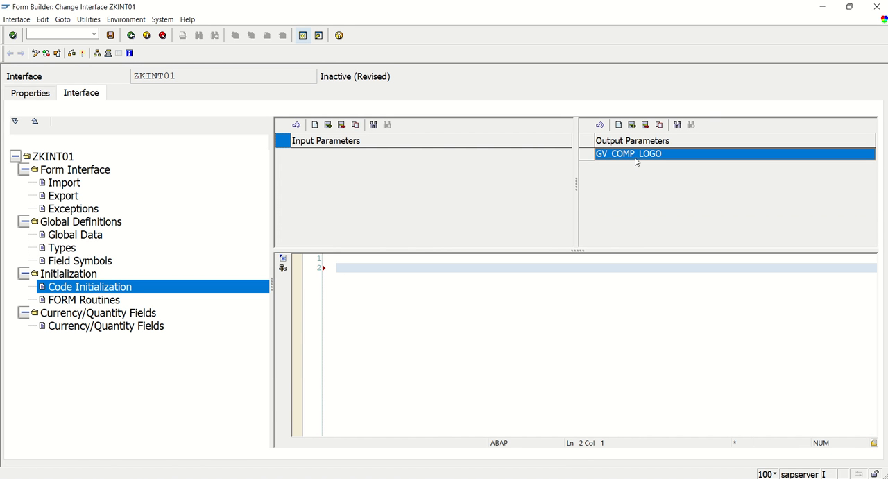
{"action": "mouse_move", "coordinate": [621, 166]}
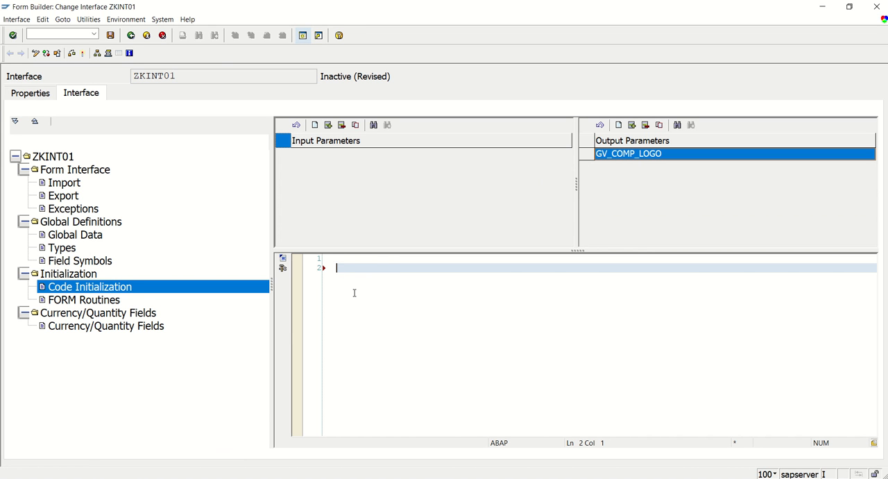
{"action": "type", "text": "\"for logo co"}
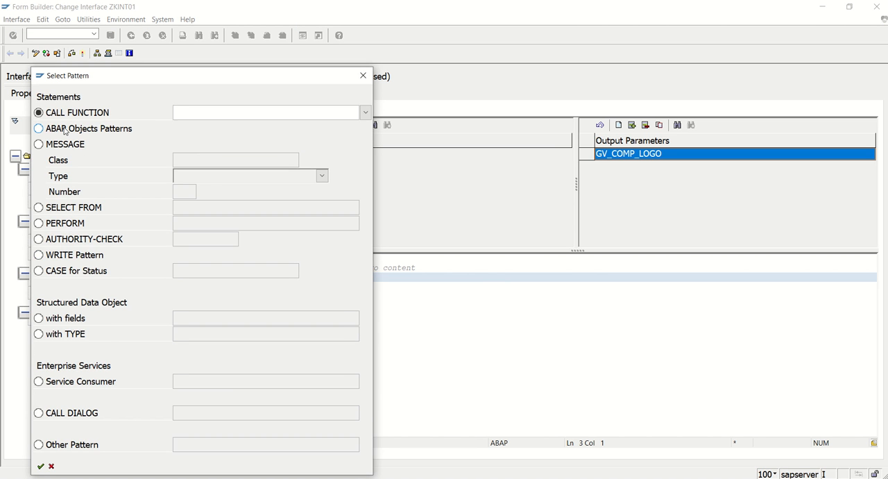
Step: Insert an ABAP Objects CALL METHOD pattern for CL_SSF_XSF_UTILITIES=>GET_BDS_GRAPHIC_AS_BMP
{"action": "left_click", "coordinate": [39, 128]}
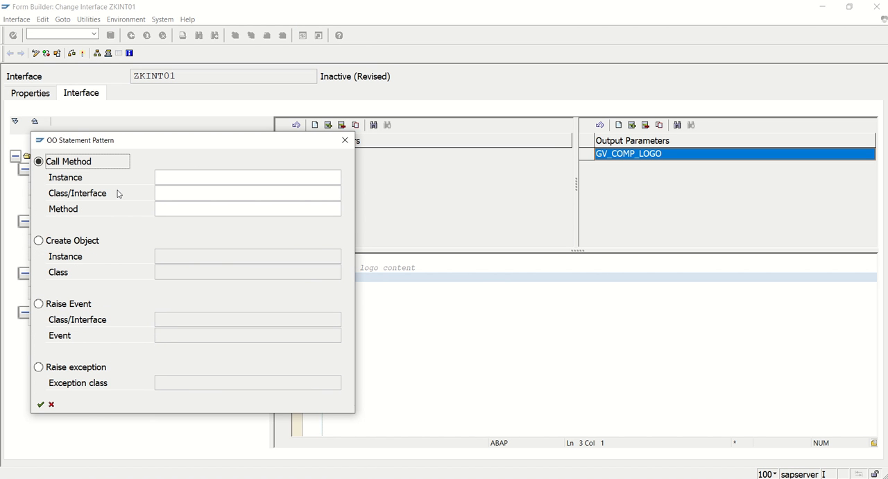
{"action": "left_click", "coordinate": [248, 193]}
{"action": "type", "text": "CL_SSF_XSF_UTILITIES"}
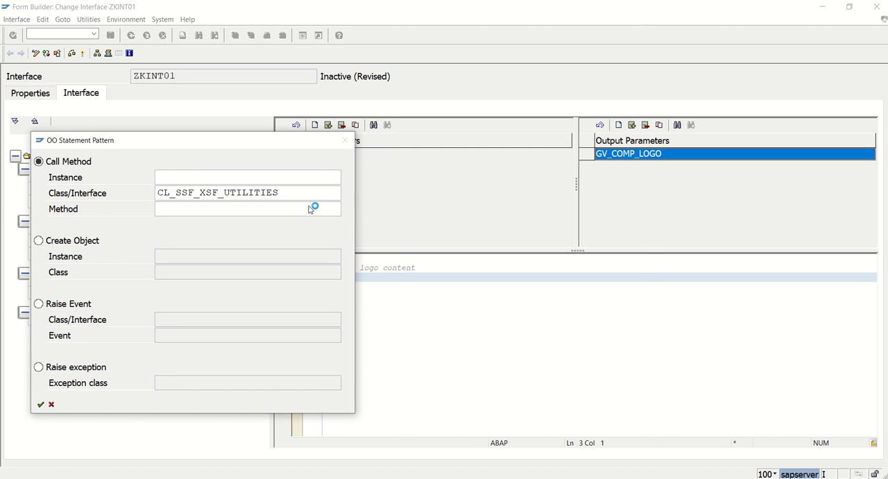
{"action": "left_click", "coordinate": [313, 208]}
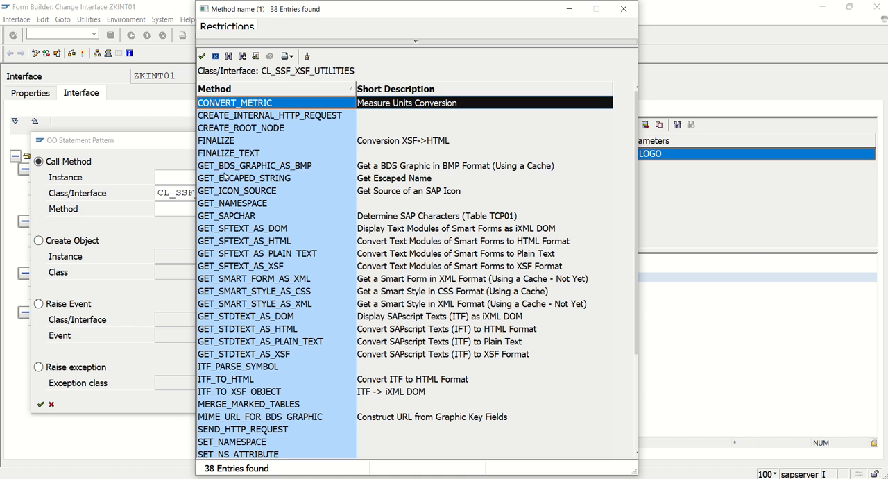
{"action": "left_click", "coordinate": [255, 165]}
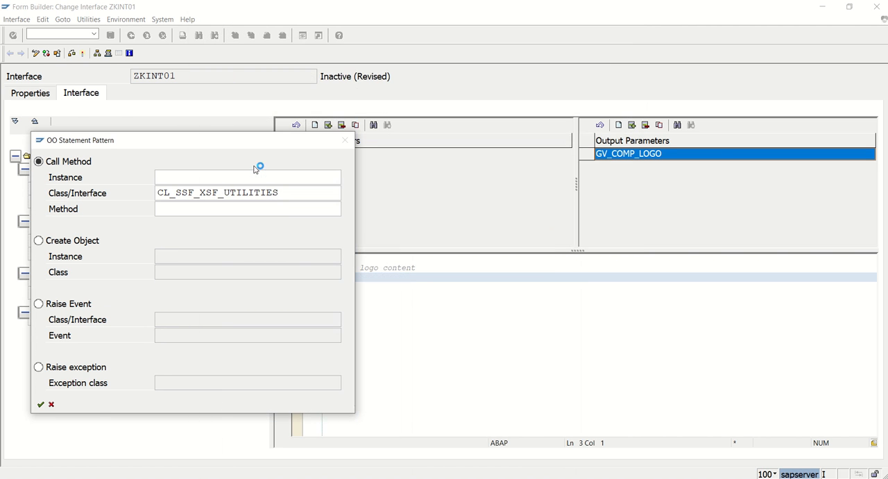
{"action": "type", "text": "GET_BDS_GRAPHIC_AS_BMP"}
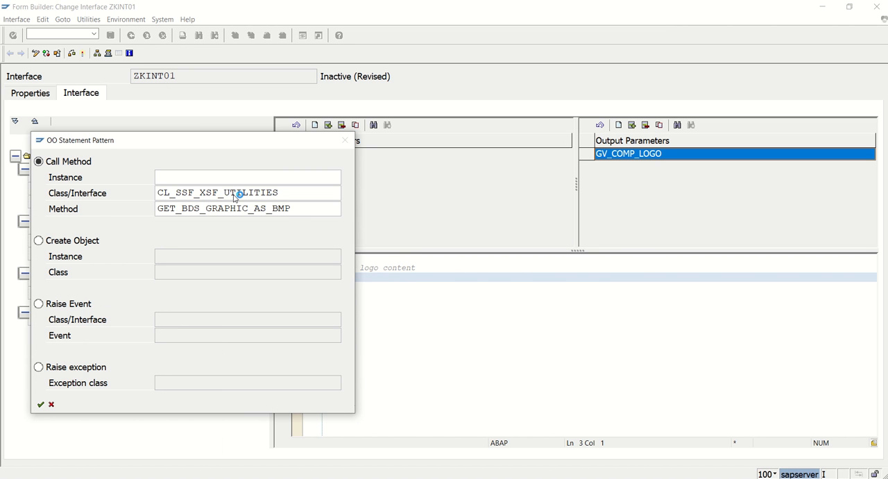
{"action": "left_click", "coordinate": [40, 404]}
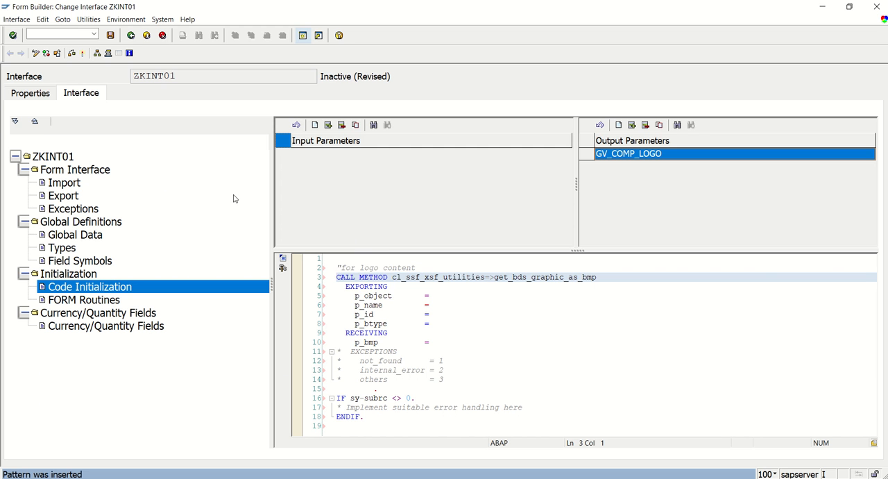
{"action": "mouse_move", "coordinate": [468, 301]}
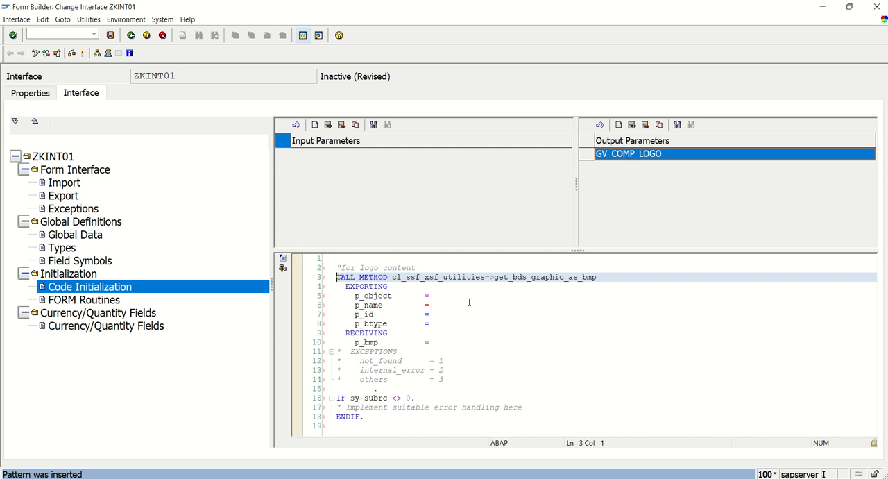
{"action": "mouse_move", "coordinate": [483, 266]}
{"action": "type", "text": " '"}
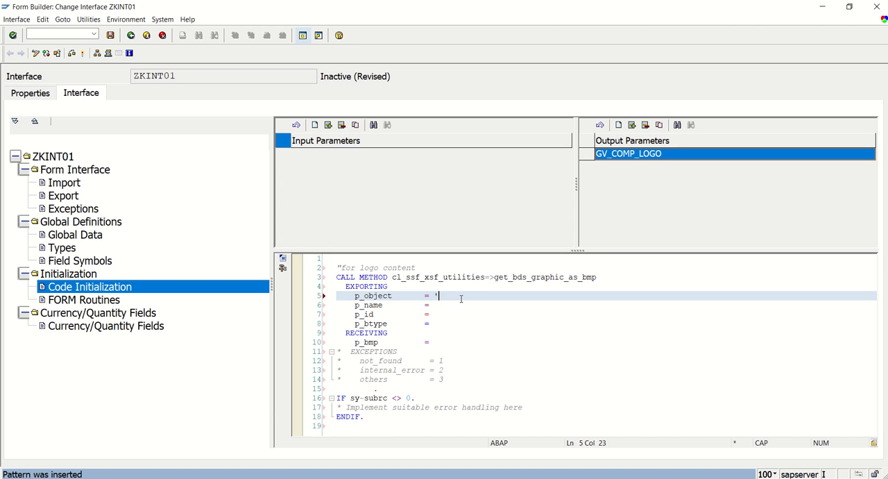
Step: Enter 'GRAPHICS' as the object and 'ENJOY' as the name in the logo call
{"action": "type", "text": "GRAPH"}
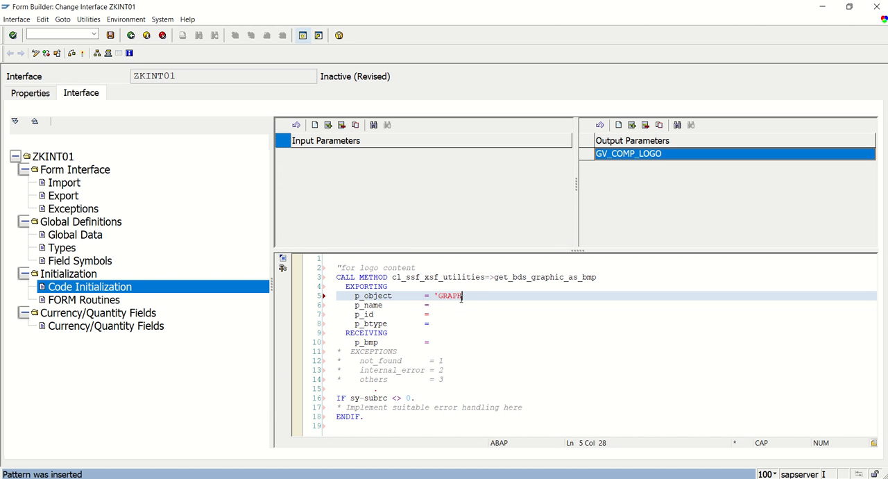
{"action": "type", "text": "ICS'"}
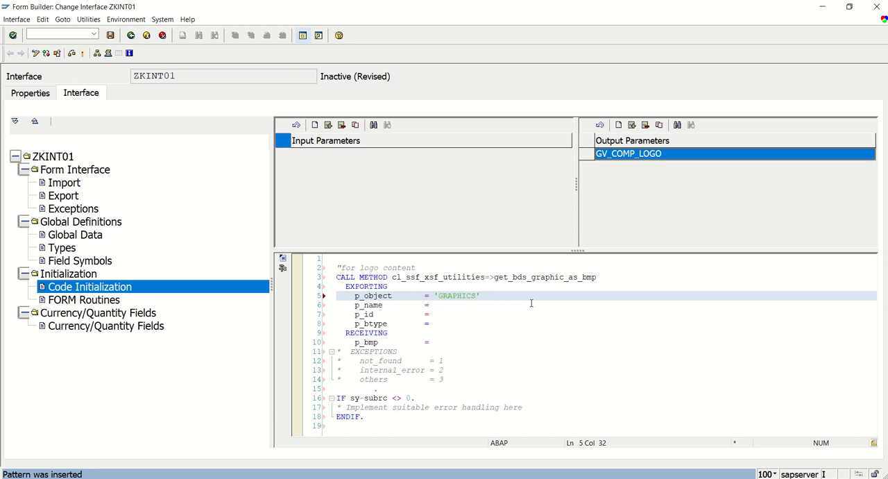
{"action": "left_click", "coordinate": [451, 305]}
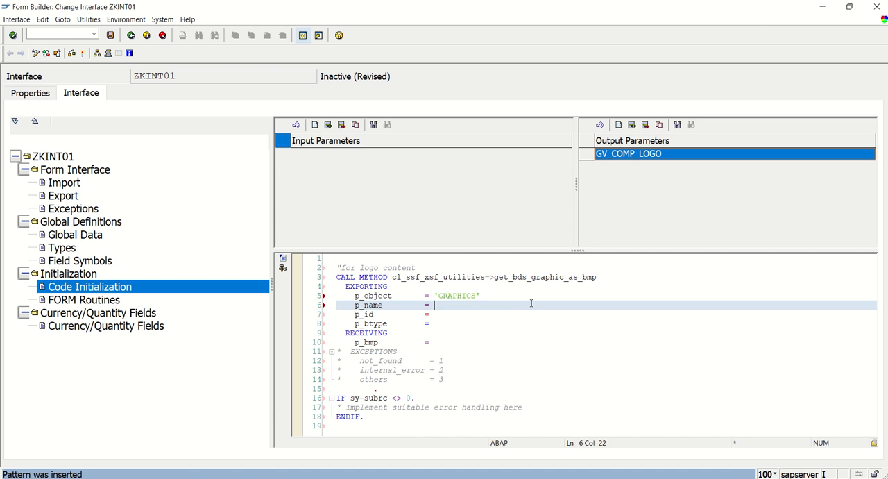
{"action": "type", "text": "''"}
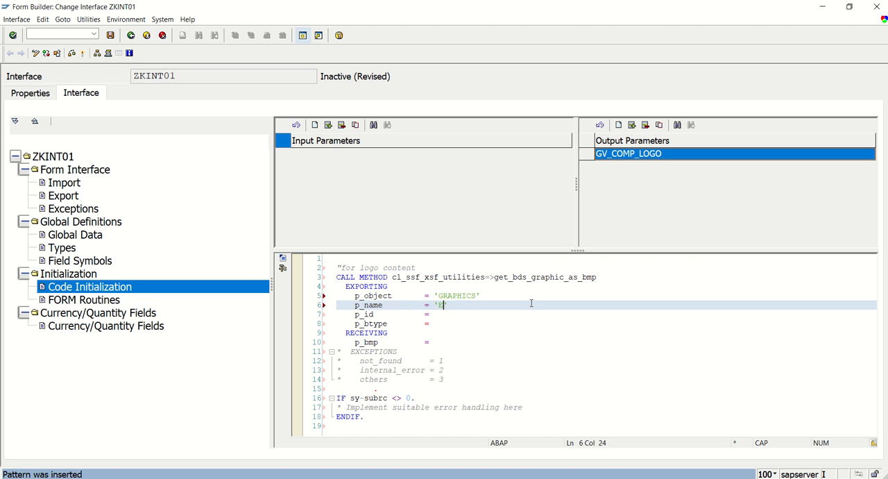
{"action": "type", "text": "NJOY"}
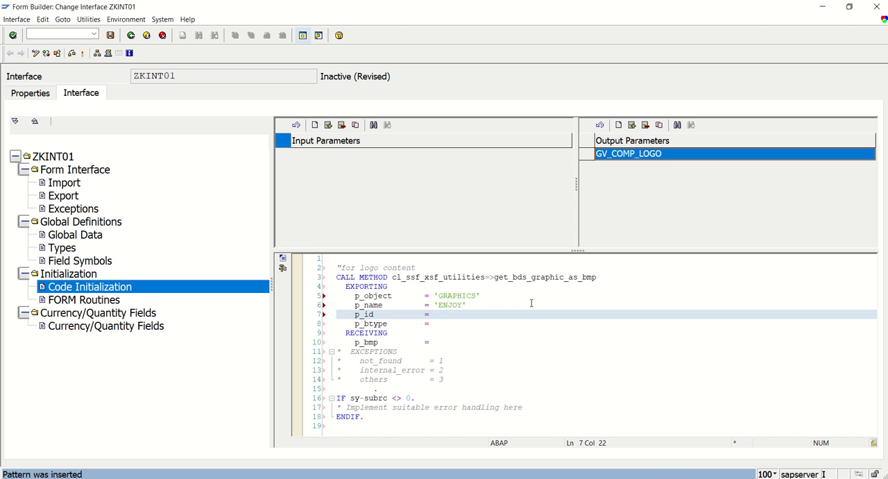
{"action": "type", "text": "'"}
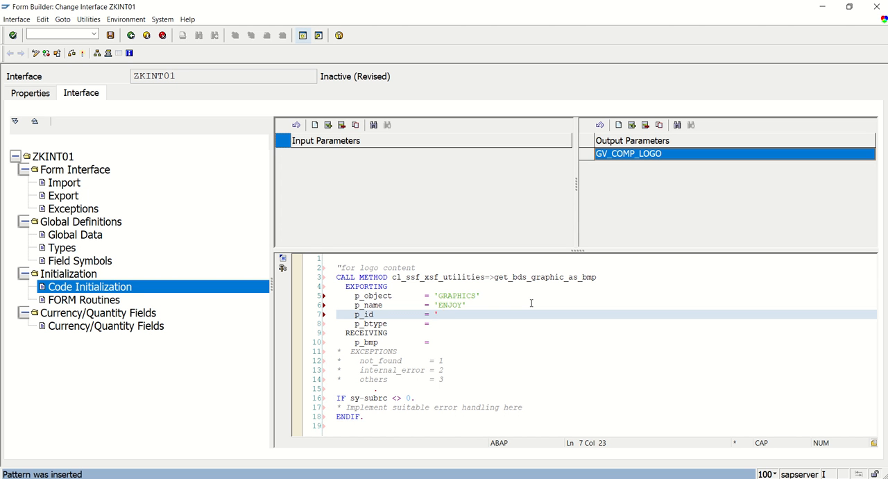
Step: Enter 'BMAP' as the id, 'BCOL' as the type, and gv_comp_logo for p_bmp
{"action": "type", "text": "BAMP"}
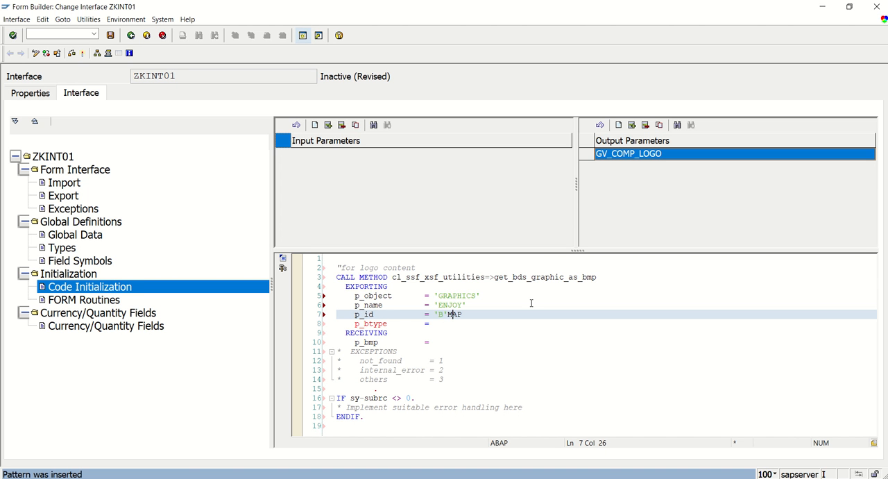
{"action": "type", "text": "BMAP''"}
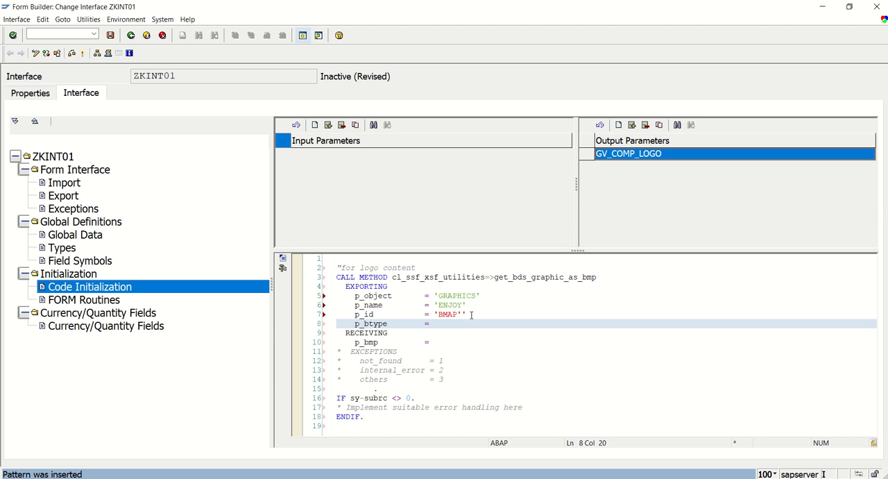
{"action": "left_click", "coordinate": [465, 314]}
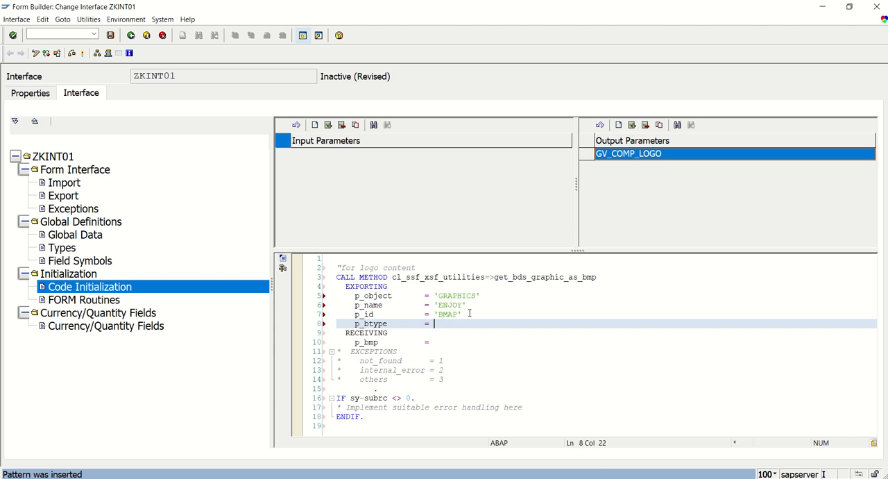
{"action": "type", "text": "'BCOL"}
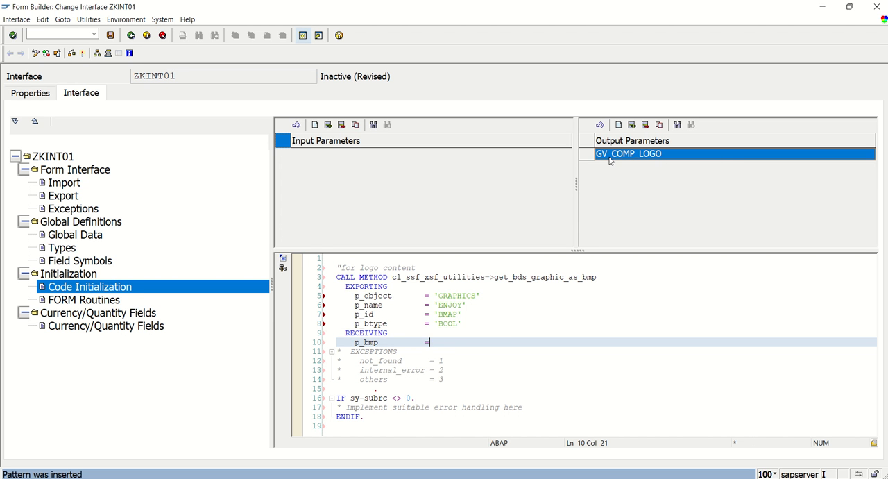
{"action": "type", "text": "gv"}
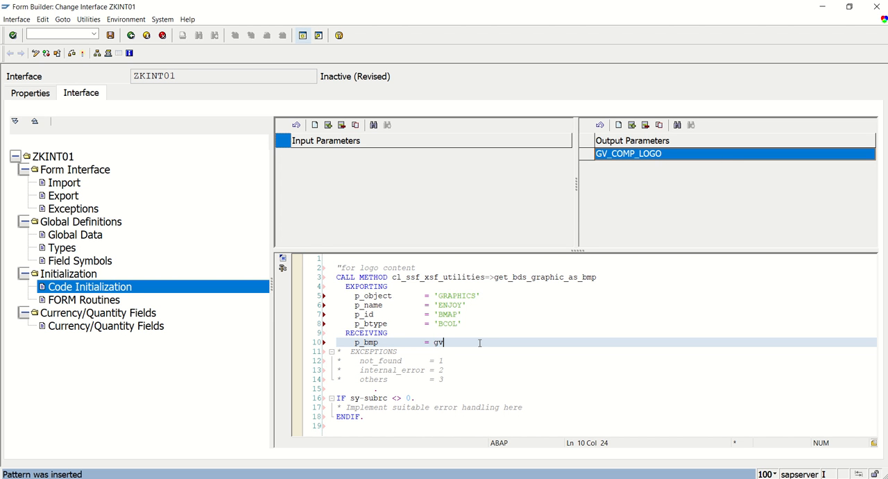
{"action": "type", "text": "_comp_logo"}
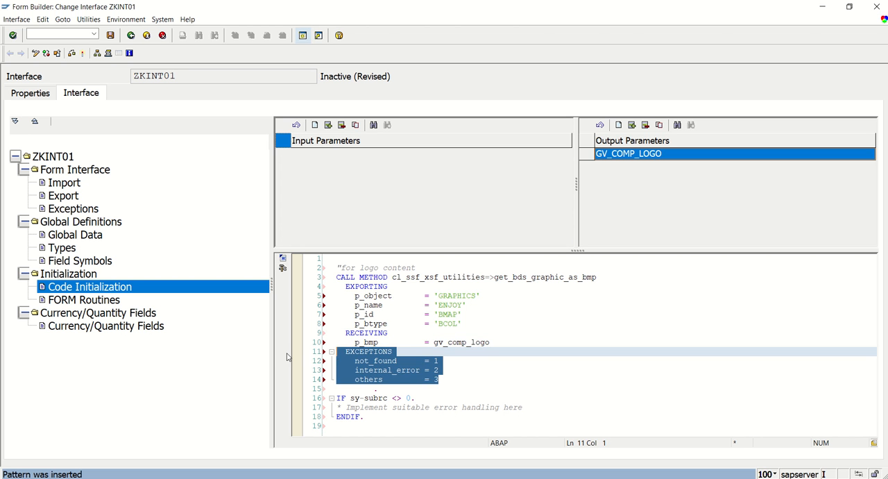
Step: Uncomment the EXCEPTIONS block, check the ENJOY, BCOL and gv_comp_logo values, and save ZKINT01
{"action": "left_click", "coordinate": [438, 379]}
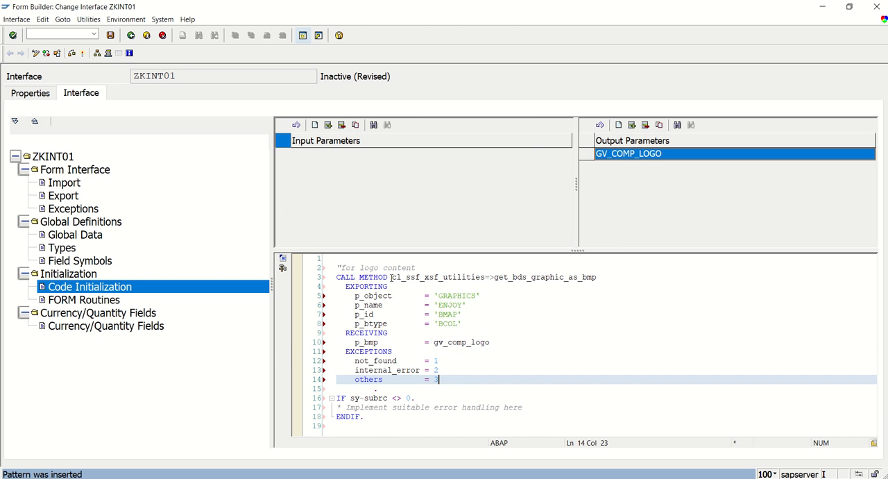
{"action": "left_click", "coordinate": [537, 277]}
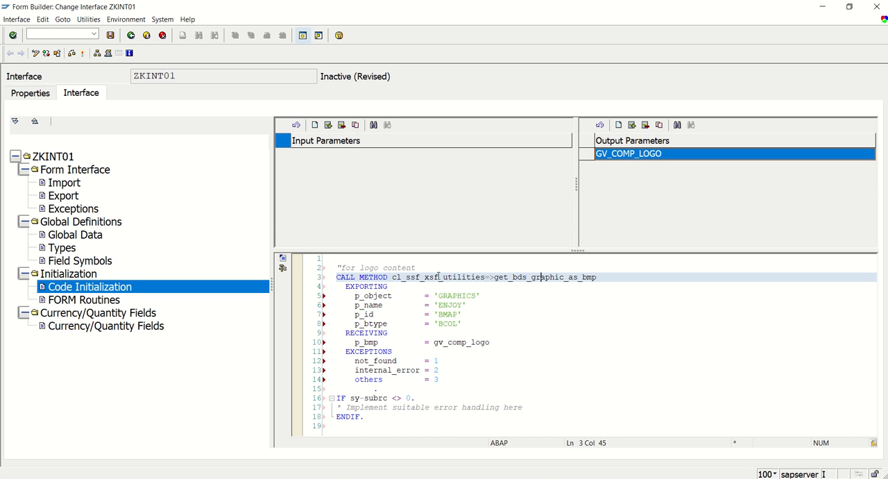
{"action": "left_click", "coordinate": [438, 277]}
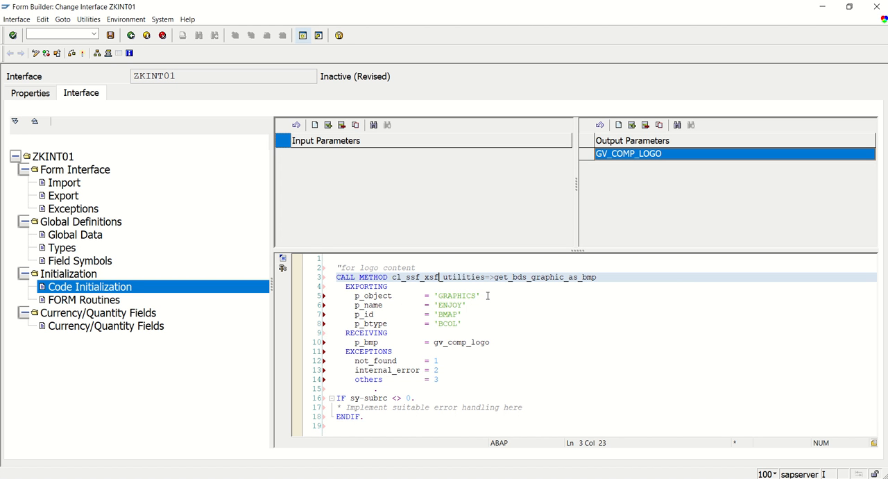
{"action": "left_click", "coordinate": [482, 295]}
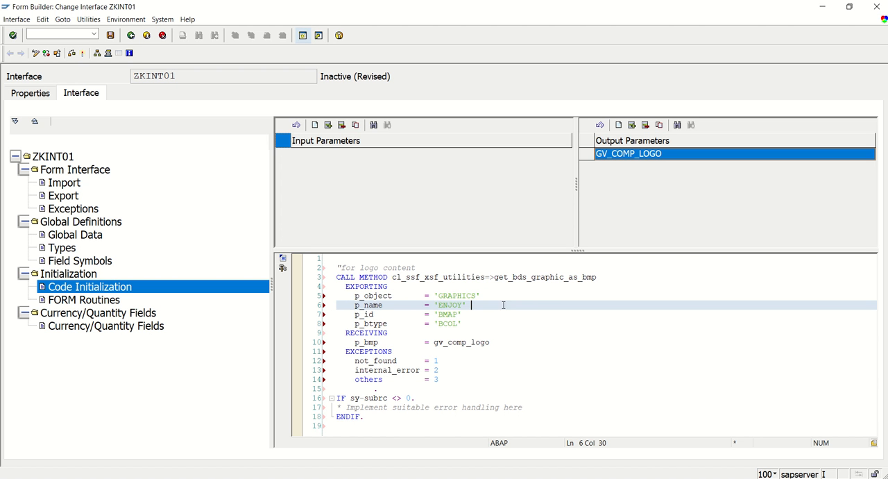
{"action": "double_click", "coordinate": [450, 304]}
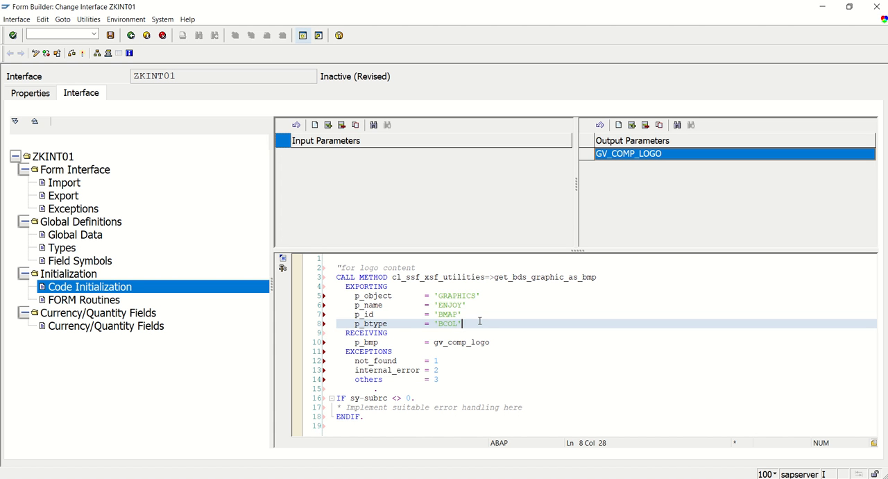
{"action": "left_click", "coordinate": [436, 341]}
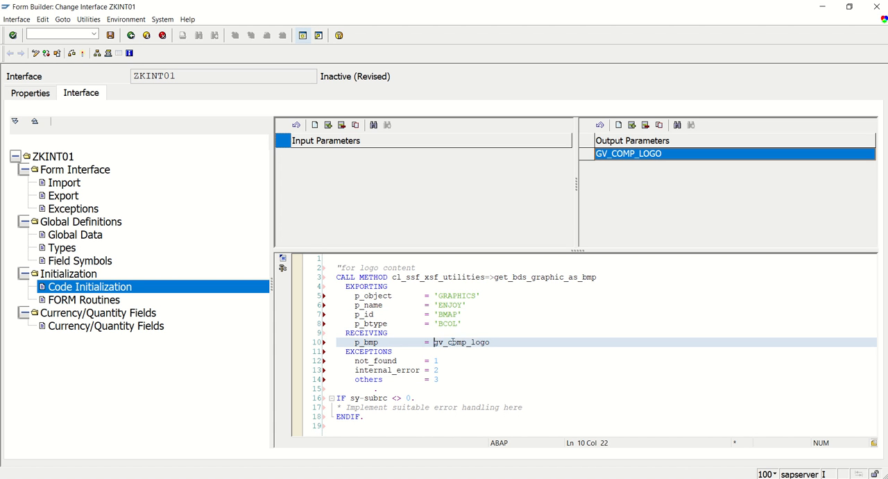
{"action": "left_click", "coordinate": [489, 341]}
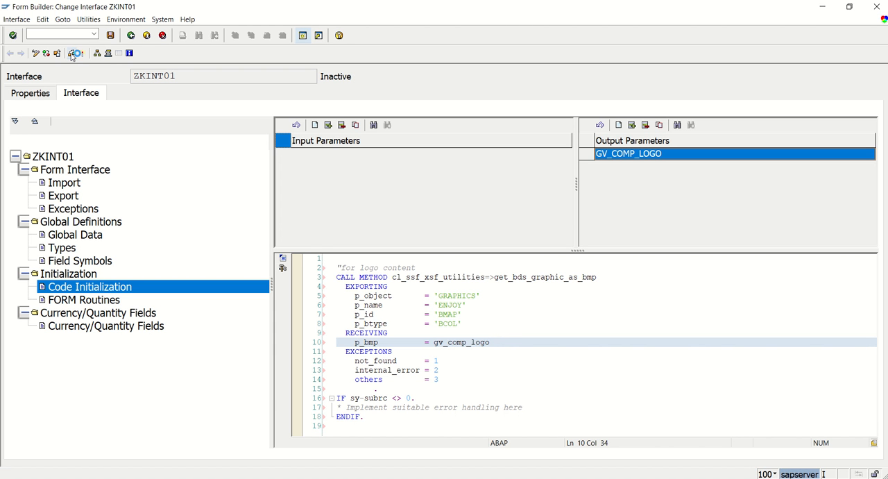
Step: Activate interface ZKINT01 and go back to the Form Builder entry screen
{"action": "left_click", "coordinate": [72, 54]}
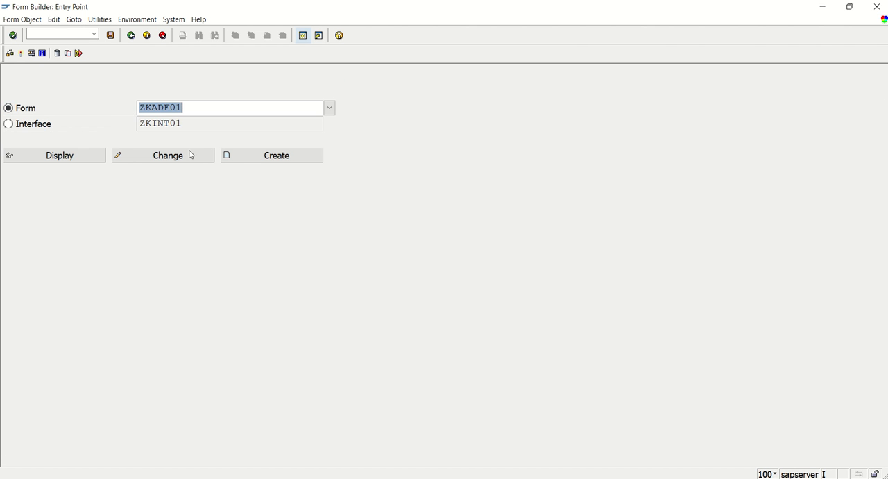
Step: Open form ZKADF01 in change mode and expand Import and Global Data to reveal GV_COMP_LOGO
{"action": "left_click", "coordinate": [167, 155]}
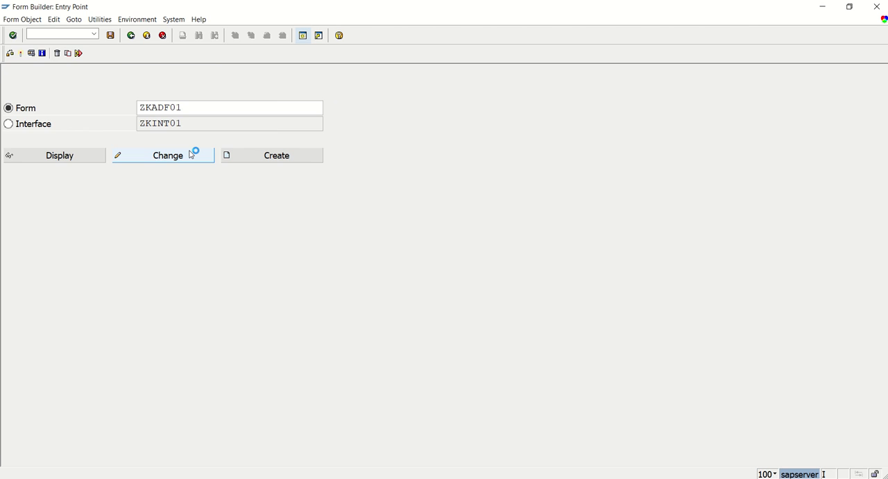
{"action": "left_click", "coordinate": [163, 155]}
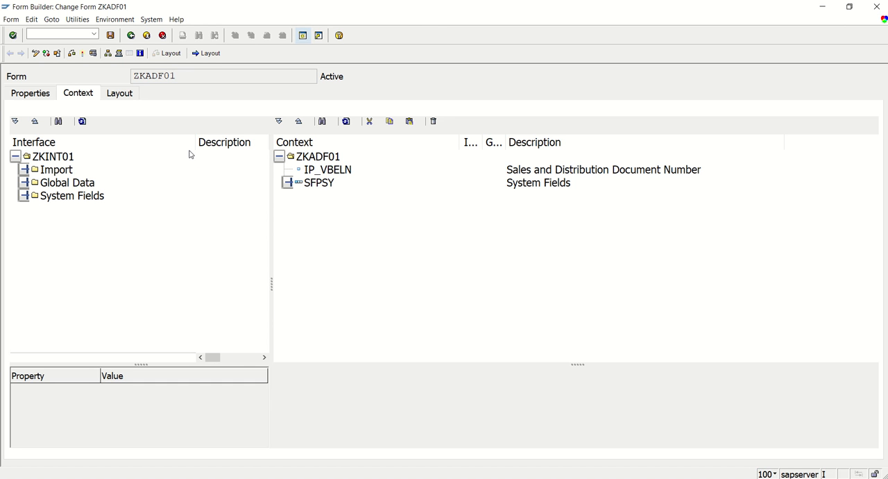
{"action": "left_click", "coordinate": [24, 170]}
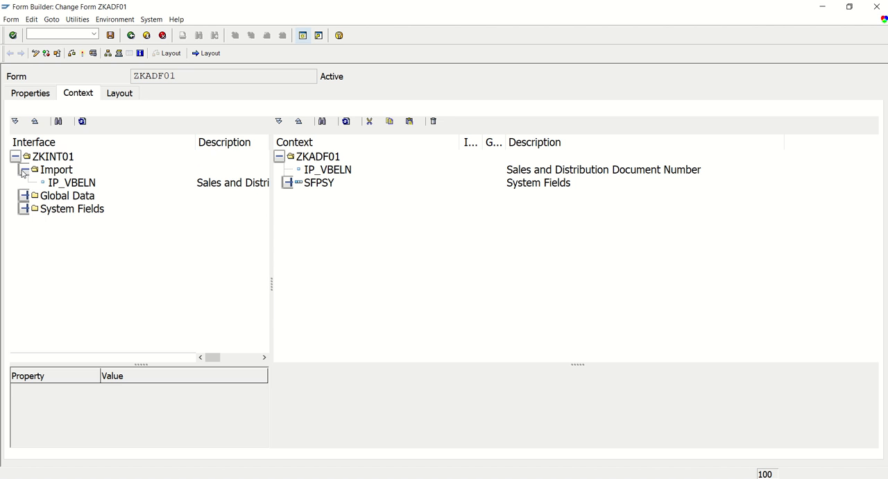
{"action": "left_click", "coordinate": [23, 195]}
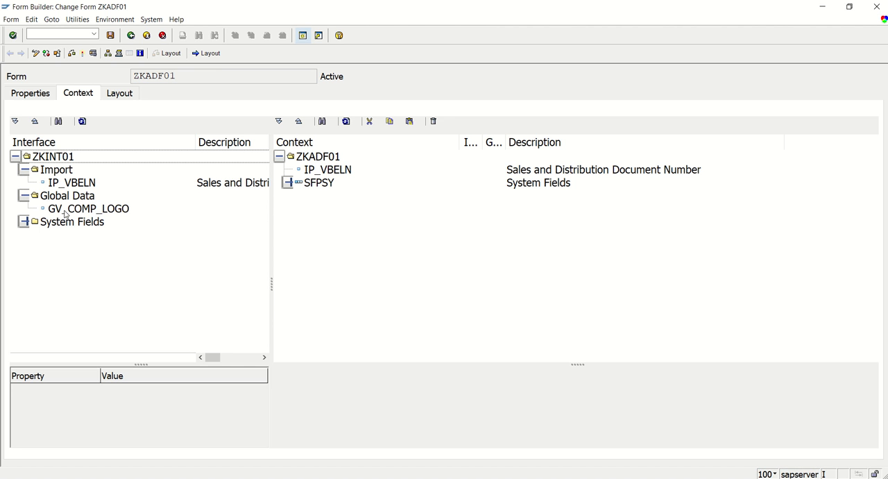
{"action": "left_click", "coordinate": [88, 209]}
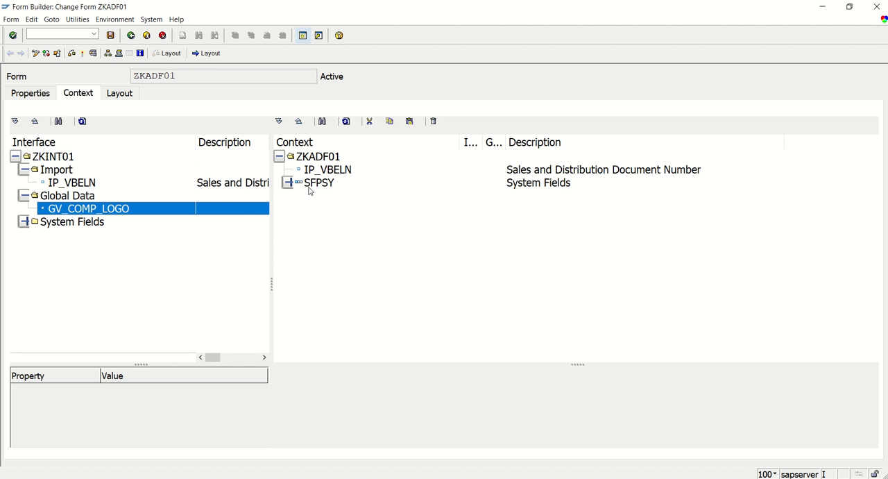
{"action": "left_click", "coordinate": [318, 157]}
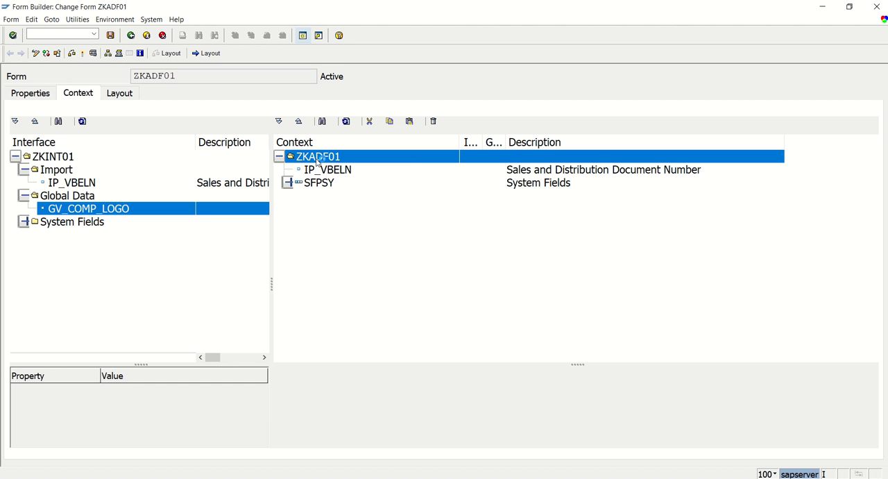
Step: Add a graphic node to the ZKADF01 context and name it COMPANY_LOGO
{"action": "right_click", "coordinate": [317, 156]}
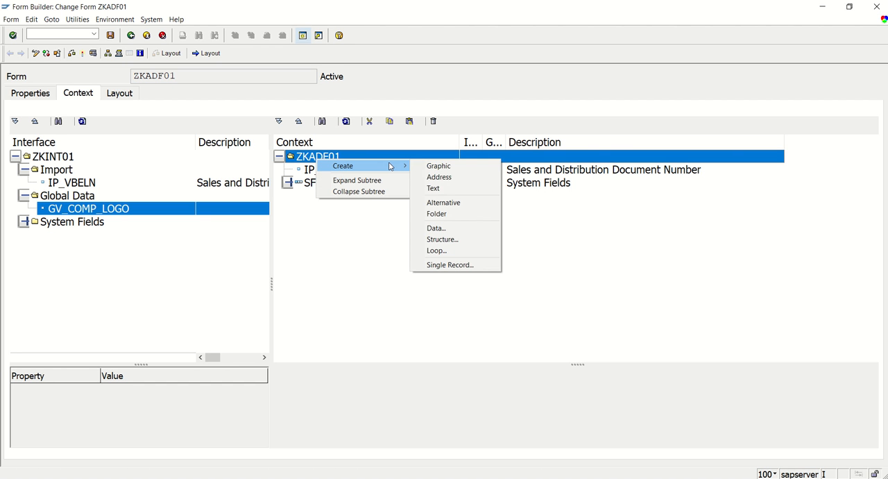
{"action": "left_click", "coordinate": [439, 165]}
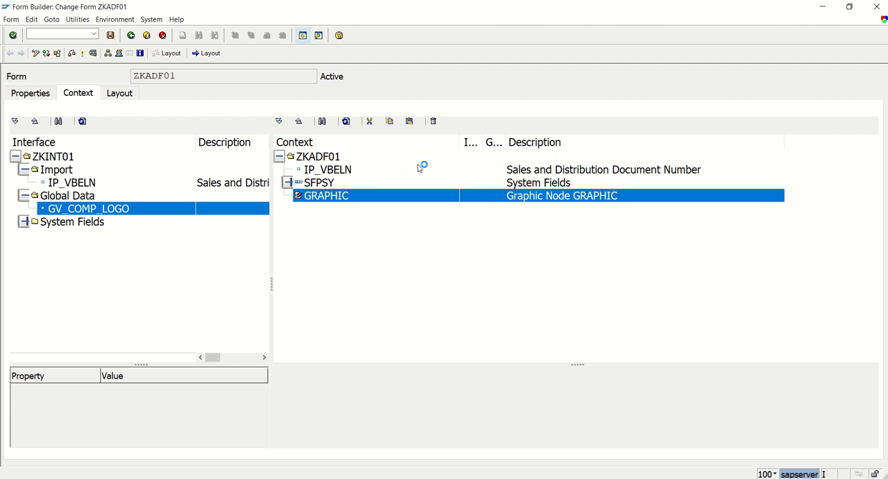
{"action": "left_click", "coordinate": [327, 195]}
{"action": "type", "text": "Company"}
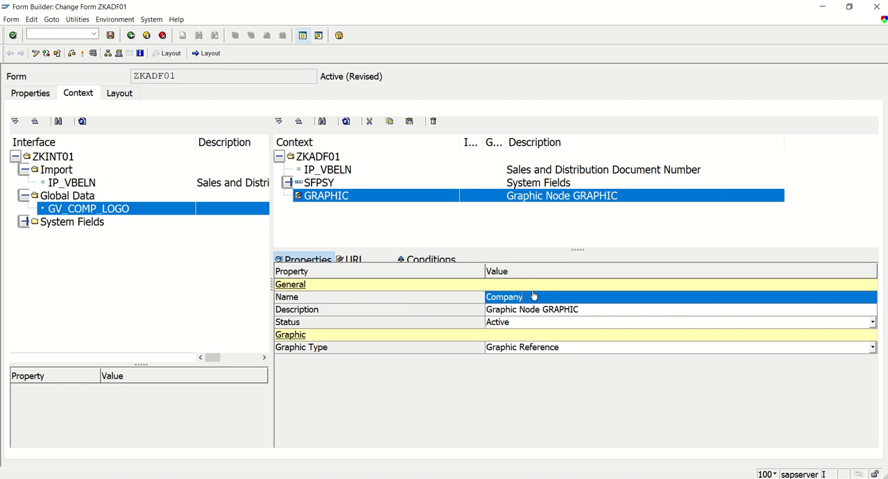
{"action": "type", "text": "_logo"}
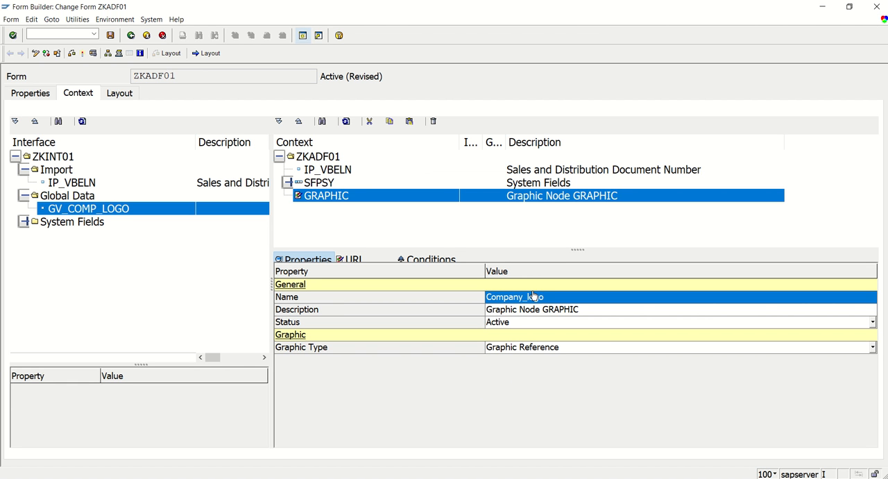
{"action": "mouse_move", "coordinate": [555, 377]}
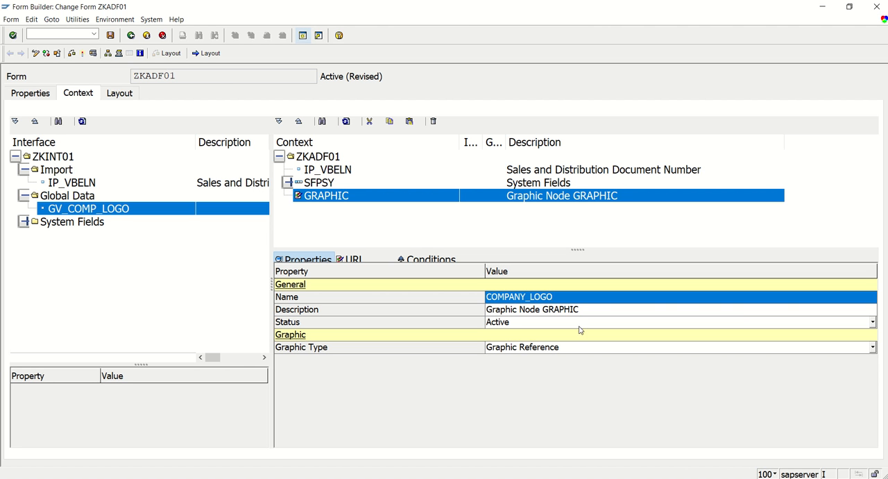
{"action": "mouse_move", "coordinate": [551, 357]}
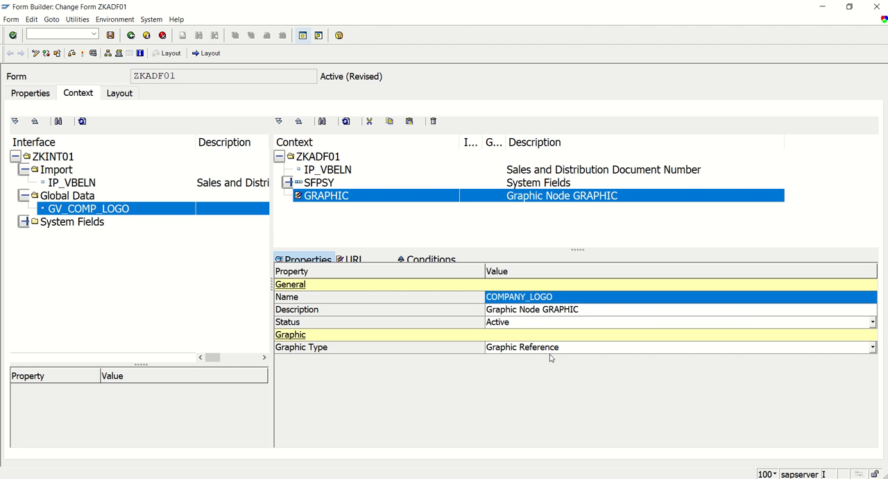
{"action": "mouse_move", "coordinate": [318, 351]}
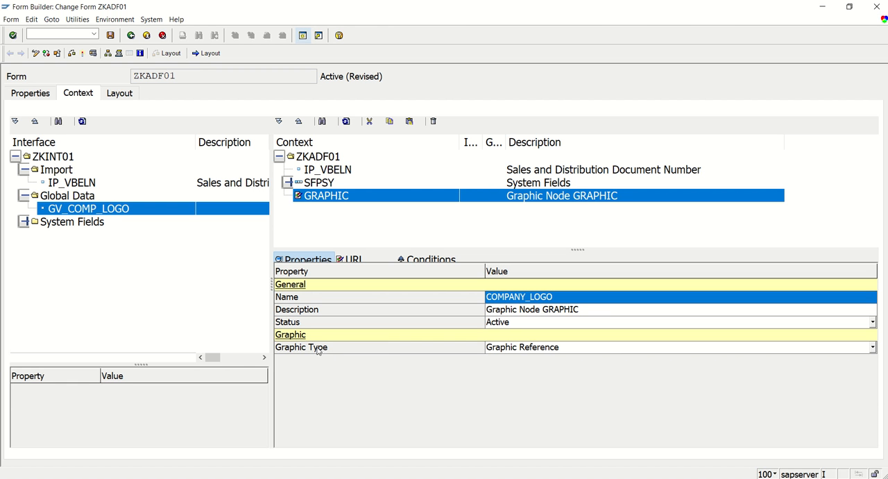
{"action": "mouse_move", "coordinate": [610, 348]}
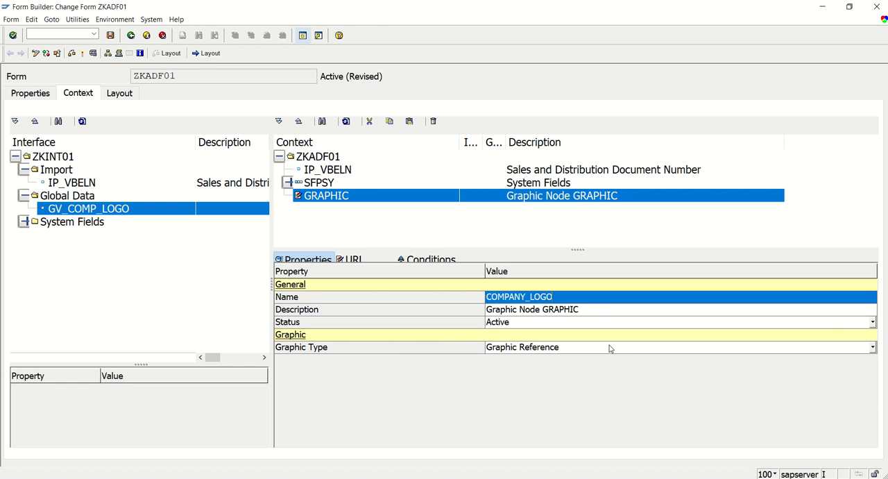
{"action": "mouse_move", "coordinate": [585, 350]}
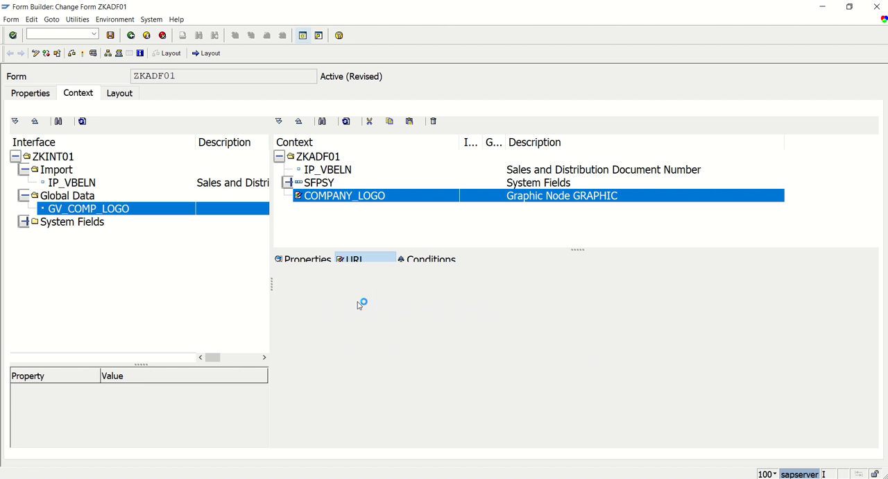
{"action": "left_click", "coordinate": [354, 259]}
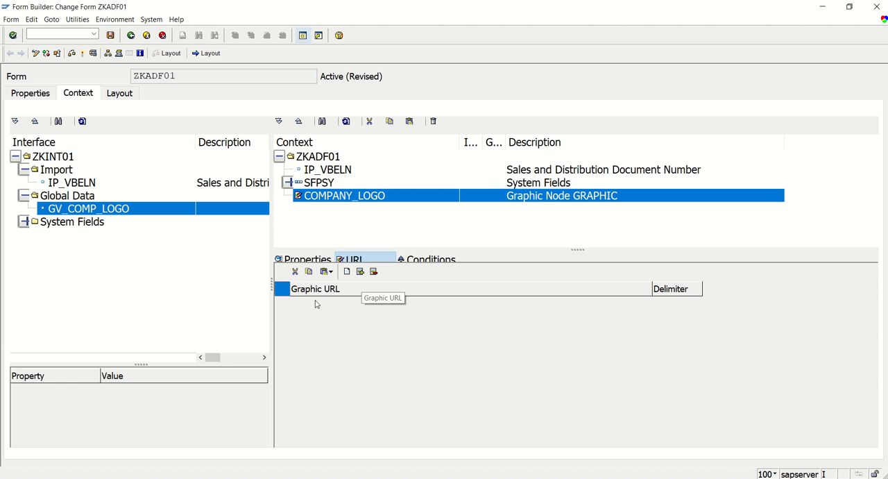
{"action": "left_click", "coordinate": [305, 259]}
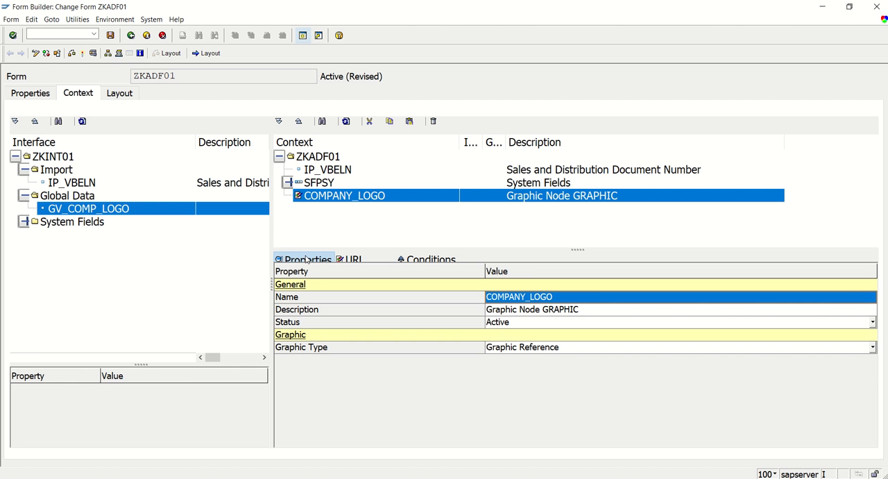
{"action": "mouse_move", "coordinate": [263, 215]}
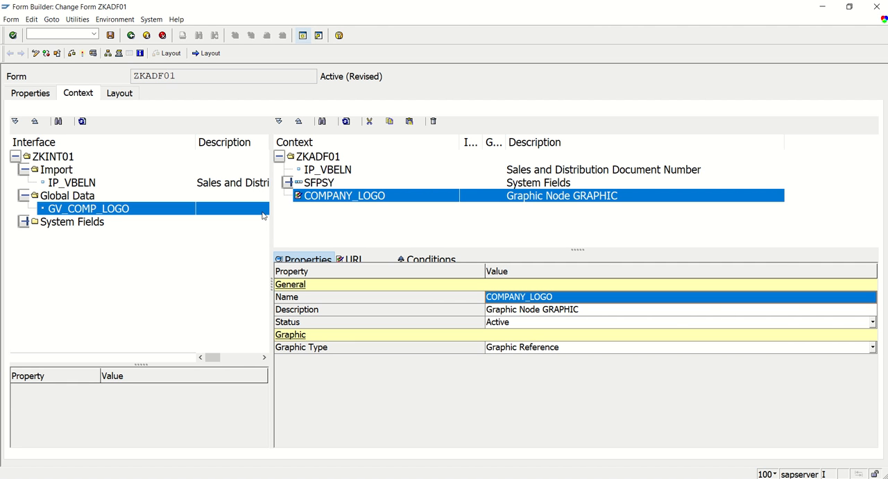
{"action": "mouse_move", "coordinate": [58, 188]}
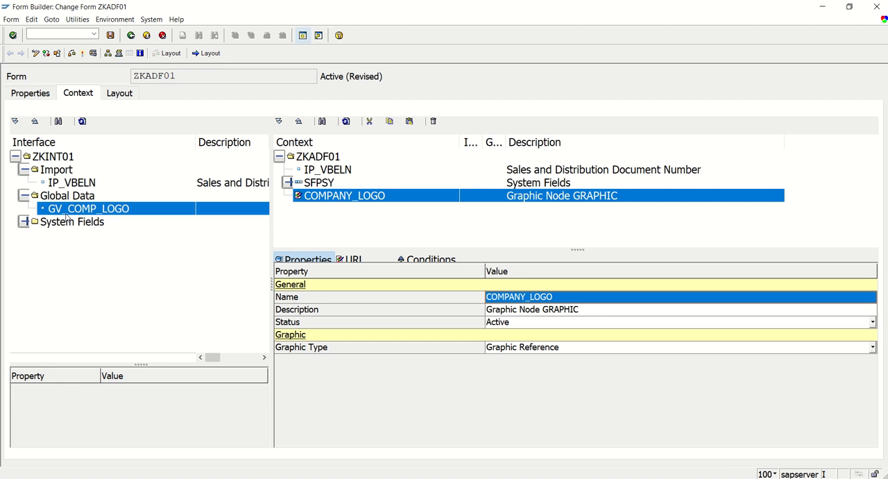
{"action": "mouse_move", "coordinate": [521, 351]}
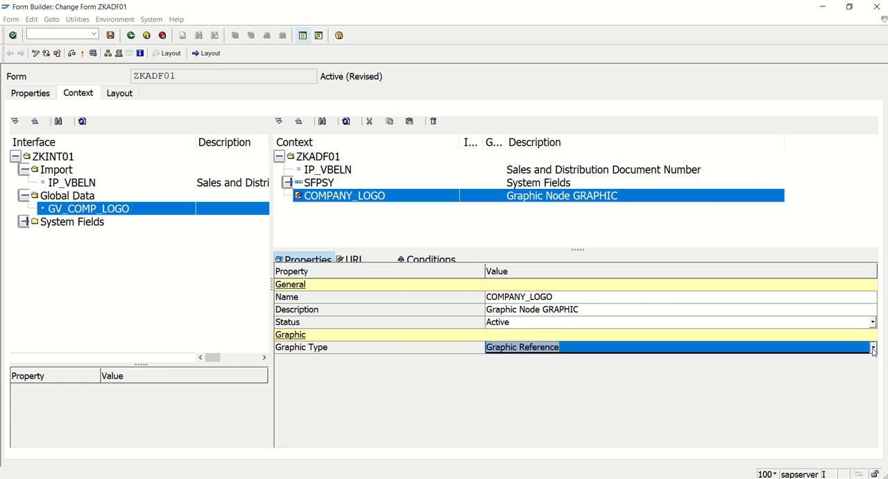
Step: Change the COMPANY_LOGO node's graphic type to Graphic Content and confirm
{"action": "left_click", "coordinate": [874, 347]}
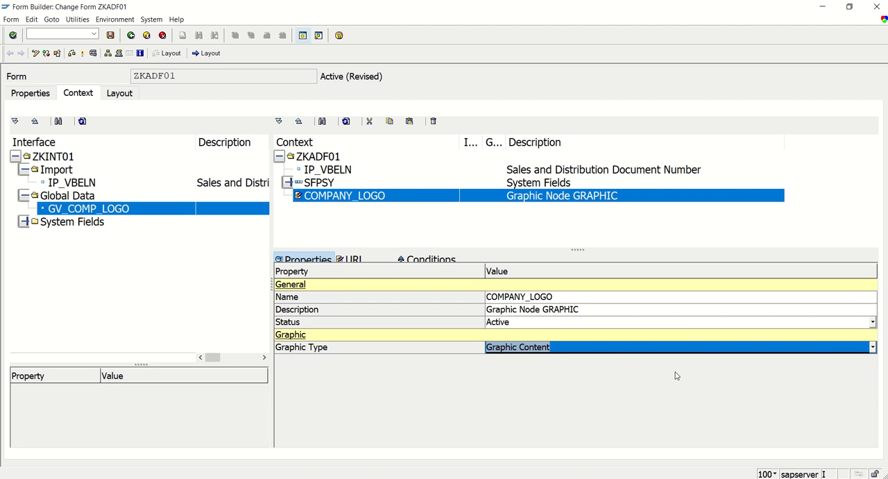
{"action": "mouse_move", "coordinate": [510, 361]}
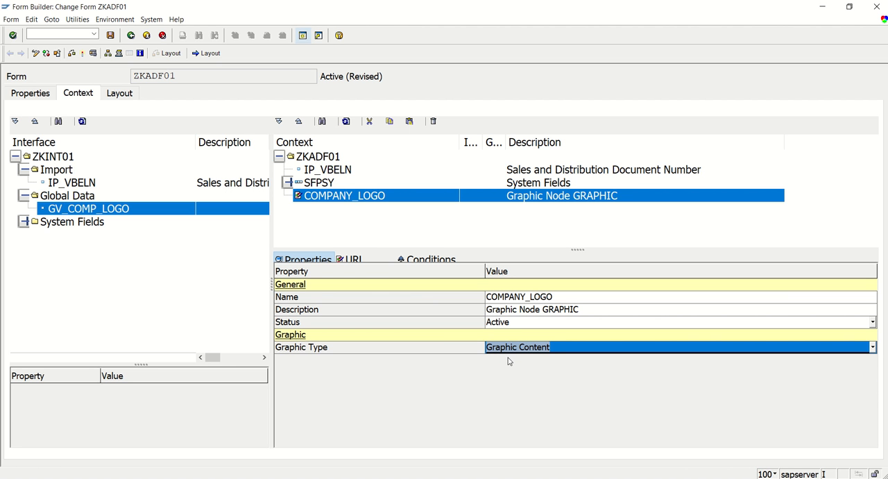
{"action": "left_click", "coordinate": [873, 347]}
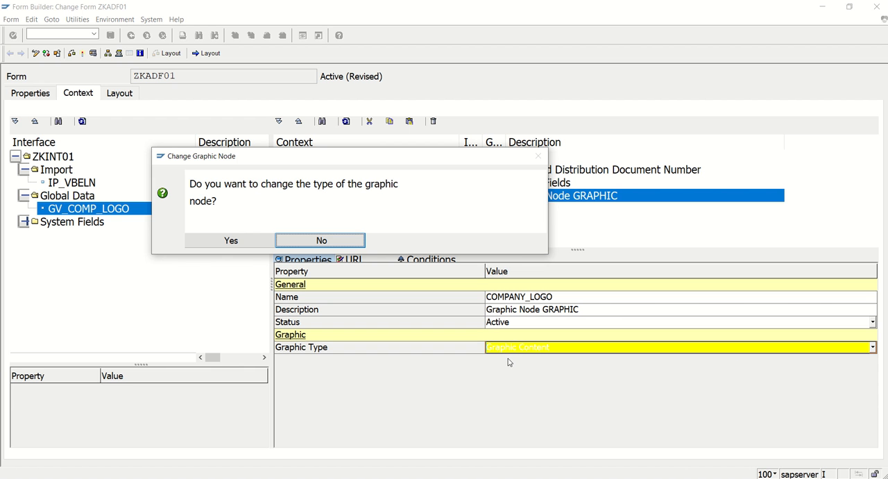
{"action": "mouse_move", "coordinate": [281, 195]}
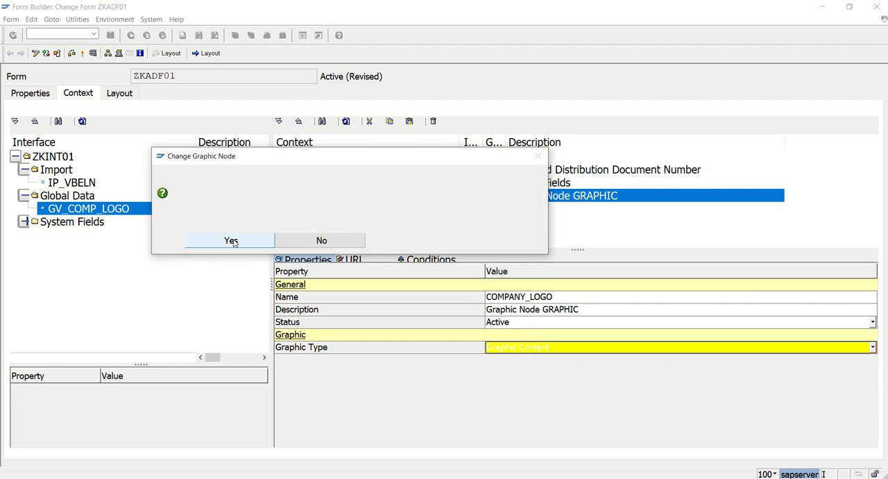
{"action": "left_click", "coordinate": [231, 240]}
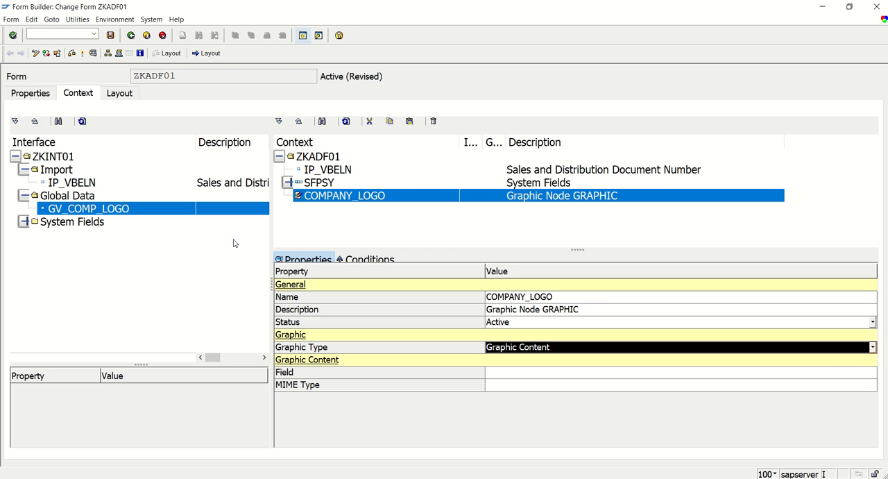
Step: Set the graphic content field to GV_COMP_LOGO and MIME type to 'IMAGE/BMP'
{"action": "left_click", "coordinate": [680, 372]}
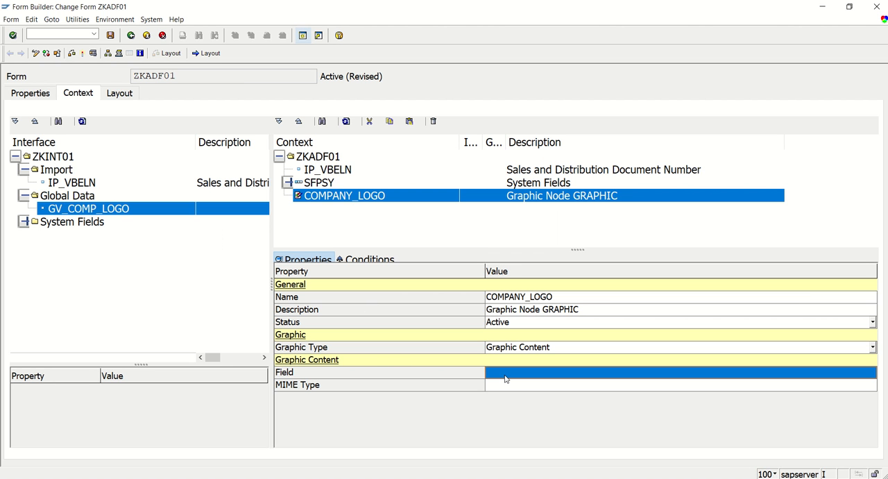
{"action": "mouse_move", "coordinate": [414, 349]}
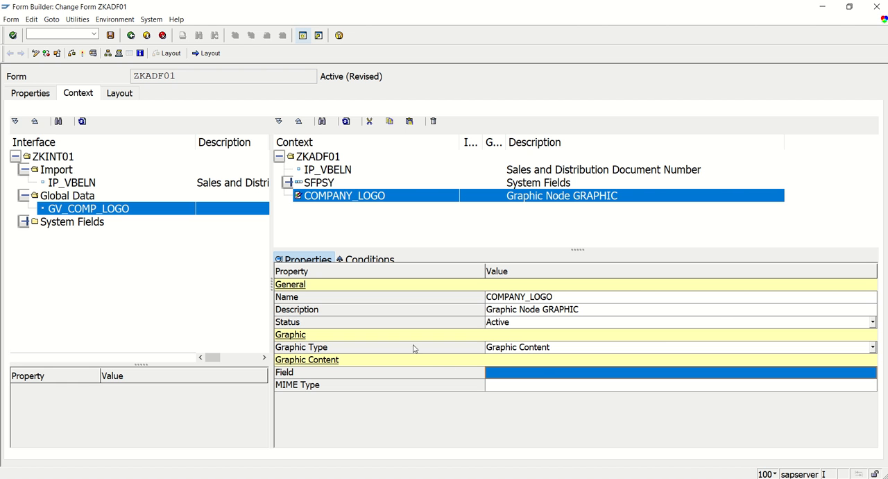
{"action": "type", "text": "G"}
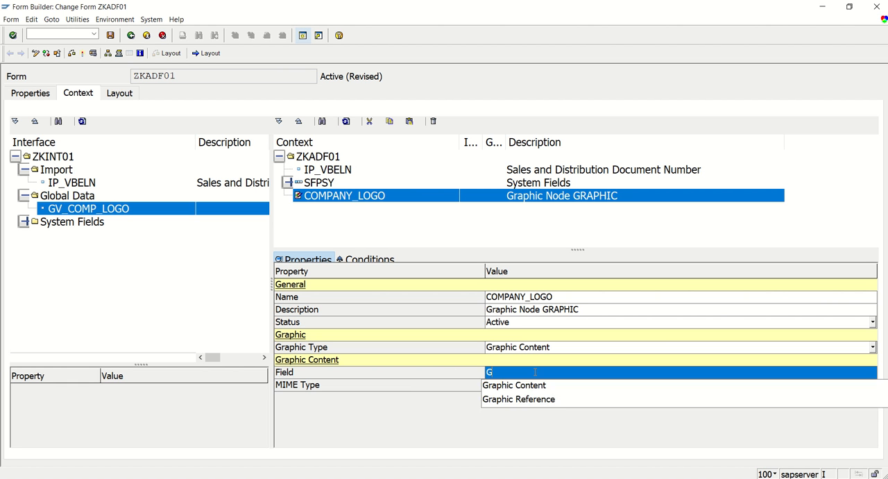
{"action": "type", "text": "V_COMP_LOGO"}
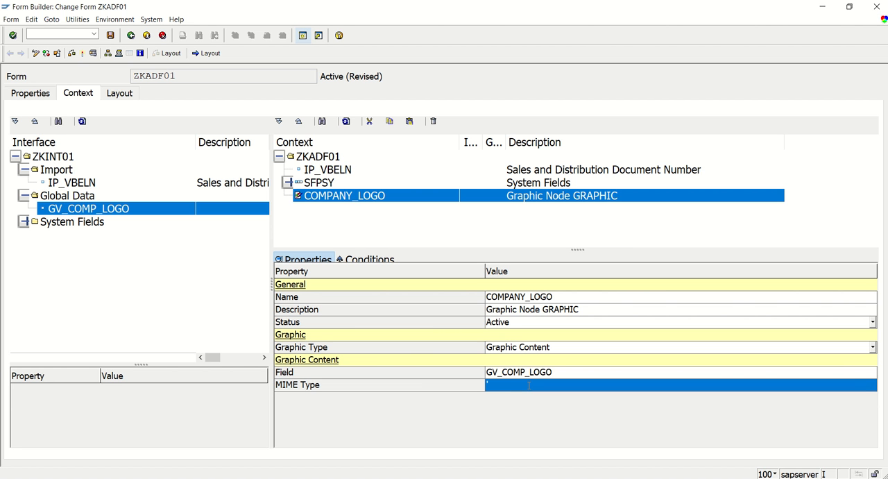
{"action": "type", "text": "IMAGE/"}
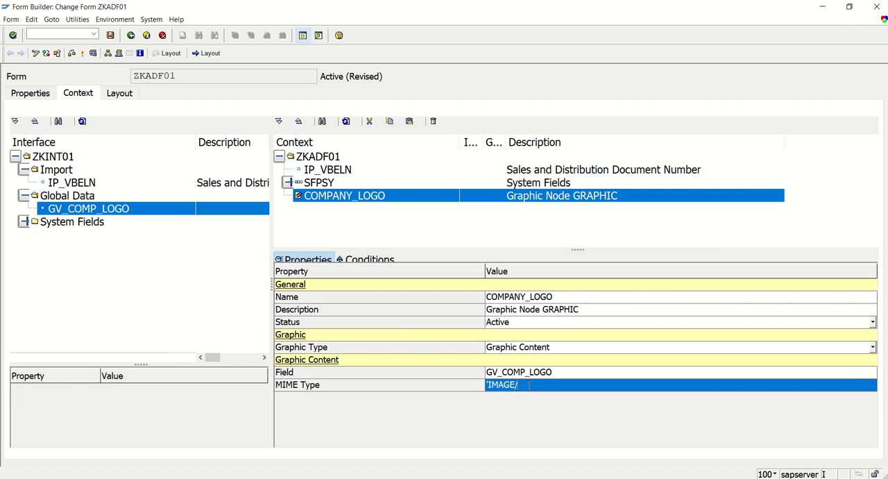
{"action": "type", "text": "BMP'"}
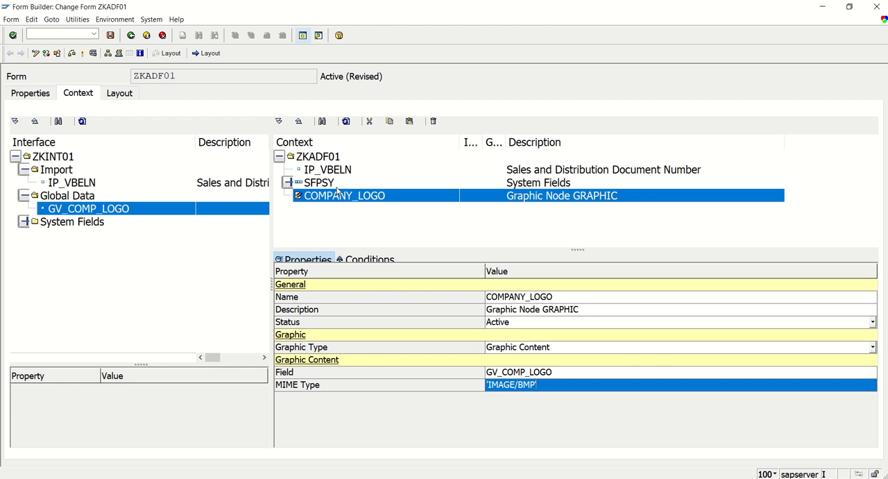
{"action": "left_click", "coordinate": [318, 156]}
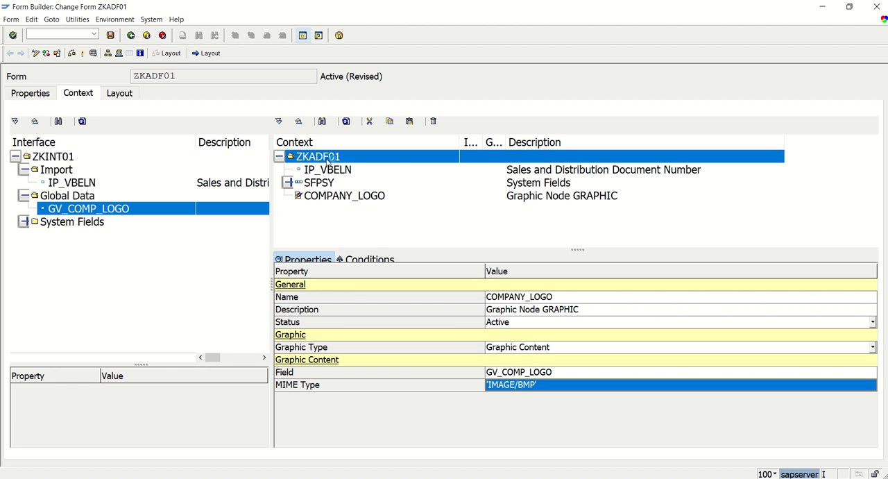
{"action": "right_click", "coordinate": [318, 157]}
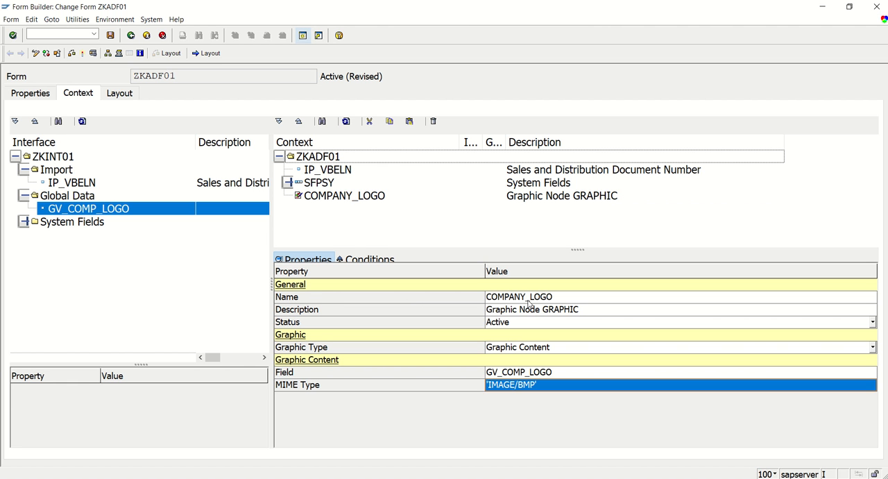
{"action": "mouse_move", "coordinate": [497, 356]}
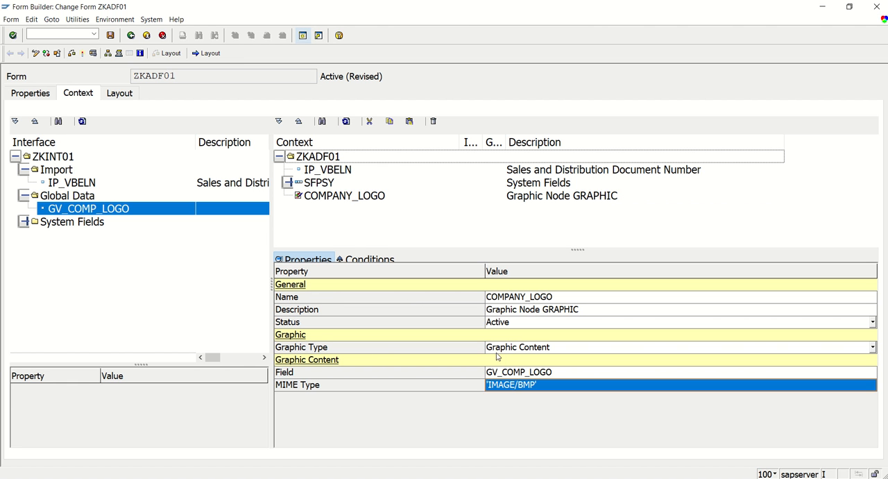
{"action": "mouse_move", "coordinate": [511, 358]}
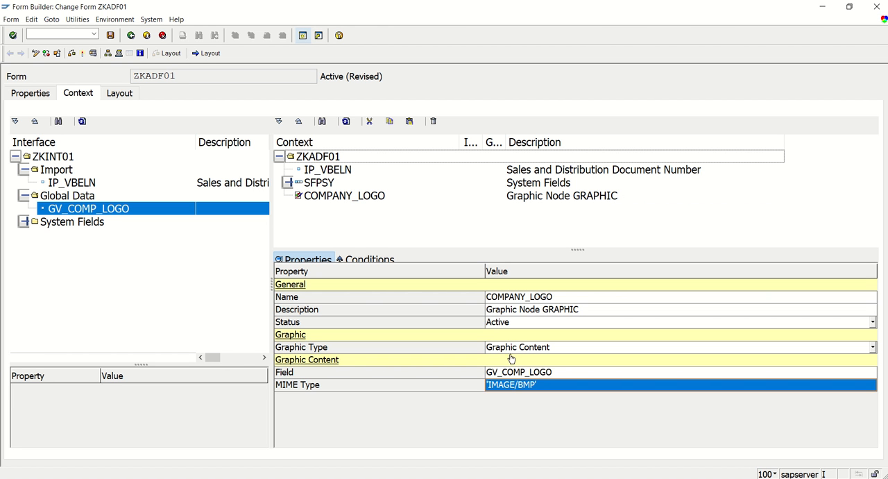
{"action": "mouse_move", "coordinate": [525, 356]}
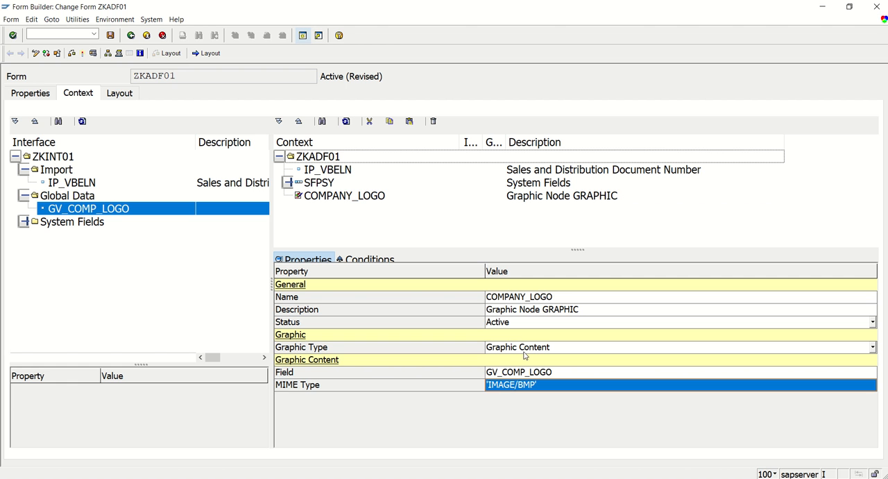
{"action": "mouse_move", "coordinate": [410, 379]}
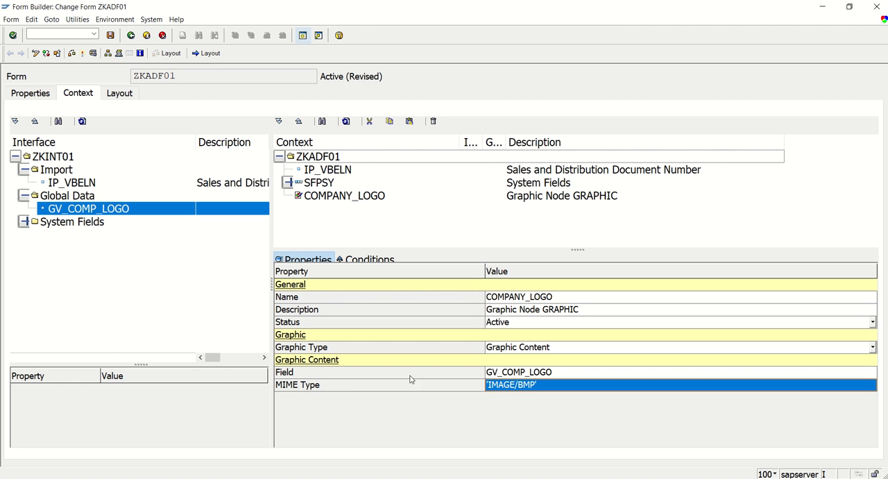
{"action": "mouse_move", "coordinate": [522, 394]}
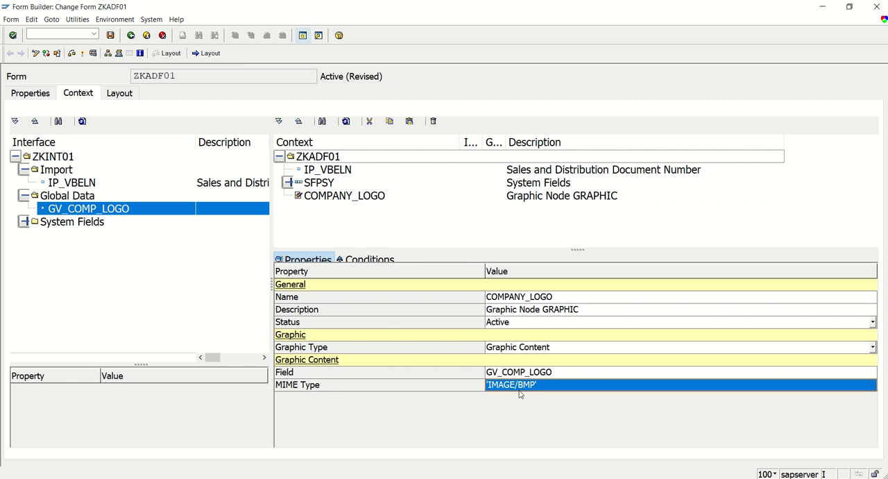
{"action": "mouse_move", "coordinate": [507, 398]}
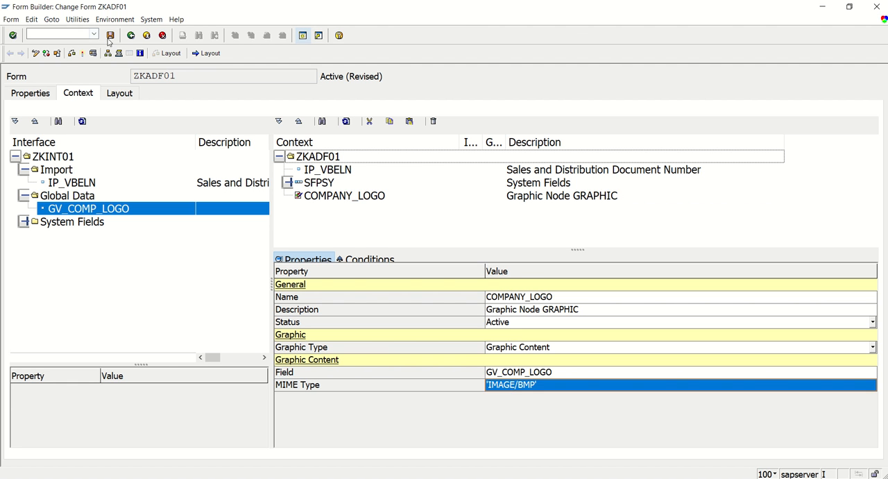
Step: Save and activate form ZKADF01, then open its layout in LiveCycle Designer
{"action": "left_click", "coordinate": [109, 35]}
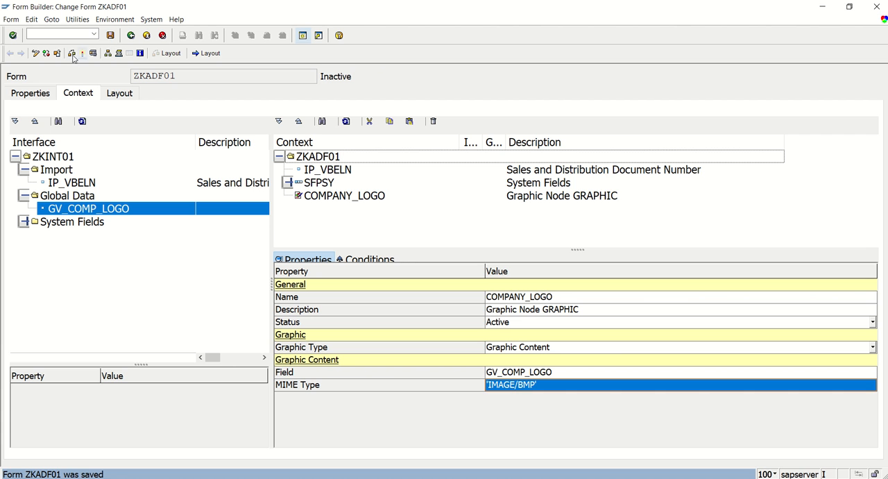
{"action": "left_click", "coordinate": [82, 53]}
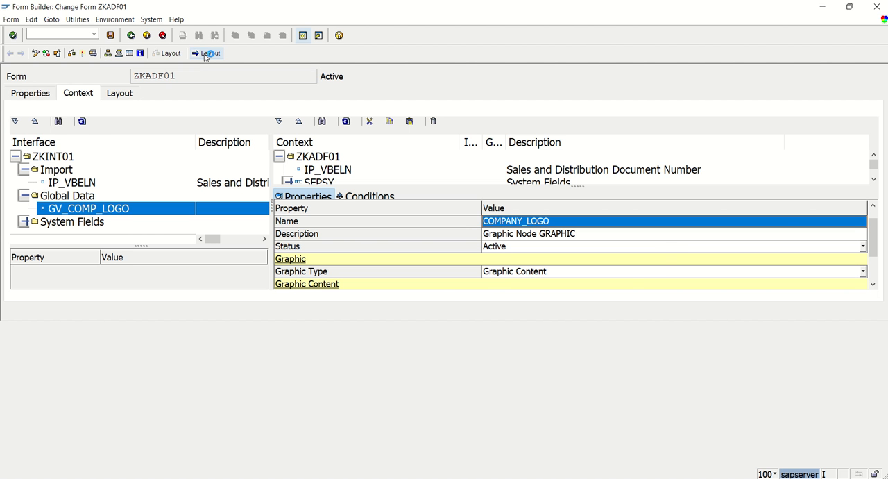
{"action": "left_click", "coordinate": [206, 53]}
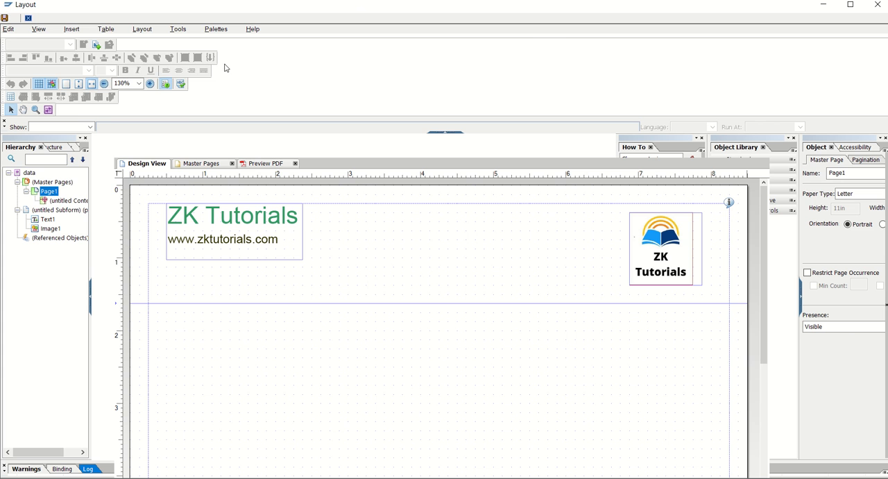
Step: Insert a standard Image Field and drag it into the header between title and logo
{"action": "left_click", "coordinate": [71, 28]}
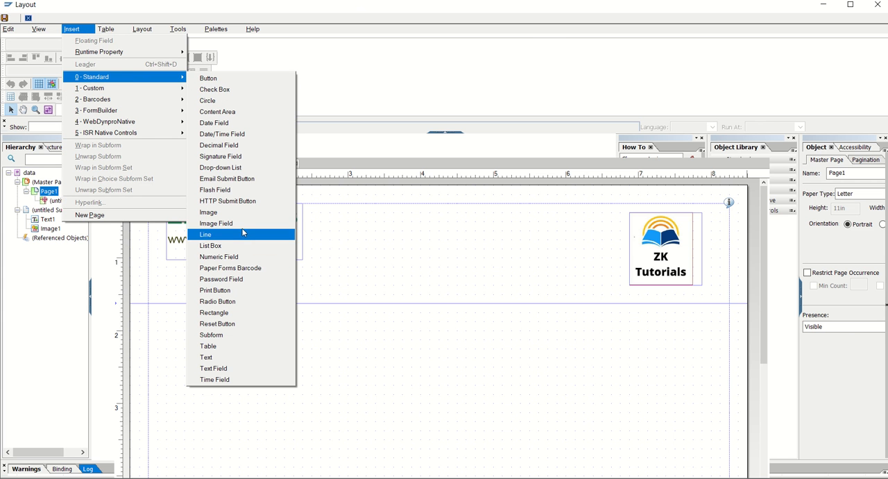
{"action": "left_click", "coordinate": [215, 223]}
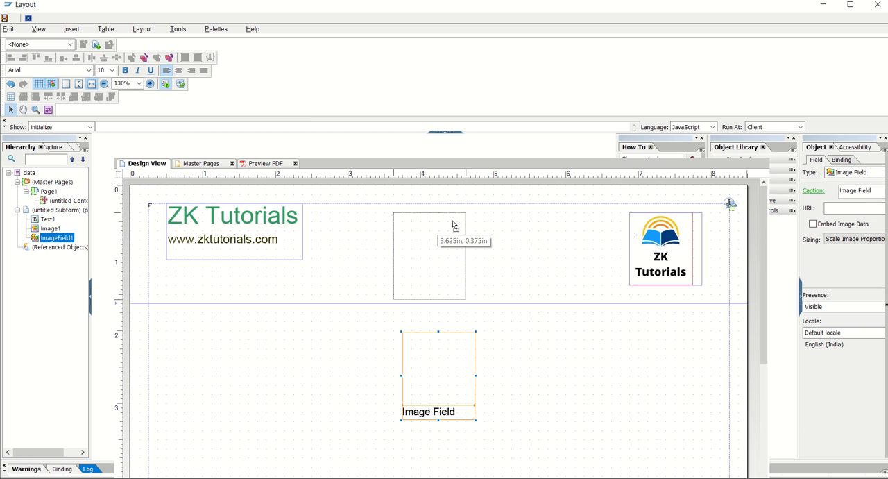
{"action": "left_click_drag", "start_coordinate": [437, 375], "coordinate": [429, 247]}
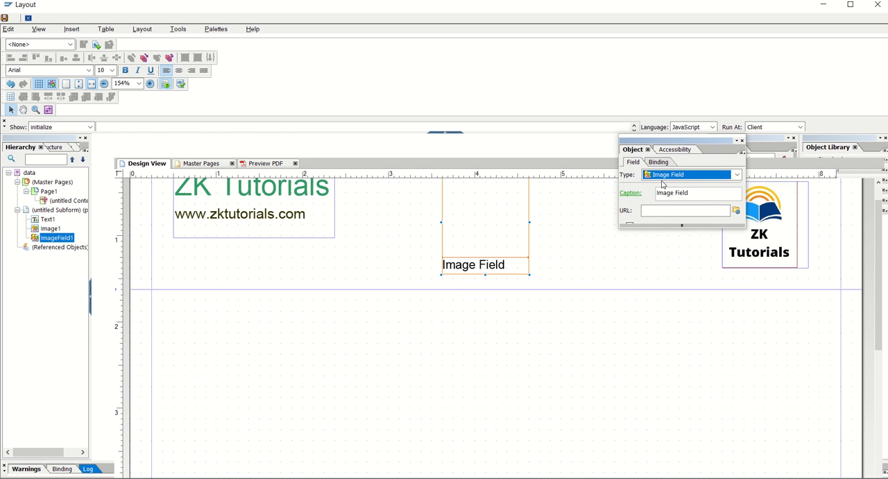
{"action": "mouse_move", "coordinate": [633, 170]}
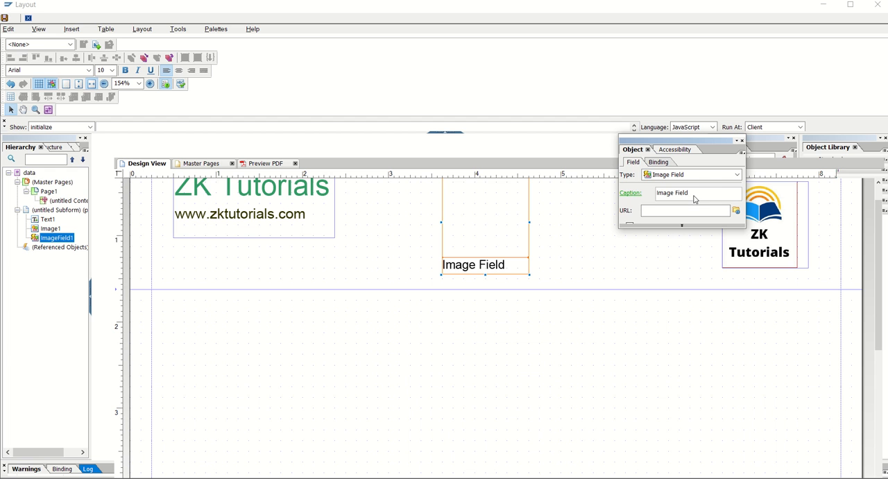
Step: Change the image field's caption to 'Company Logo'
{"action": "triple_click", "coordinate": [694, 193]}
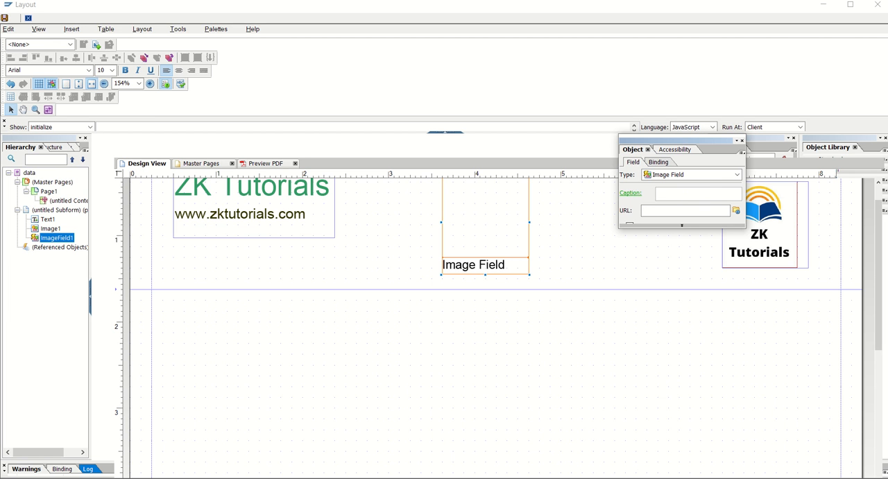
{"action": "type", "text": "Company"}
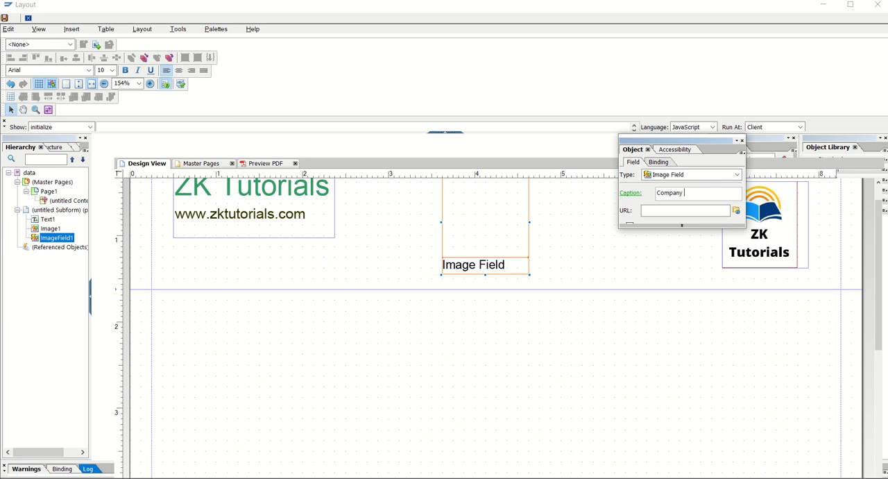
{"action": "type", "text": "Logo"}
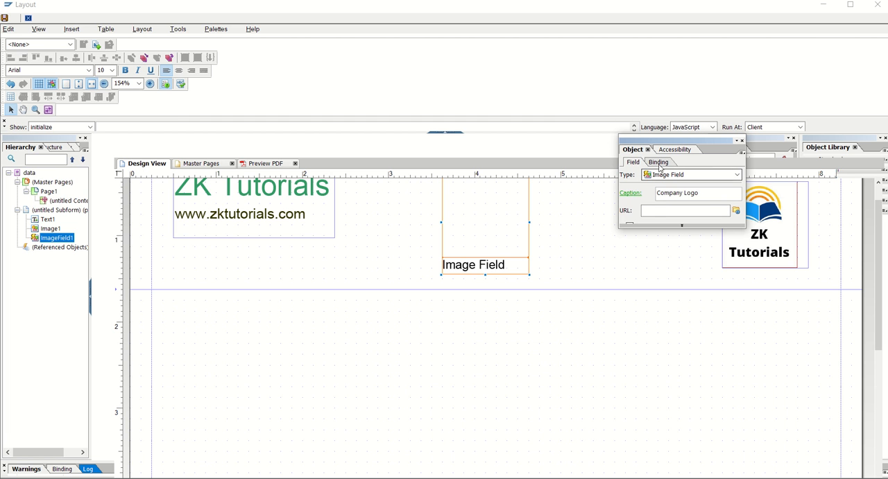
Step: Bind the image field to ZKADF01's COMPANY_LOGO node and verify the binding
{"action": "left_click", "coordinate": [657, 162]}
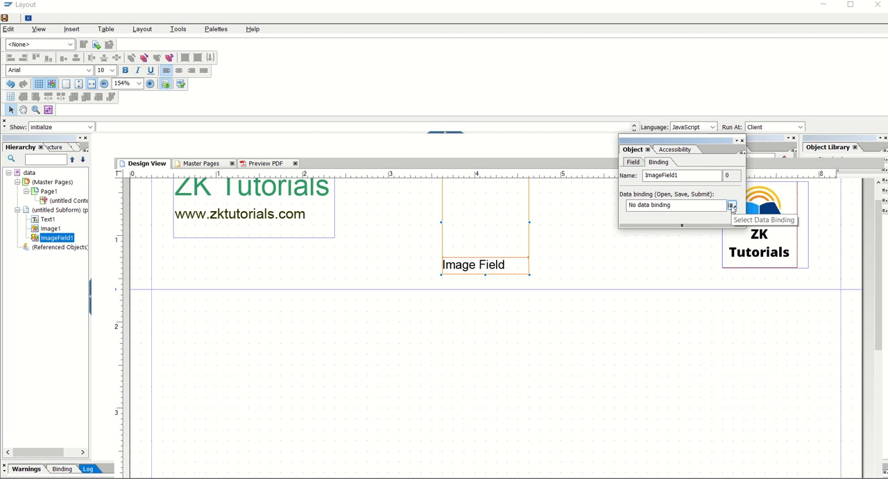
{"action": "left_click", "coordinate": [732, 205]}
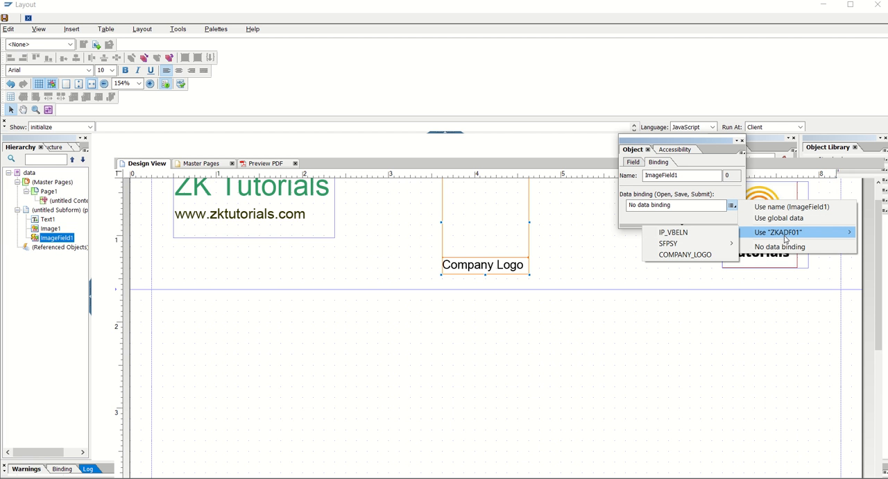
{"action": "mouse_move", "coordinate": [690, 232]}
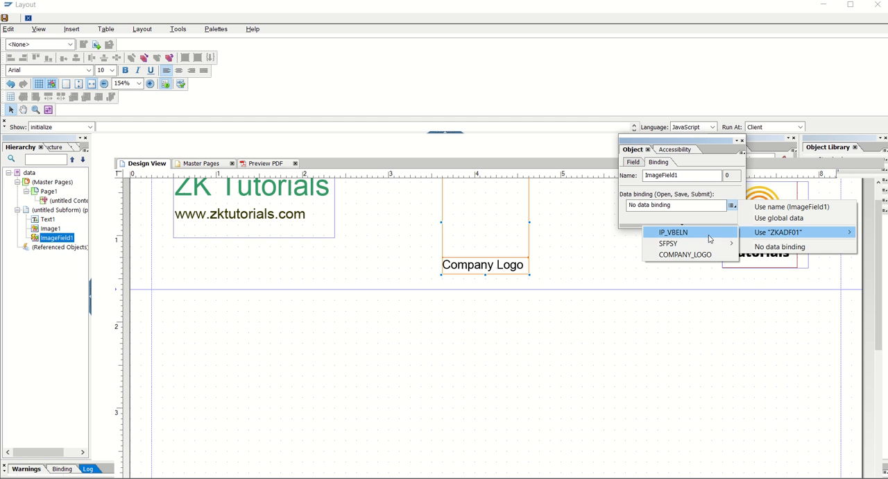
{"action": "mouse_move", "coordinate": [685, 254]}
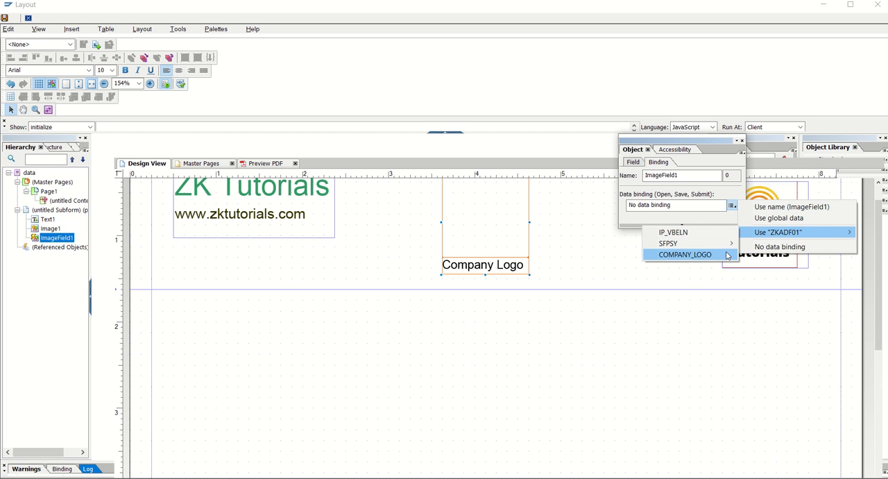
{"action": "mouse_move", "coordinate": [704, 262]}
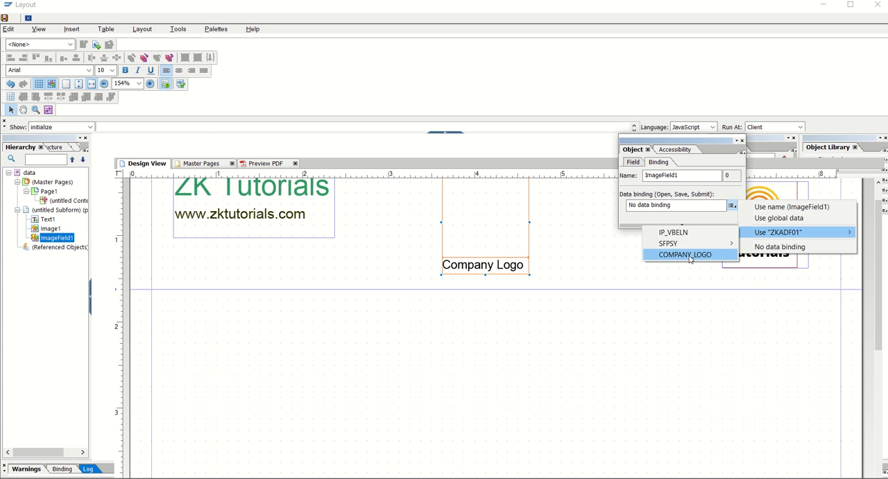
{"action": "left_click", "coordinate": [685, 254]}
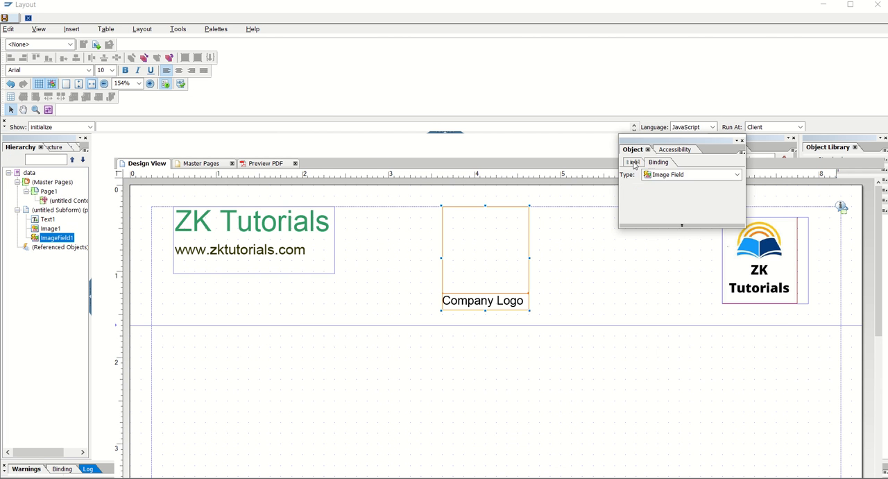
{"action": "left_click", "coordinate": [631, 162]}
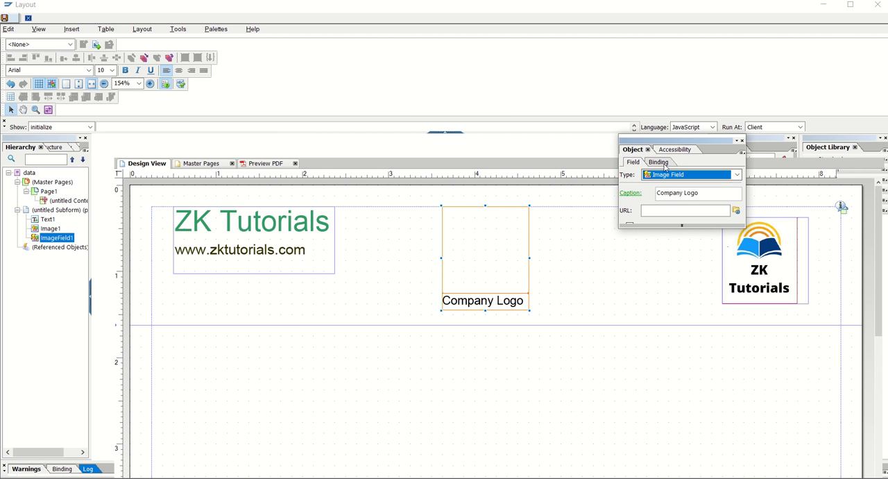
{"action": "left_click", "coordinate": [657, 162]}
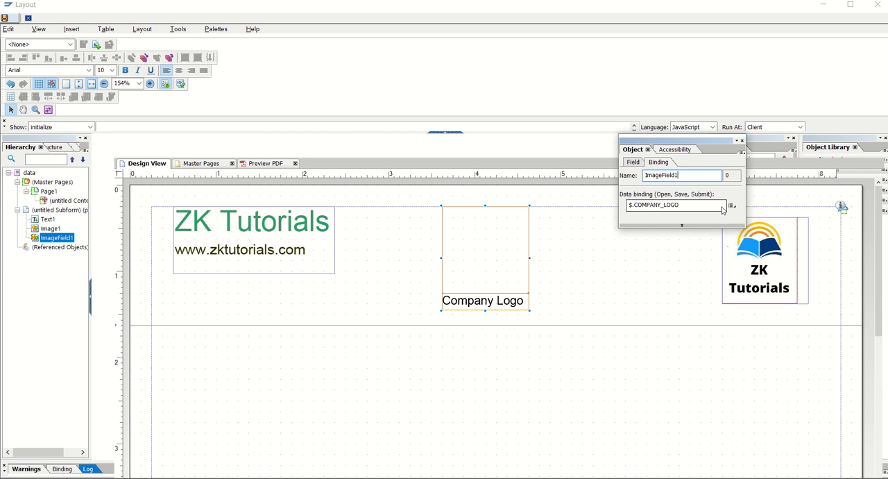
{"action": "mouse_move", "coordinate": [733, 206]}
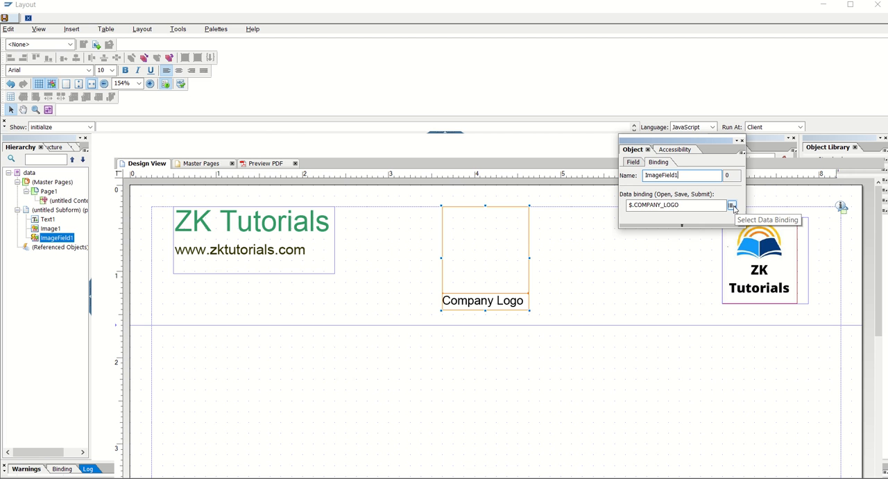
{"action": "left_click", "coordinate": [732, 205]}
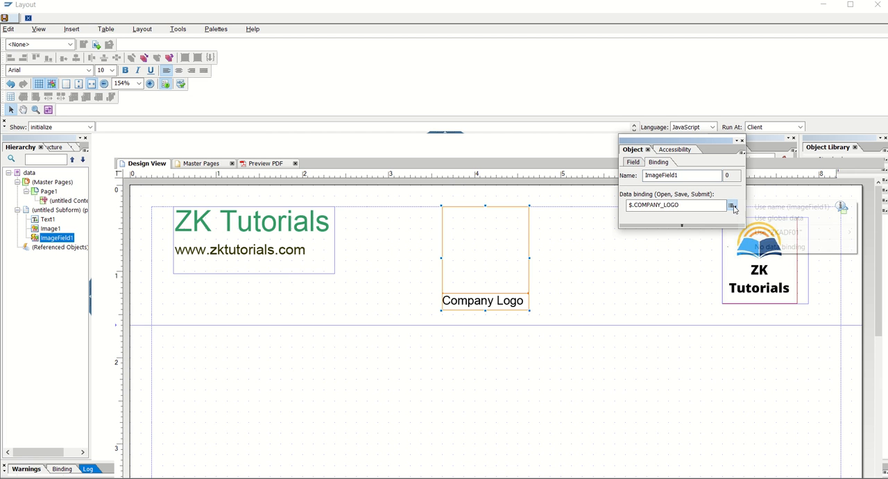
{"action": "left_click", "coordinate": [733, 204]}
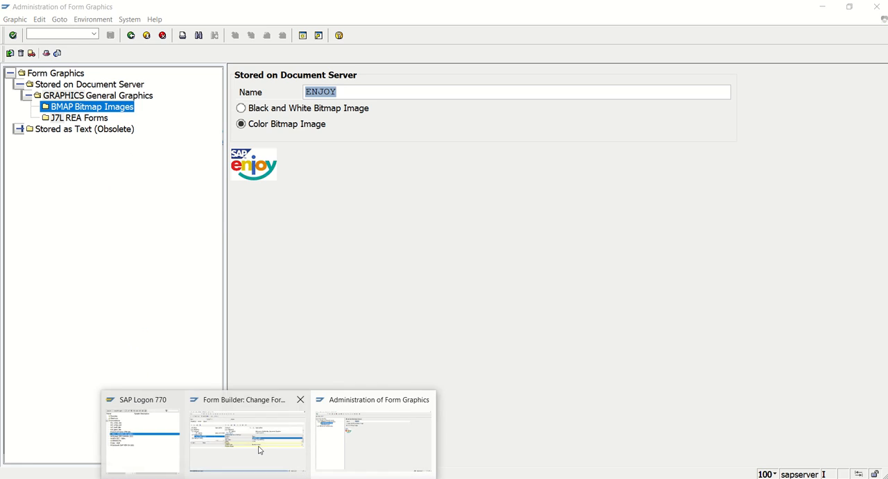
Step: Return to the layout window and show the form in Preview PDF
{"action": "left_click", "coordinate": [246, 441]}
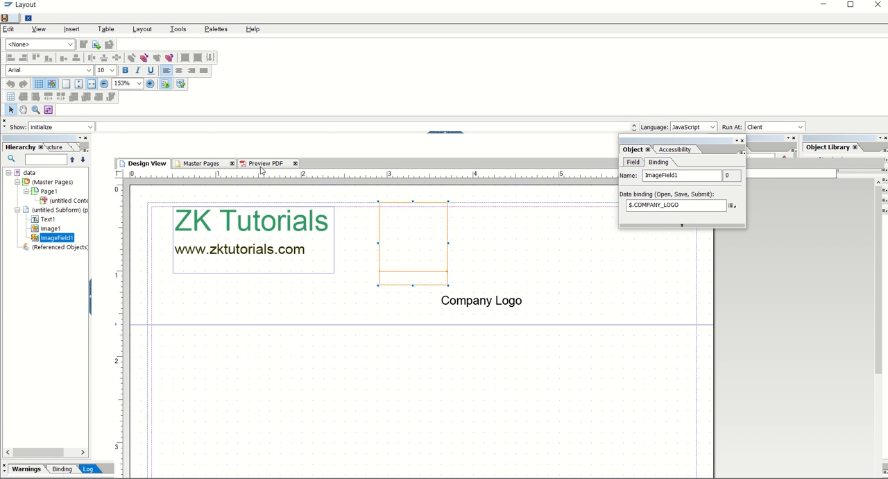
{"action": "left_click", "coordinate": [265, 163]}
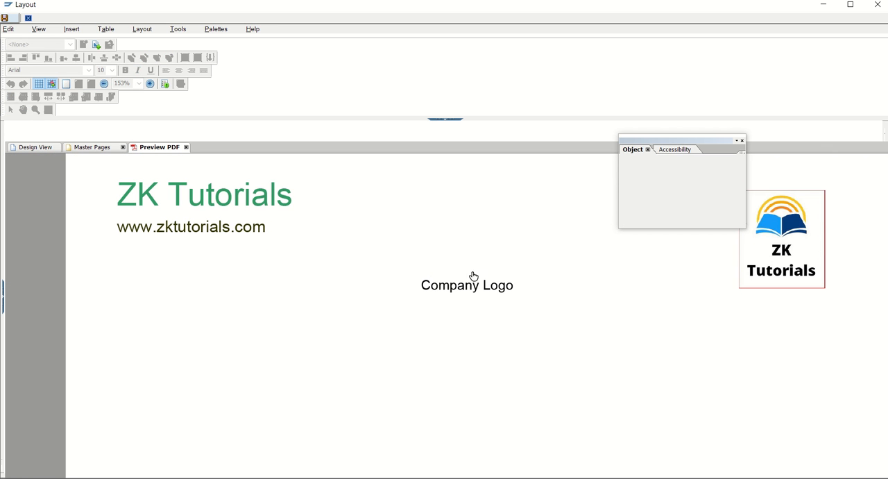
{"action": "mouse_move", "coordinate": [329, 229]}
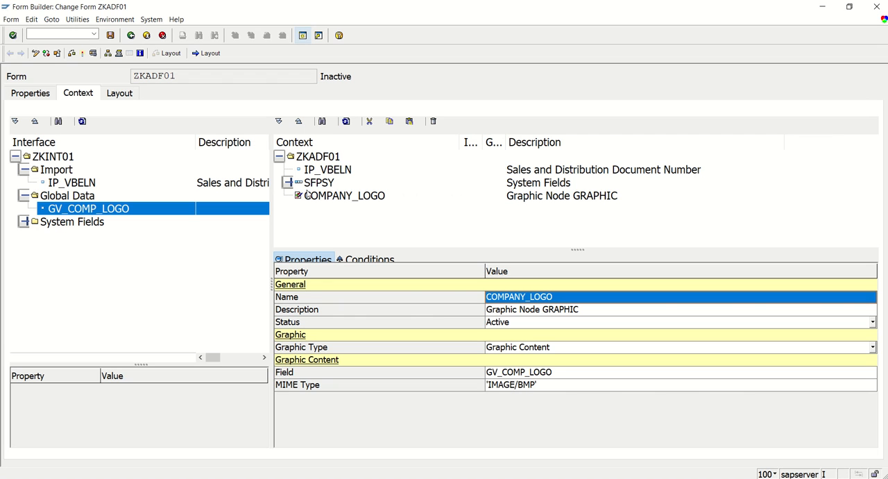
{"action": "mouse_move", "coordinate": [66, 61]}
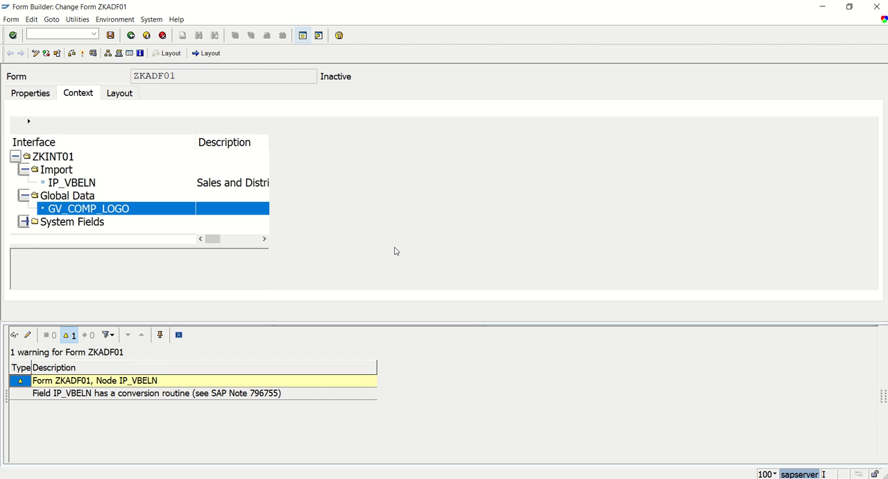
Step: Run the consistency check on form ZKADF01 and review the IP_VBELN conversion-routine warning
{"action": "left_click", "coordinate": [93, 53]}
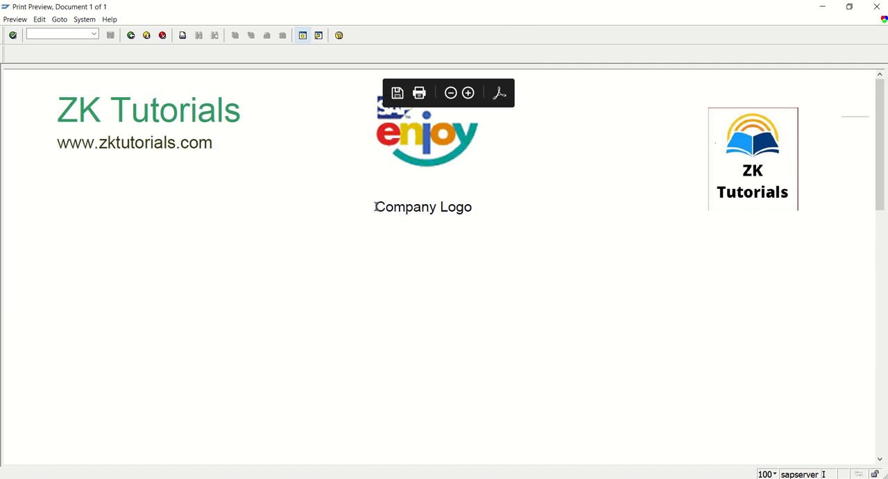
Step: Inspect the print preview's SAP Enjoy logo rendered above the Company Logo caption
{"action": "double_click", "coordinate": [423, 206]}
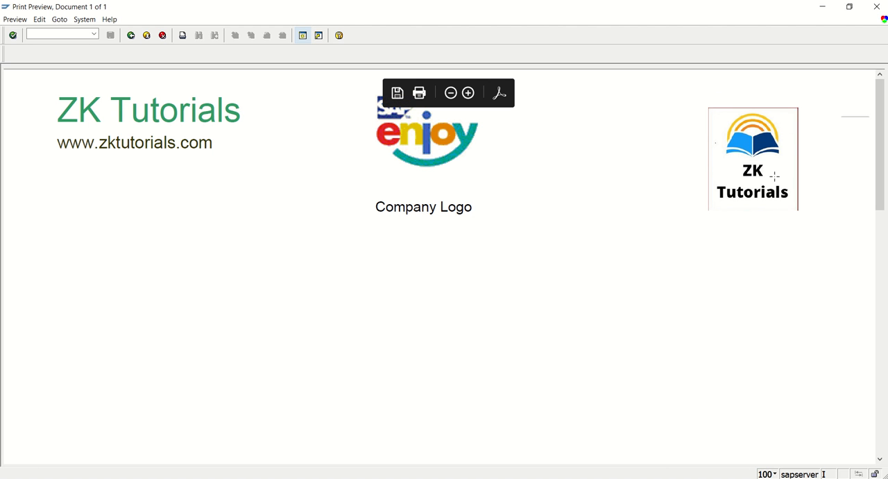
{"action": "mouse_move", "coordinate": [750, 162]}
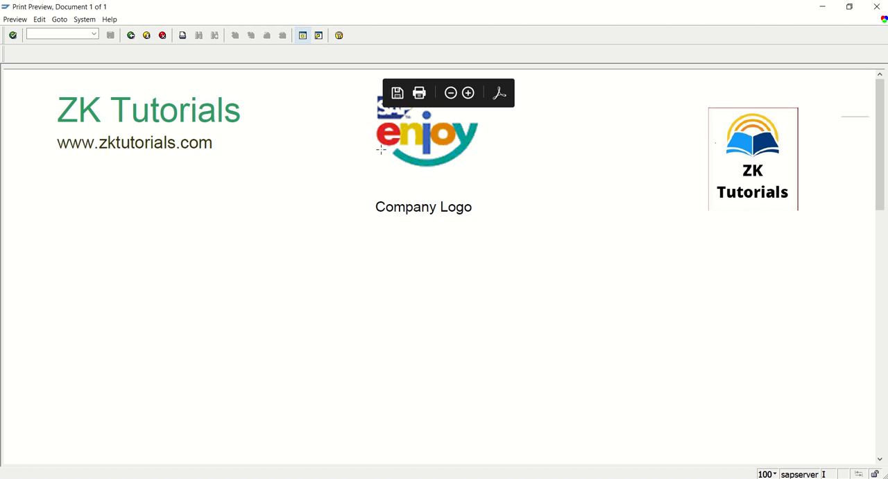
{"action": "mouse_move", "coordinate": [399, 159]}
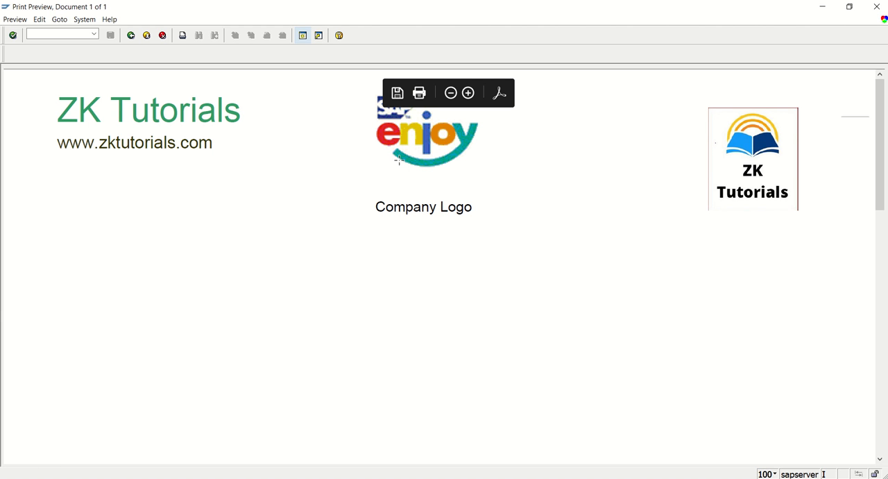
{"action": "mouse_move", "coordinate": [399, 158]}
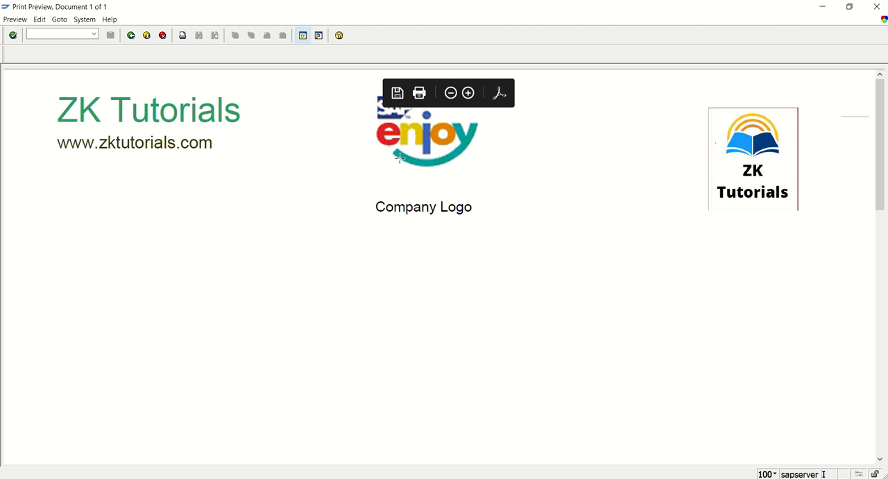